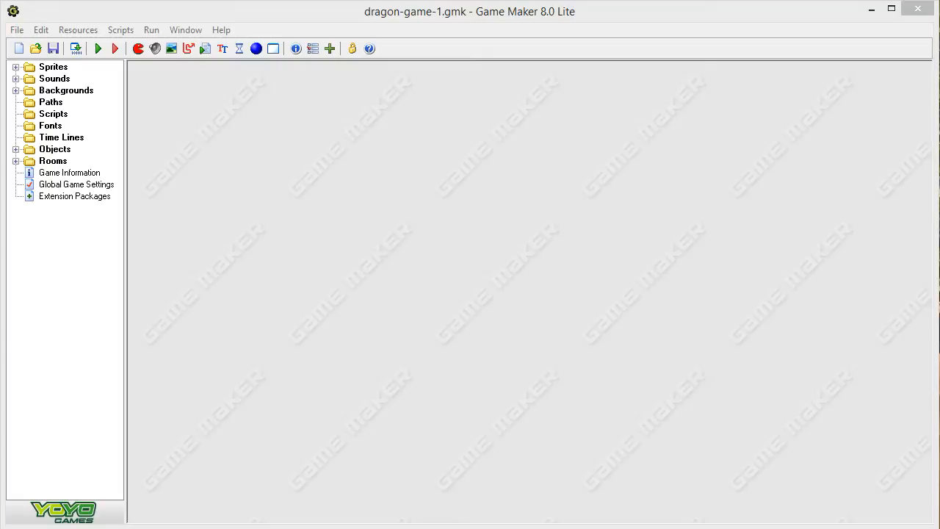
Step: Run the dragon game, try HELP, then show and close the top ten score table
click(53, 47)
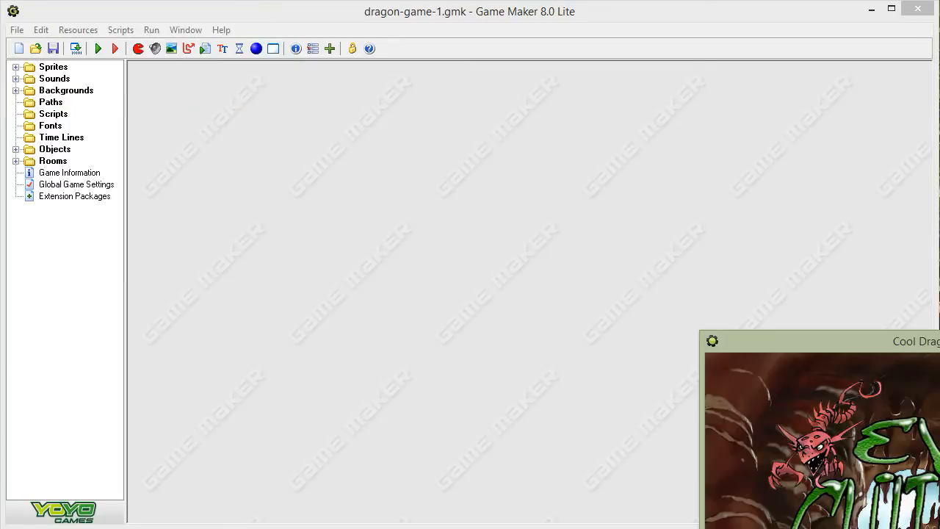
mouse_move(864, 365)
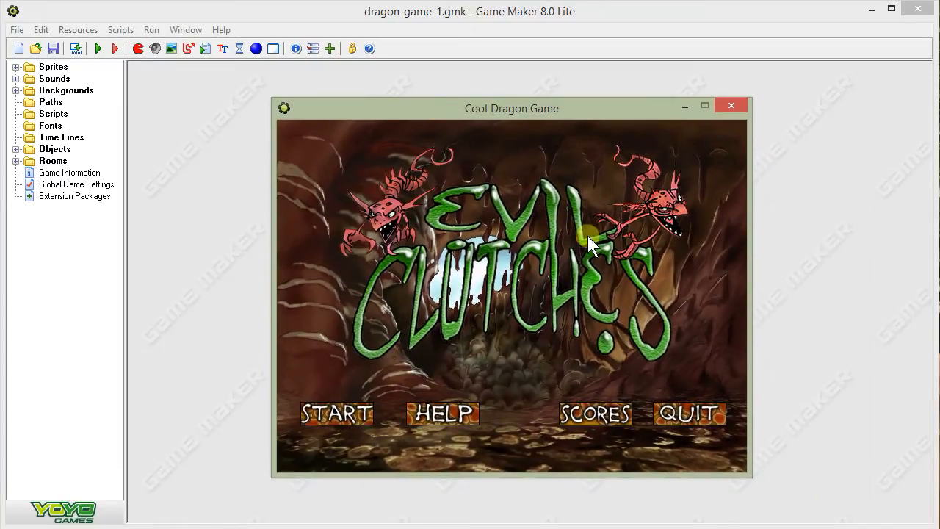
mouse_move(625, 297)
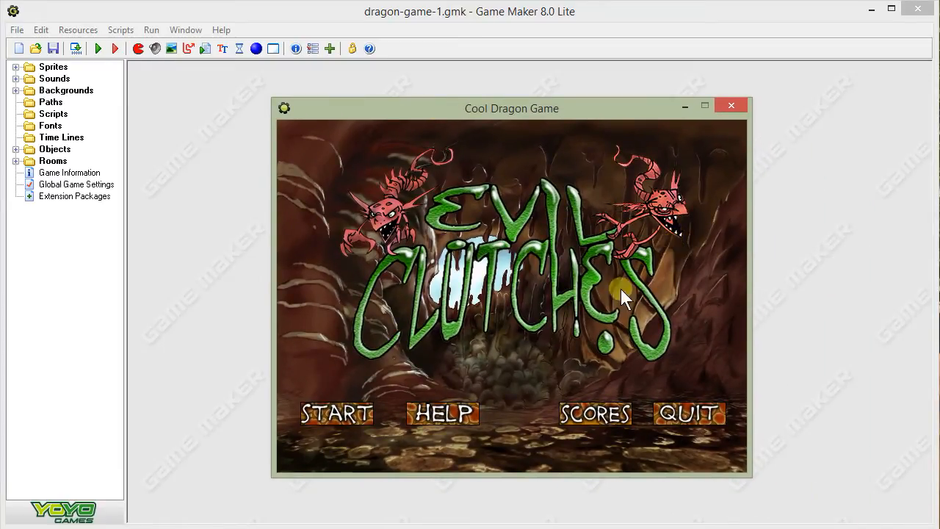
mouse_move(545, 292)
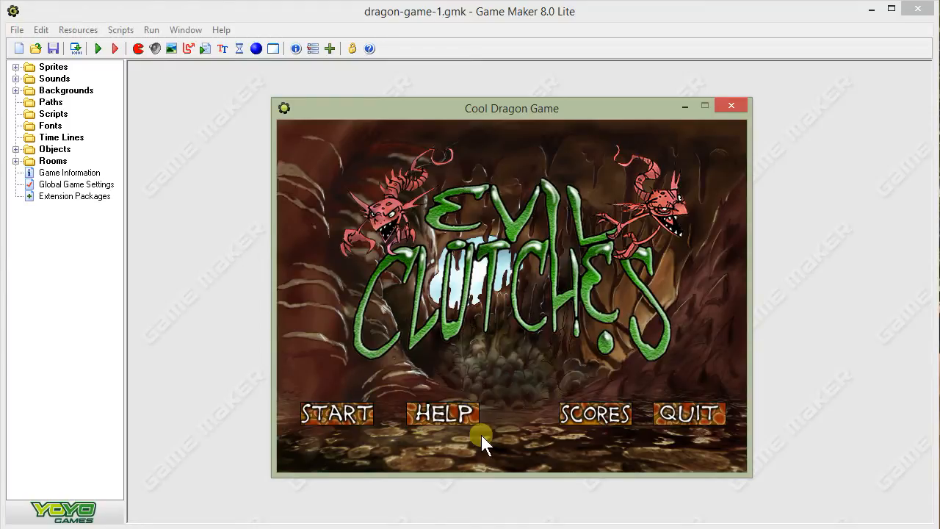
mouse_move(595, 332)
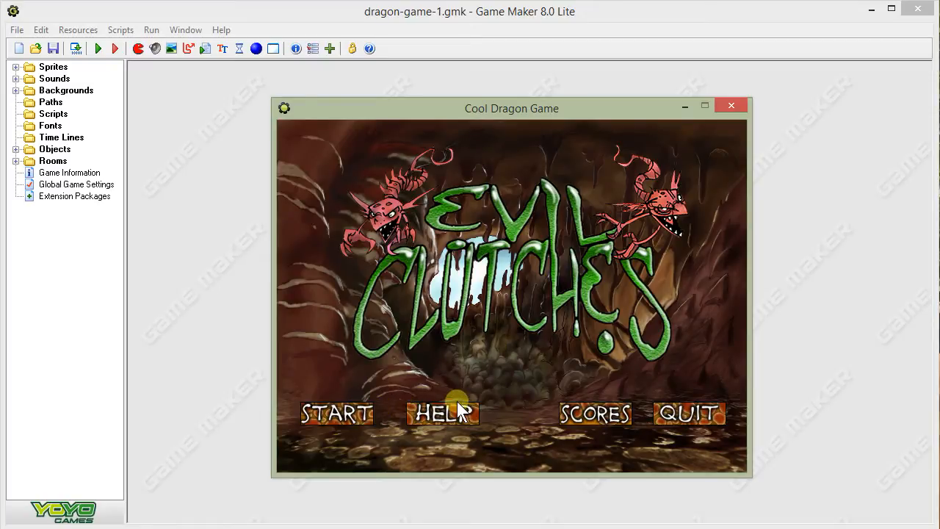
mouse_move(441, 420)
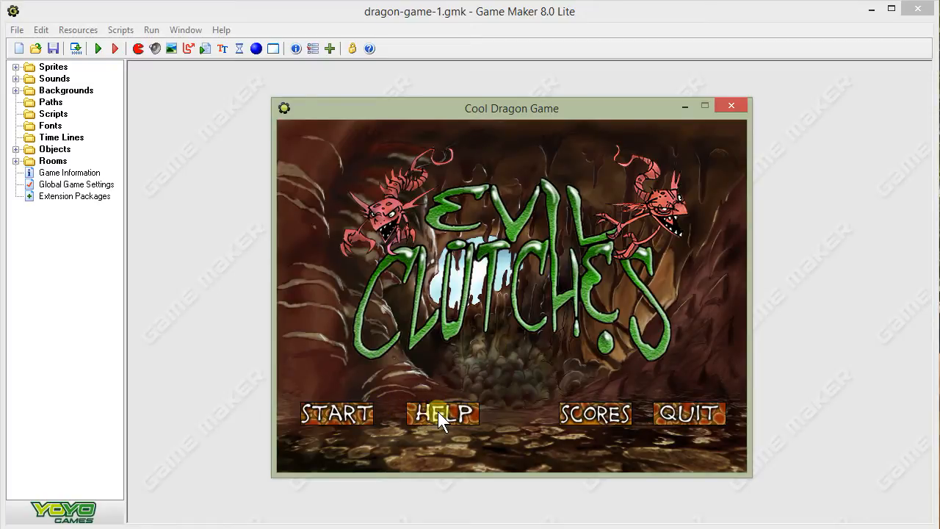
click(442, 414)
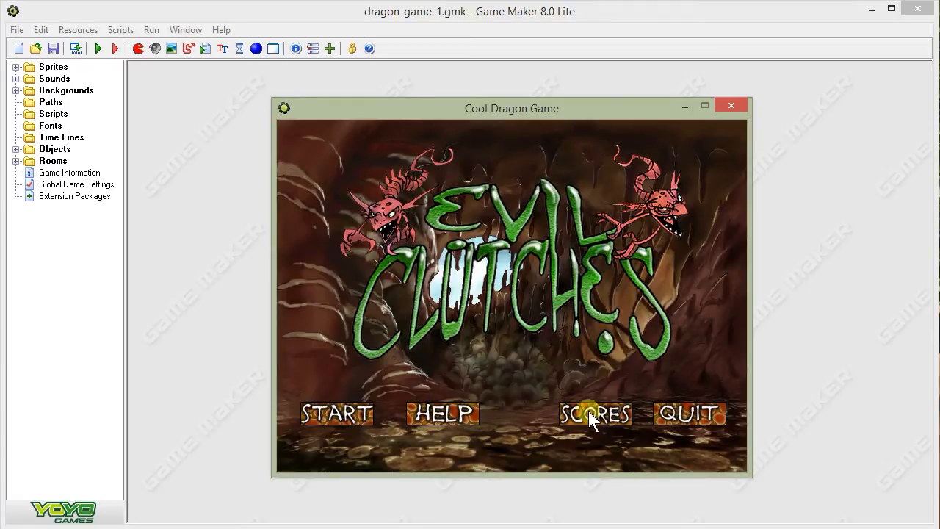
click(594, 414)
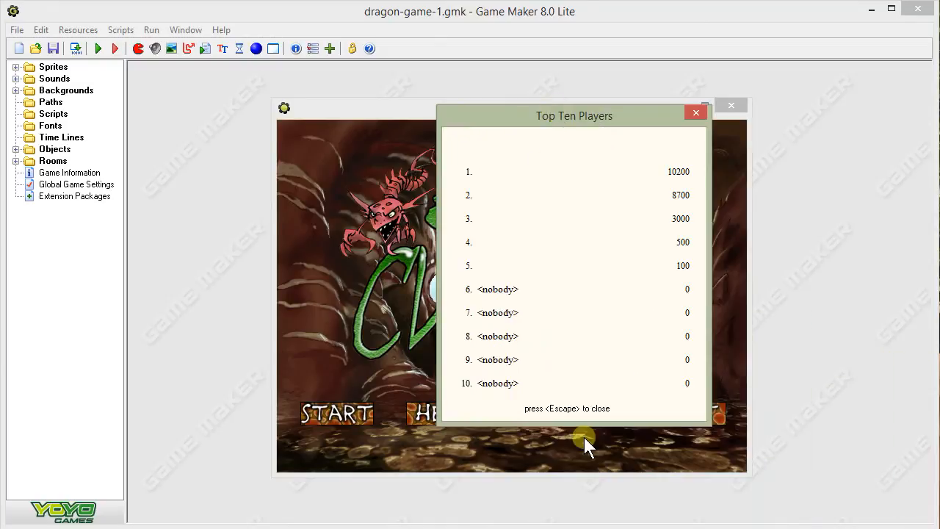
click(695, 112)
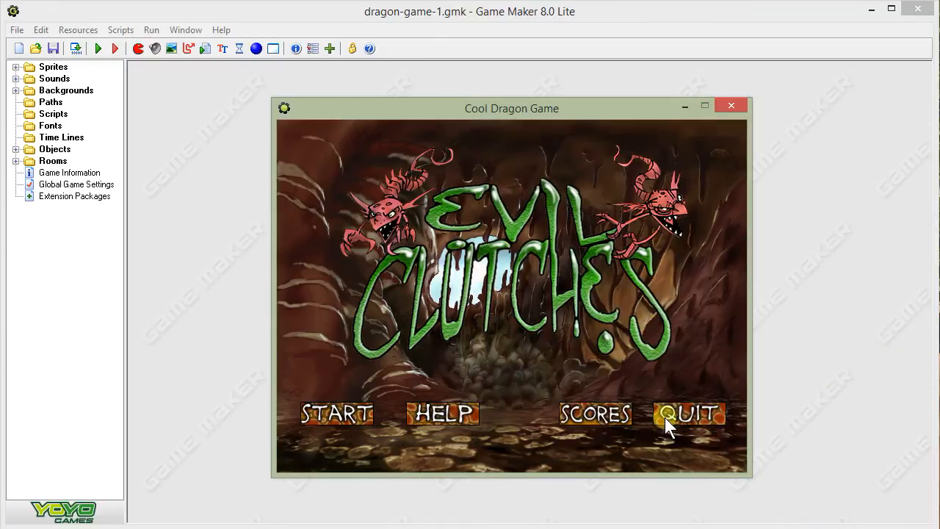
mouse_move(337, 426)
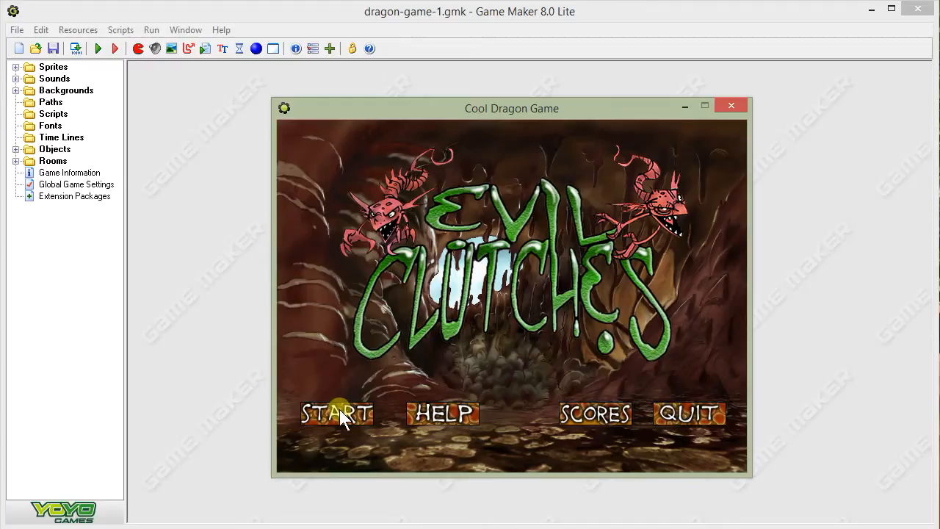
Step: Play a round from START, then close the game window back to the editor
click(334, 415)
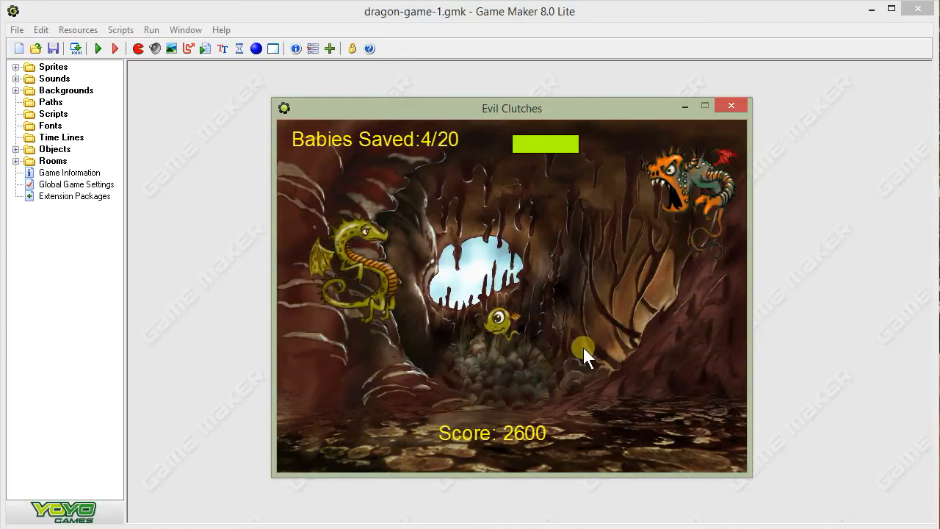
click(731, 106)
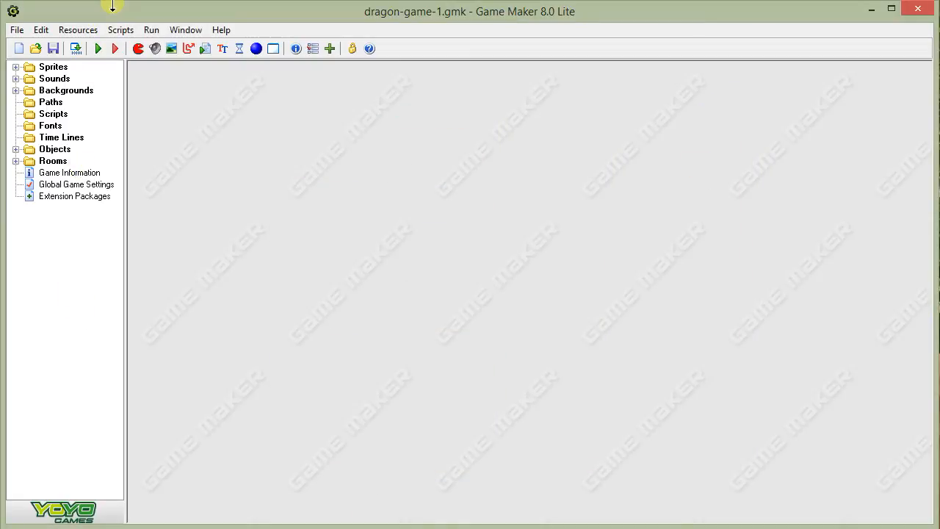
mouse_move(114, 49)
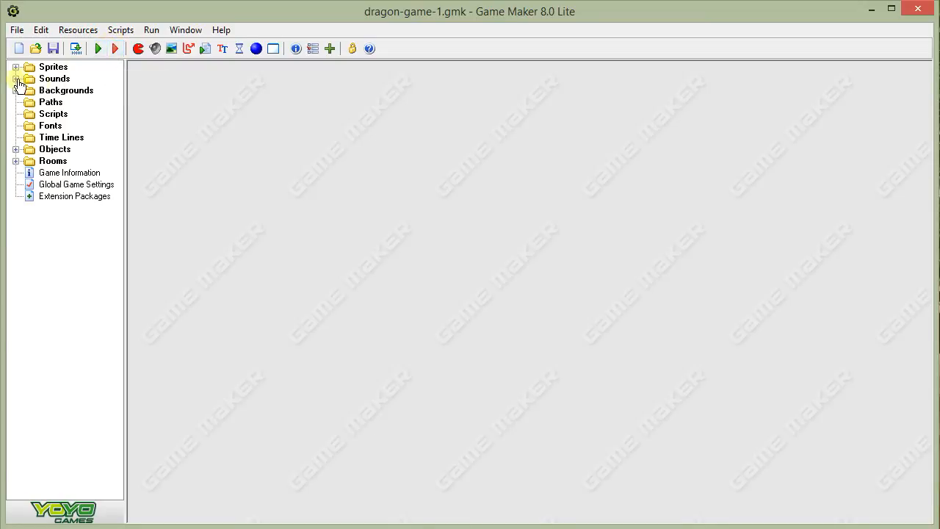
Step: Expand the Sprites folder to list spr_dragon, spr_boss, spr_demon, spr_baby and spr_fireball
click(15, 67)
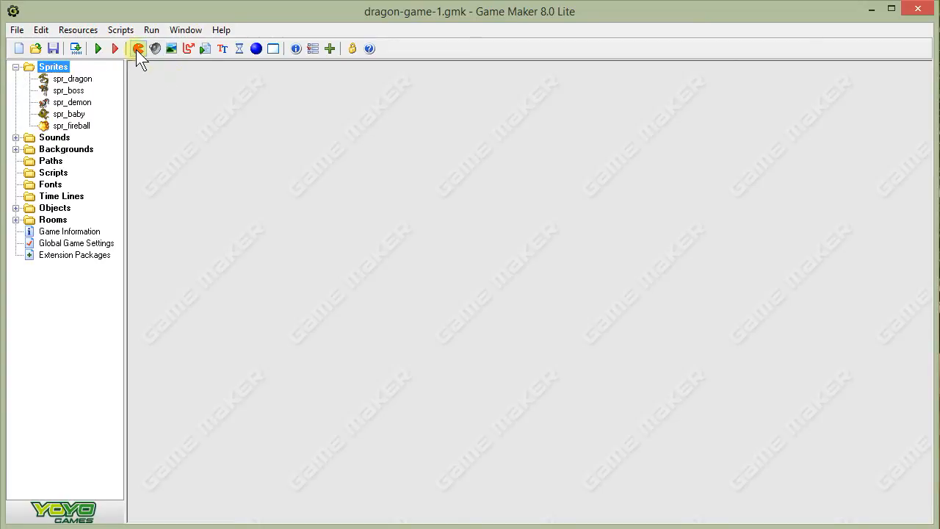
Step: Create a new sprite and name it spr_start
click(138, 48)
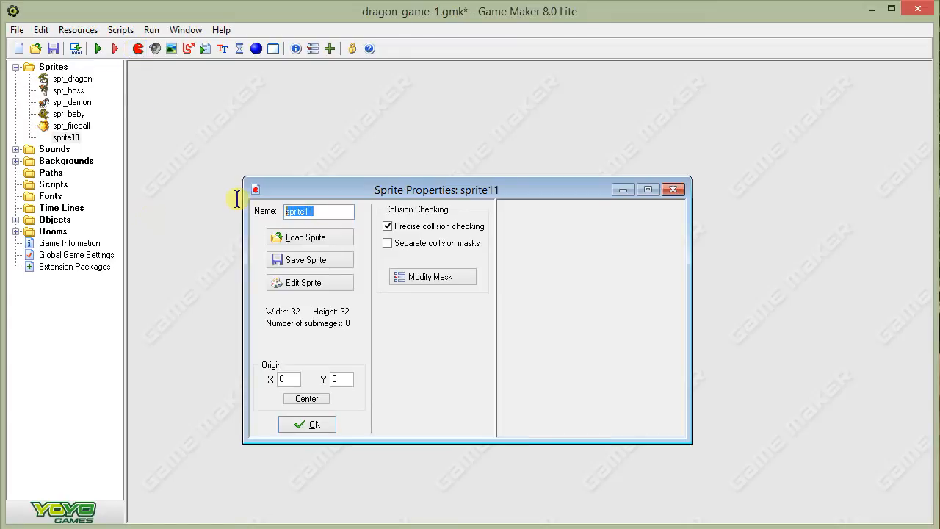
text(spr)
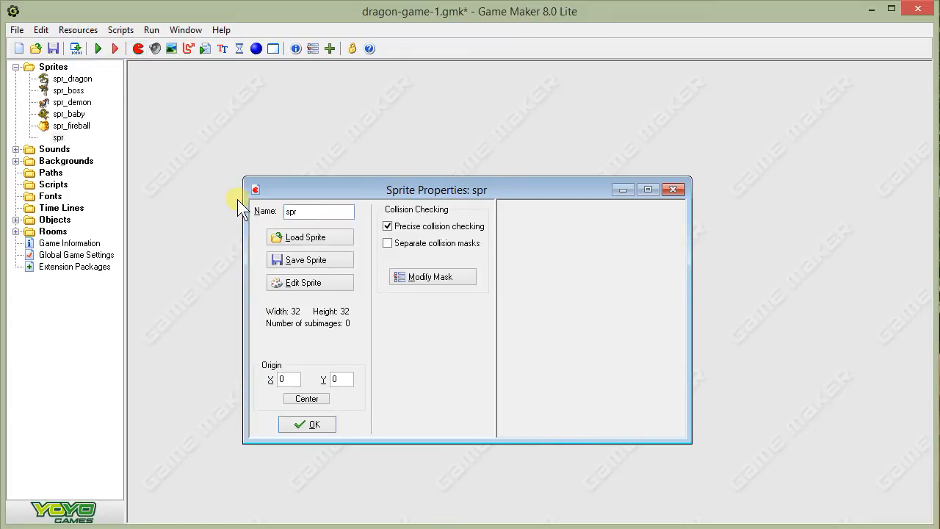
text(_)
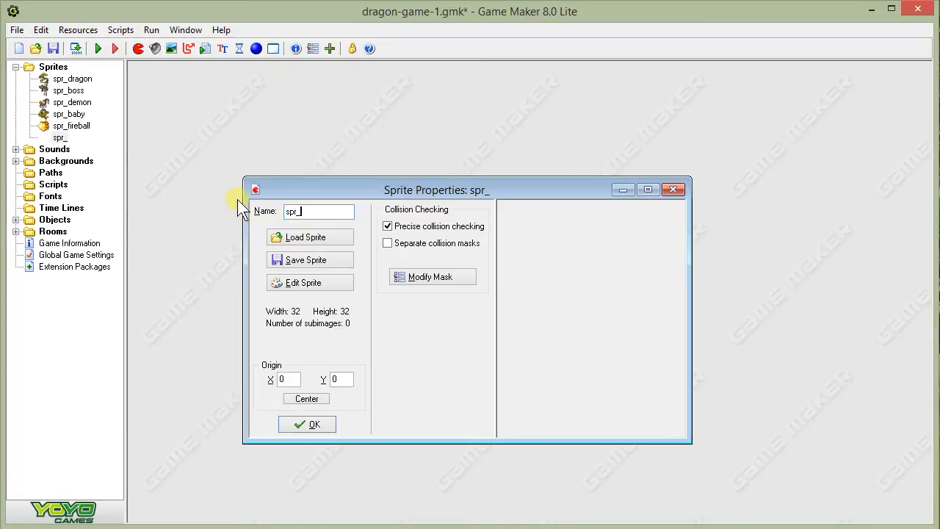
text(start)
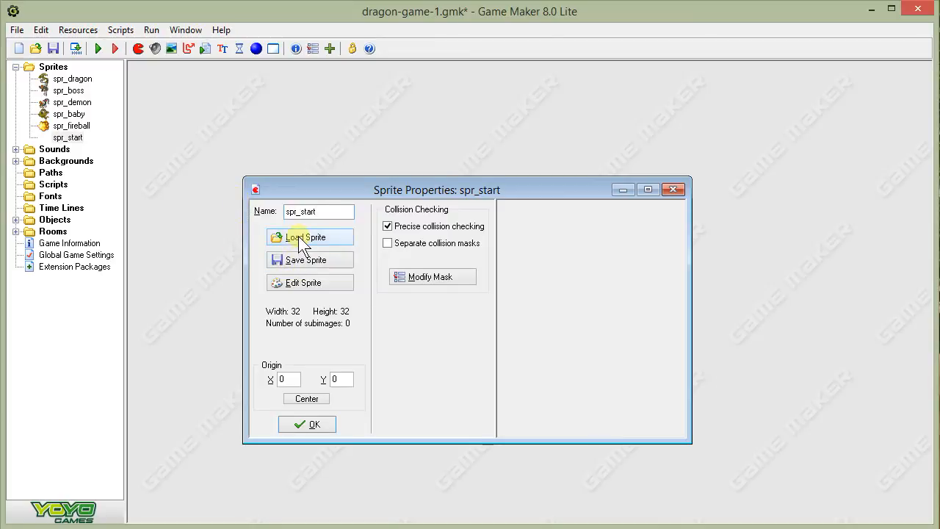
Step: Load the Button_start image into spr_start and confirm the sprite
click(308, 236)
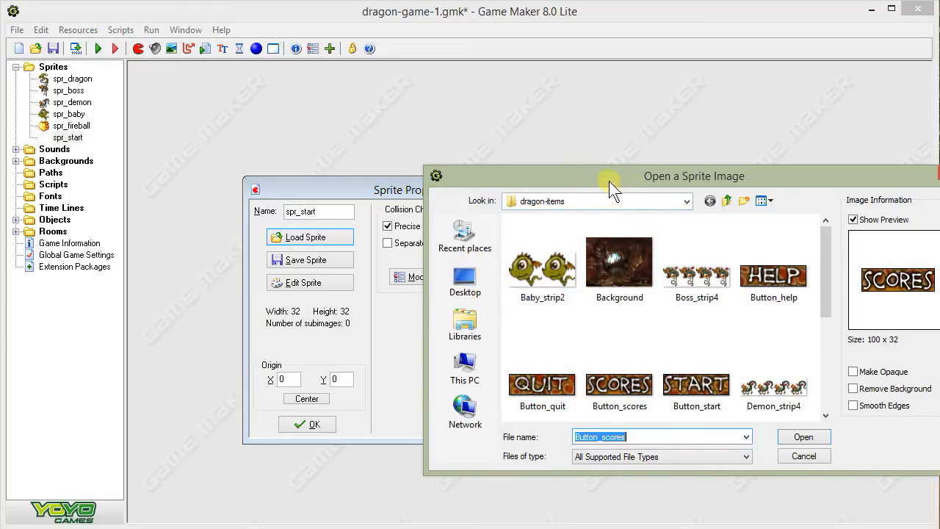
mouse_move(576, 208)
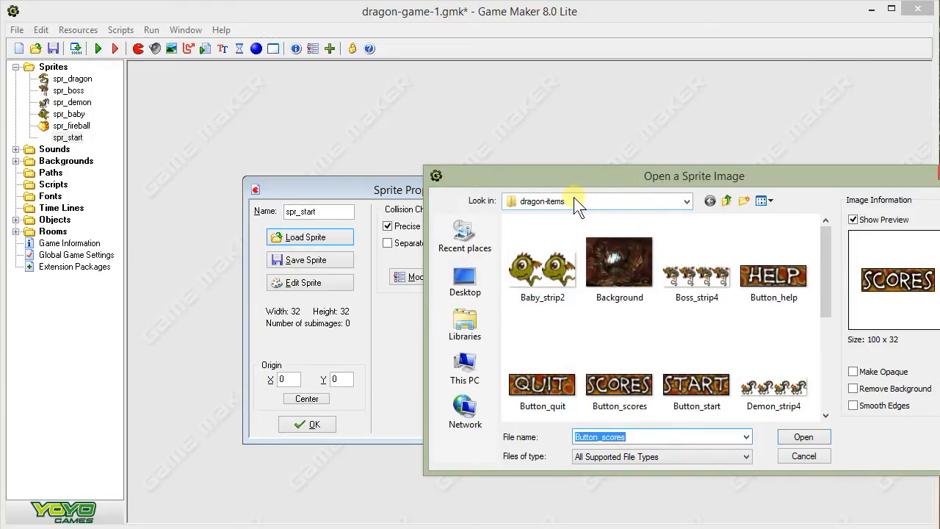
mouse_move(570, 209)
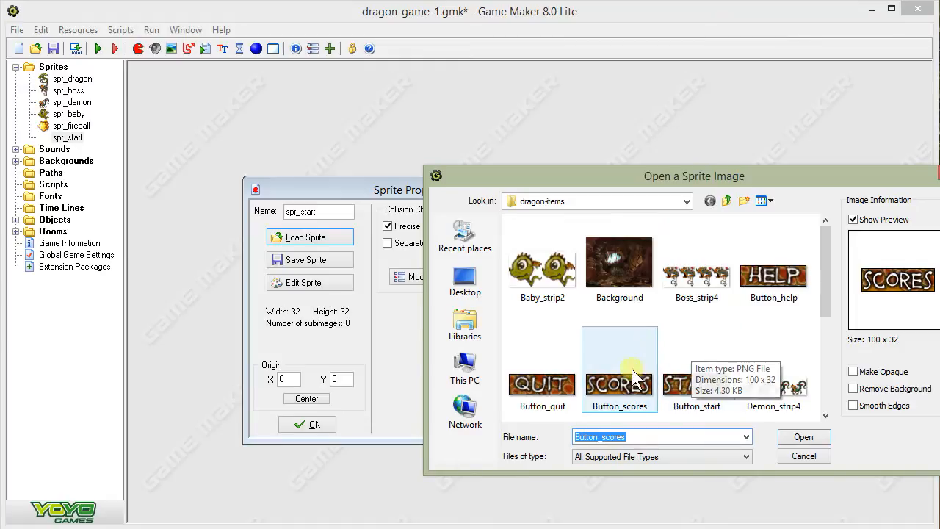
mouse_move(654, 344)
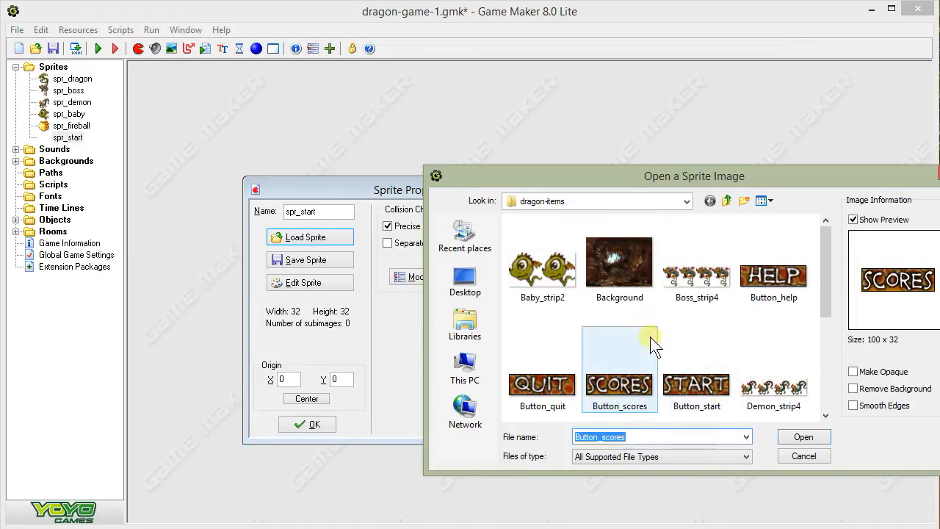
click(696, 382)
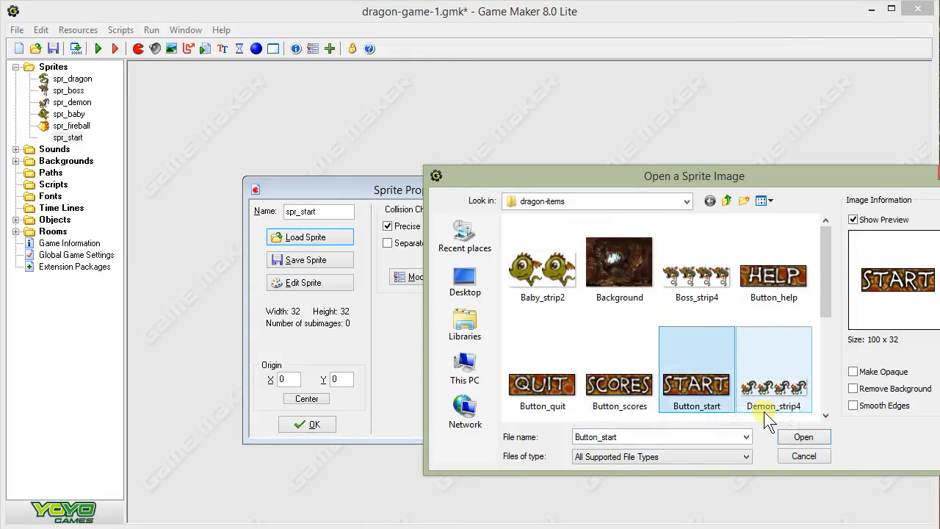
click(804, 437)
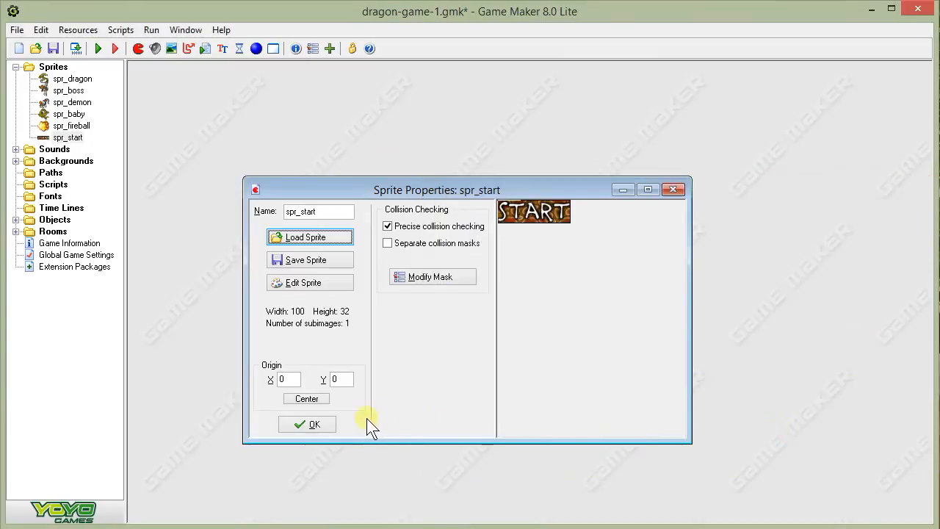
click(307, 423)
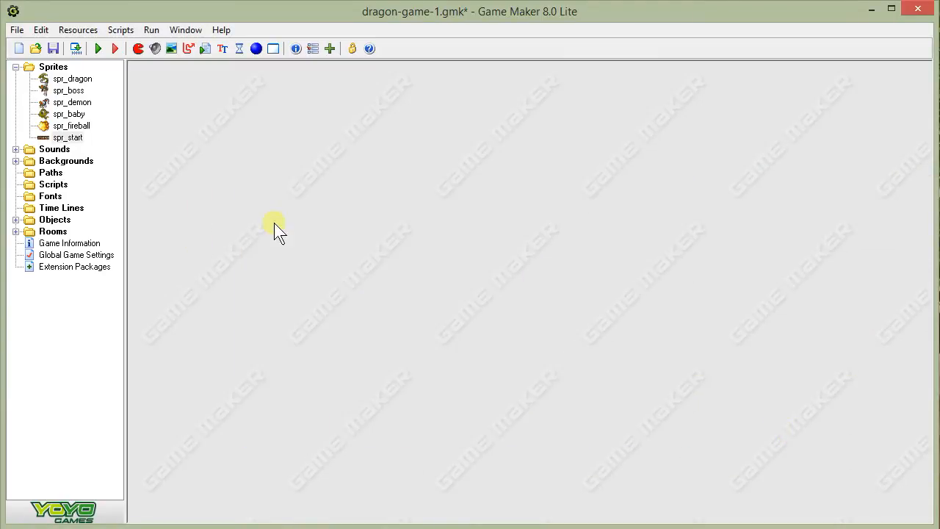
mouse_move(306, 235)
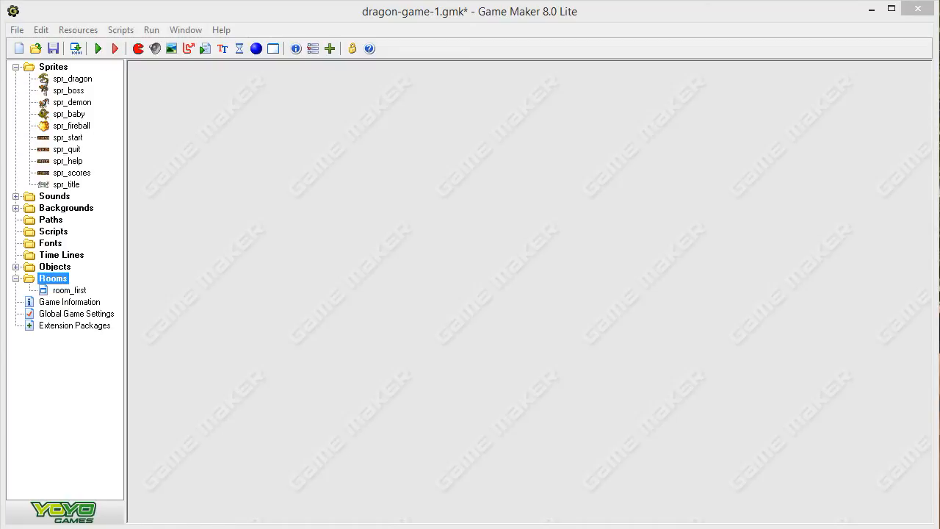
mouse_move(81, 163)
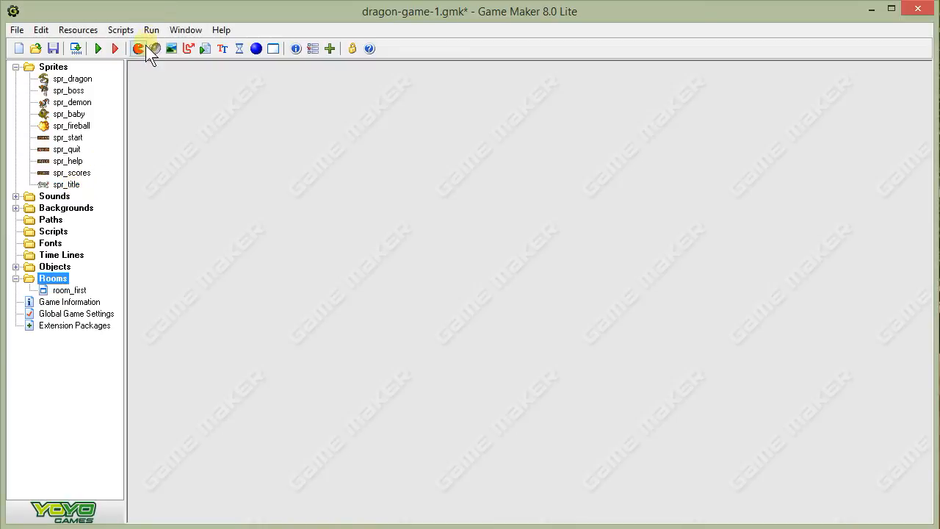
mouse_move(206, 48)
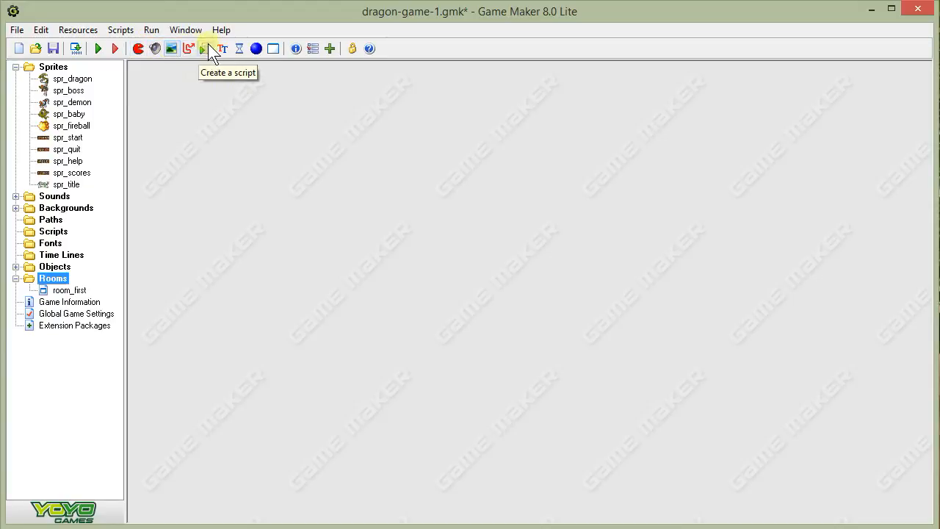
Step: Create a room named room_load with the caption "Brian's Cool Dragon Game"
click(274, 47)
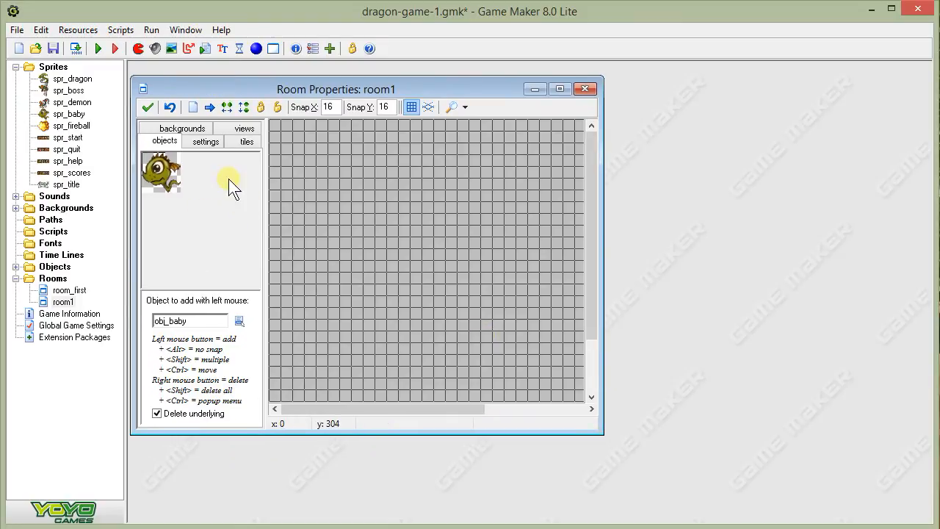
click(205, 141)
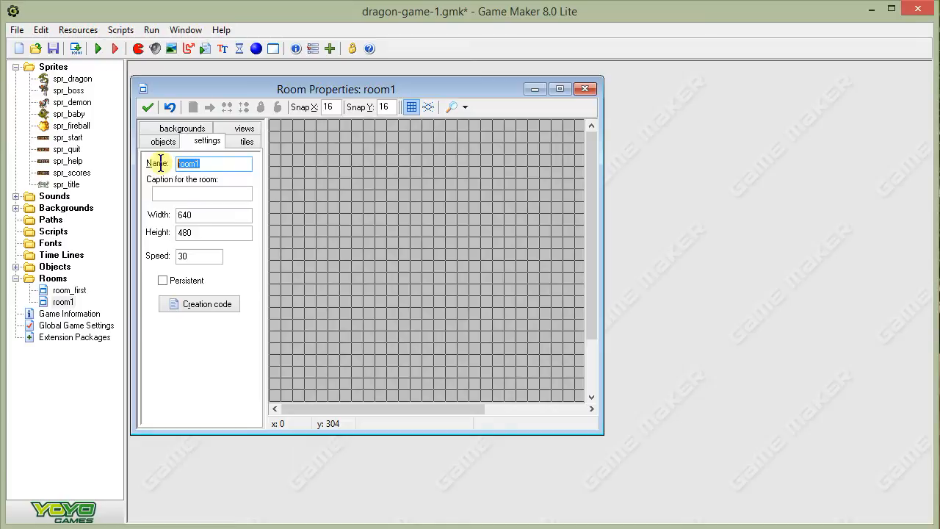
text(room_load)
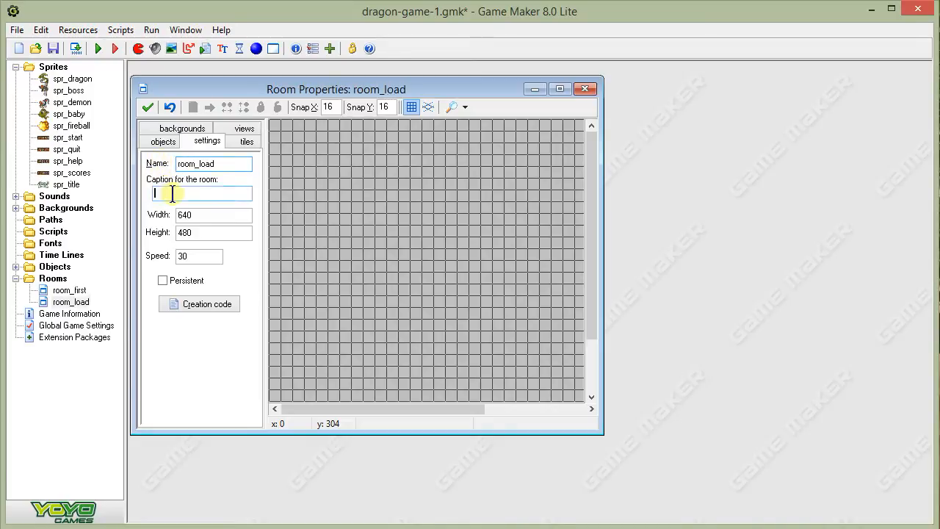
mouse_move(174, 193)
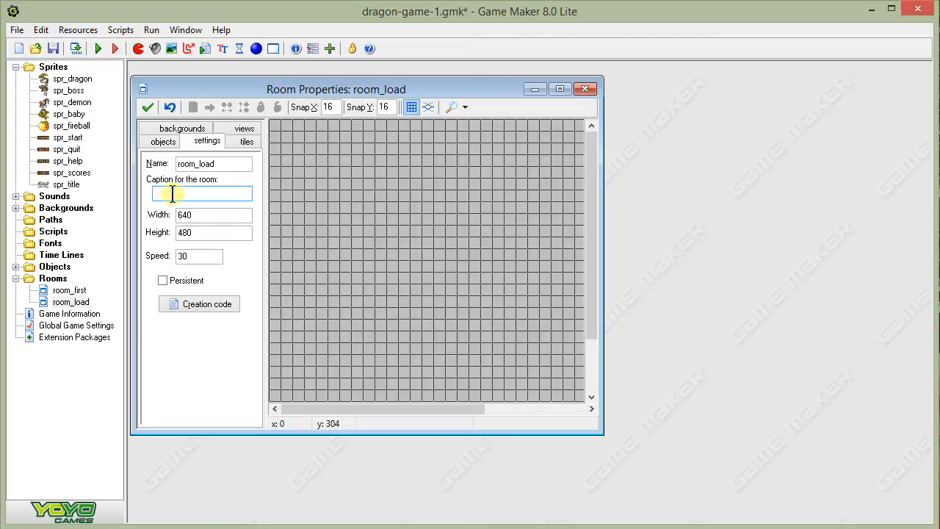
text(Brian)
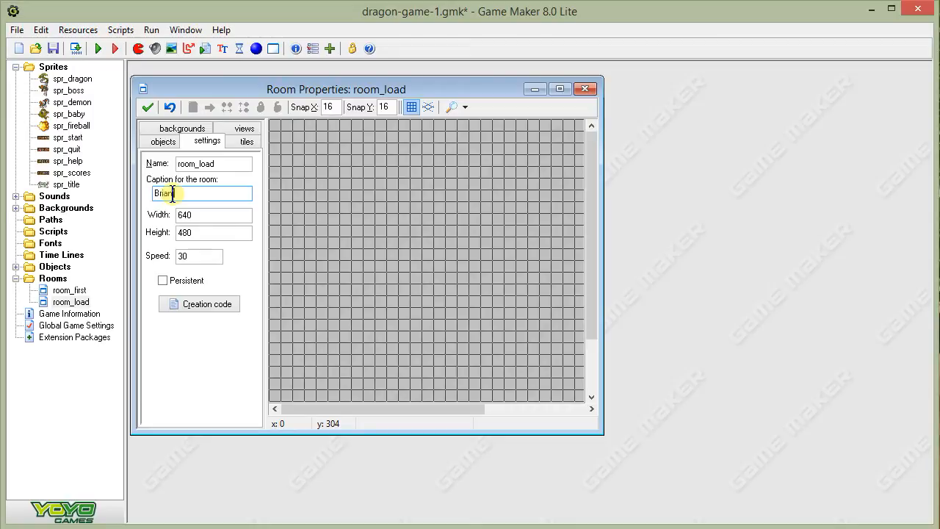
text('s Cool Dragon Game)
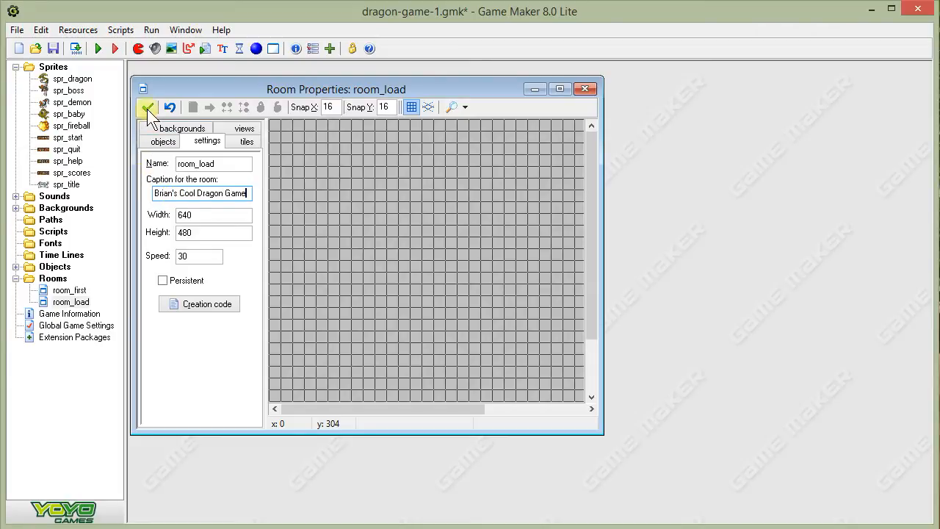
mouse_move(600, 453)
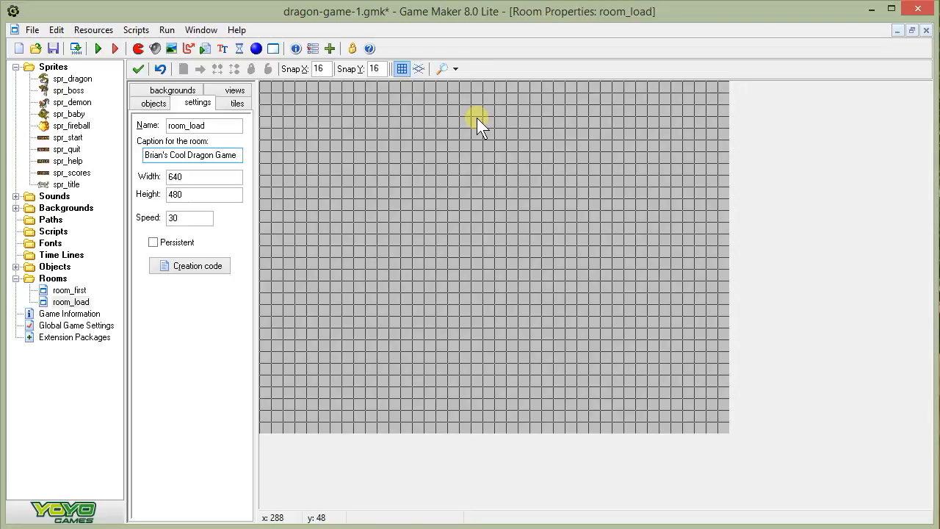
Step: Give room_load the back_cave background and save the room settings
click(185, 155)
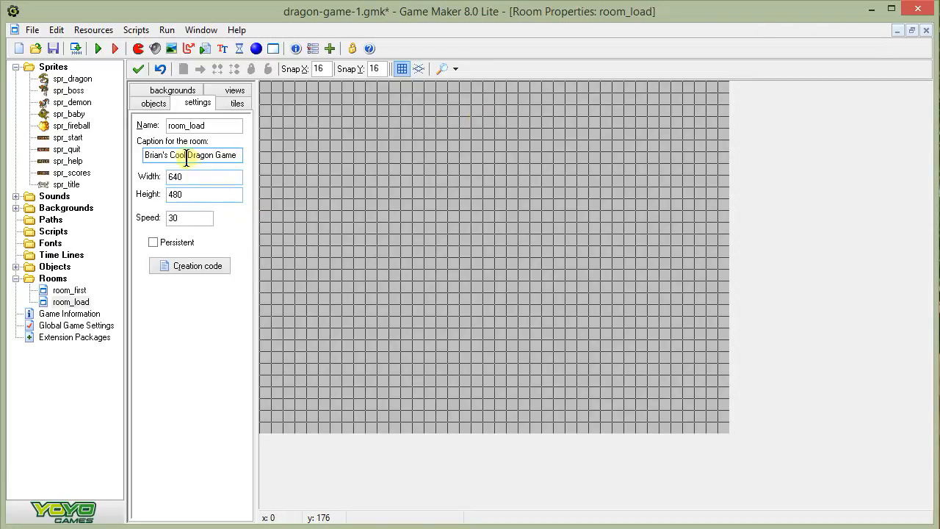
click(174, 89)
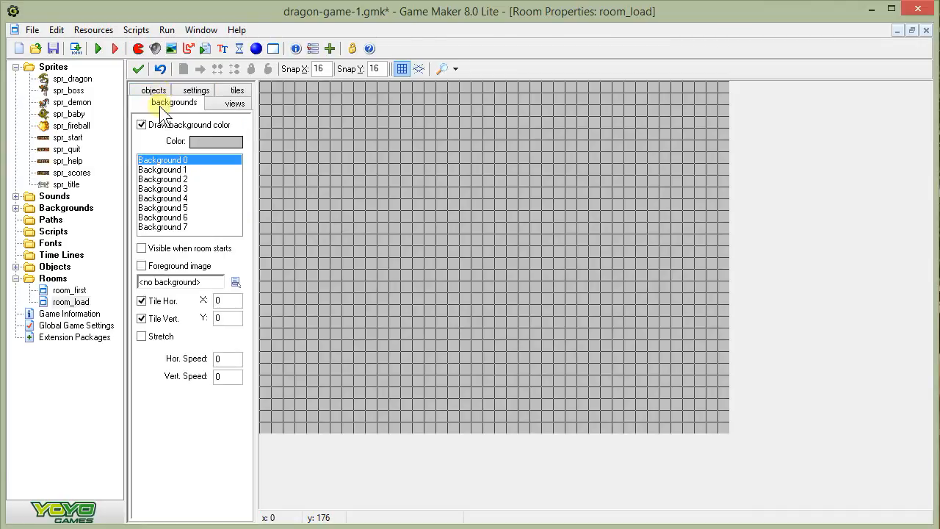
mouse_move(177, 106)
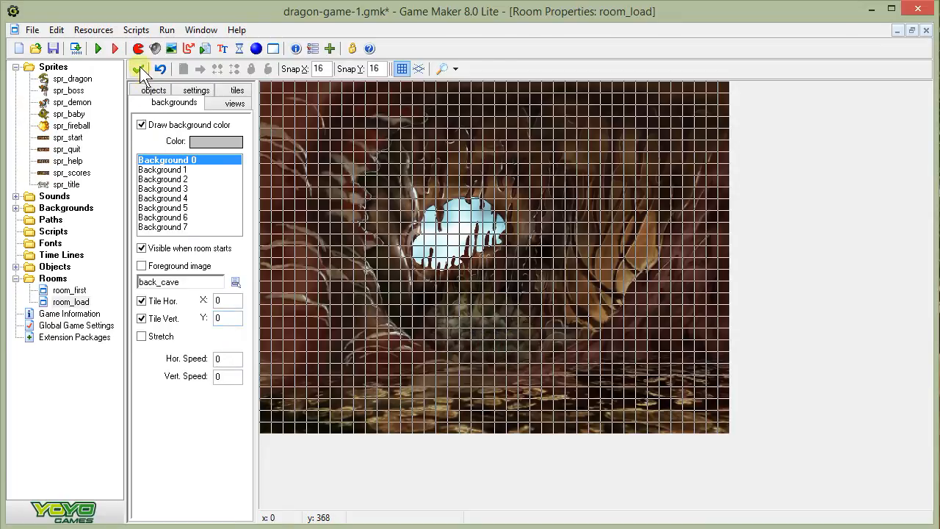
click(138, 68)
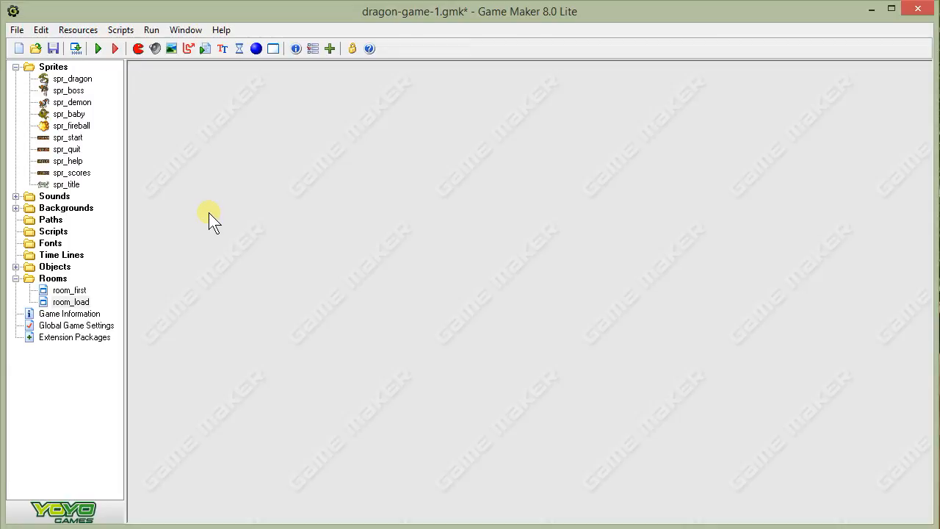
mouse_move(132, 267)
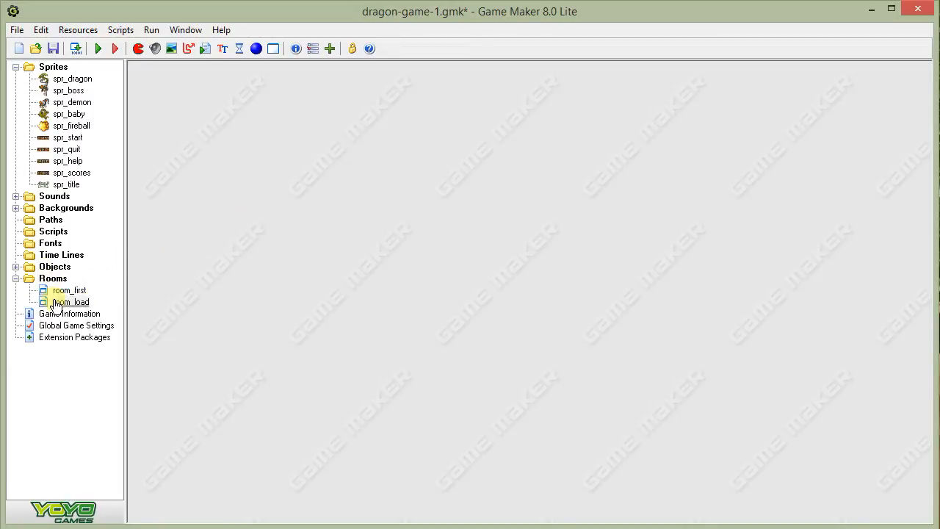
Step: Drag room_load above room_first in the Rooms folder
click(68, 291)
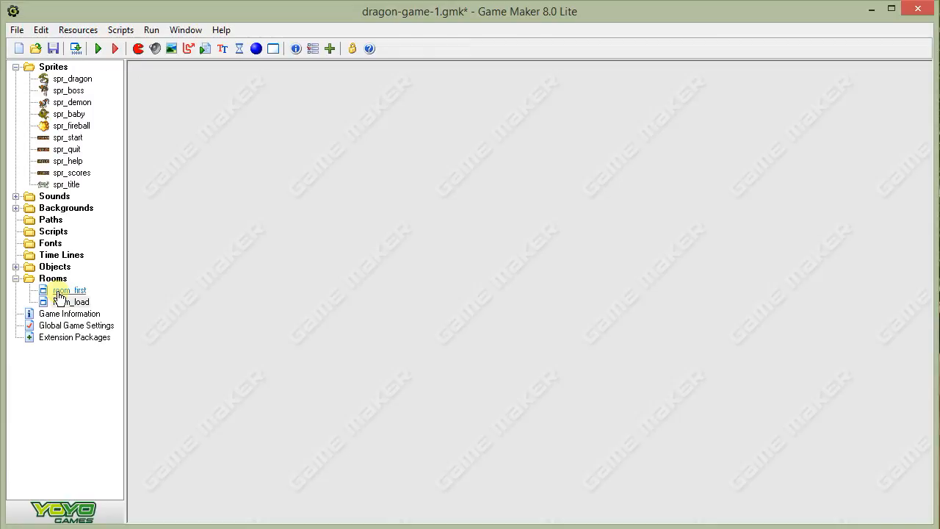
click(71, 301)
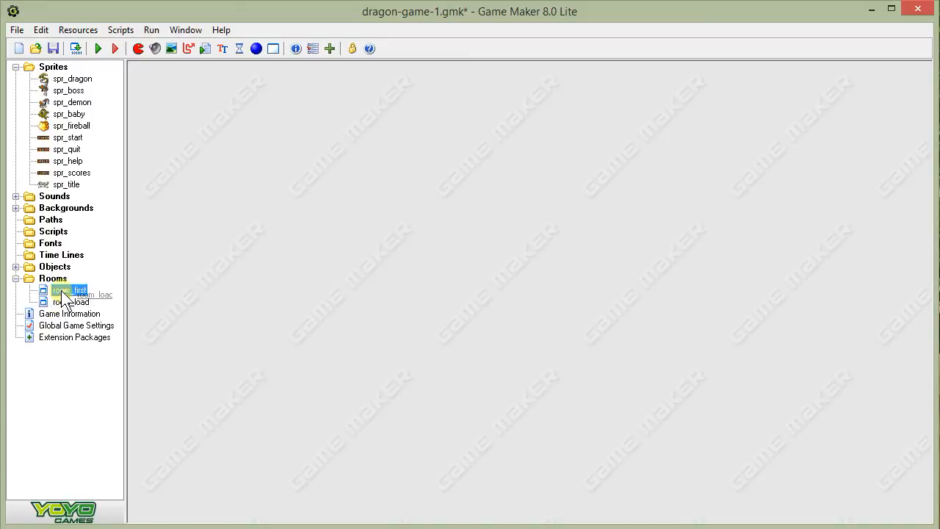
click(64, 303)
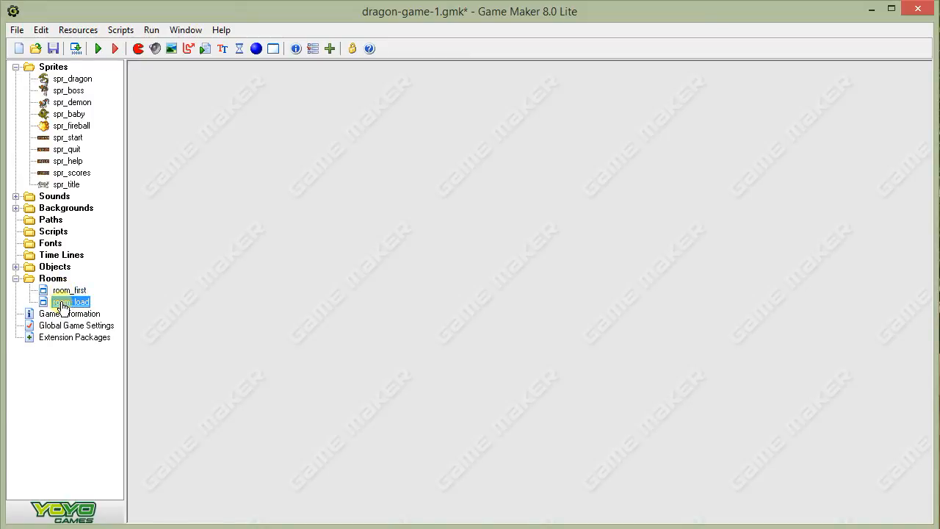
drag(70, 301, 70, 290)
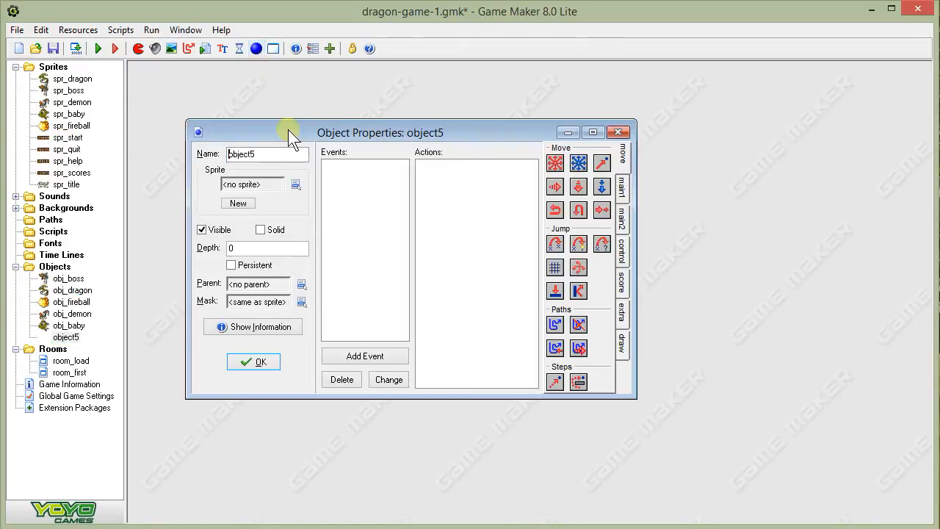
Step: Name the new object obj_start, assign it the spr_start sprite and begin adding an event
text(obj)
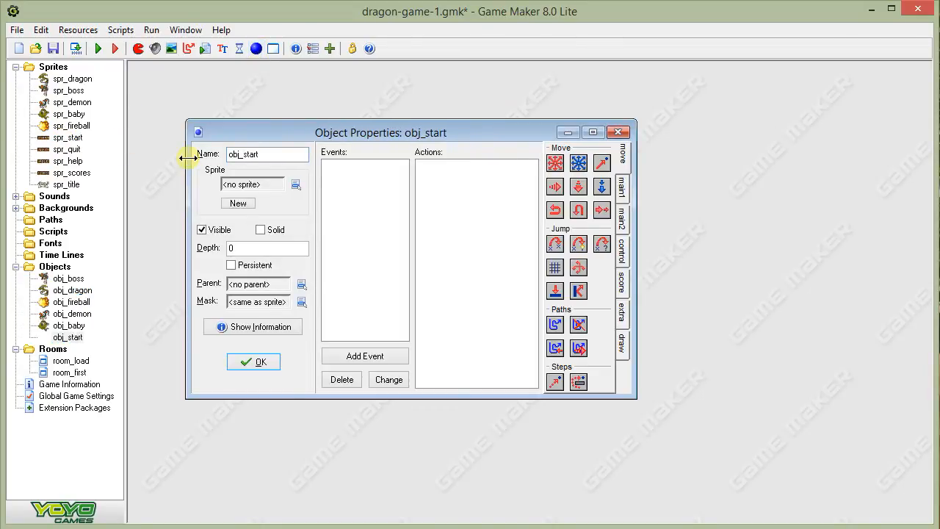
click(297, 184)
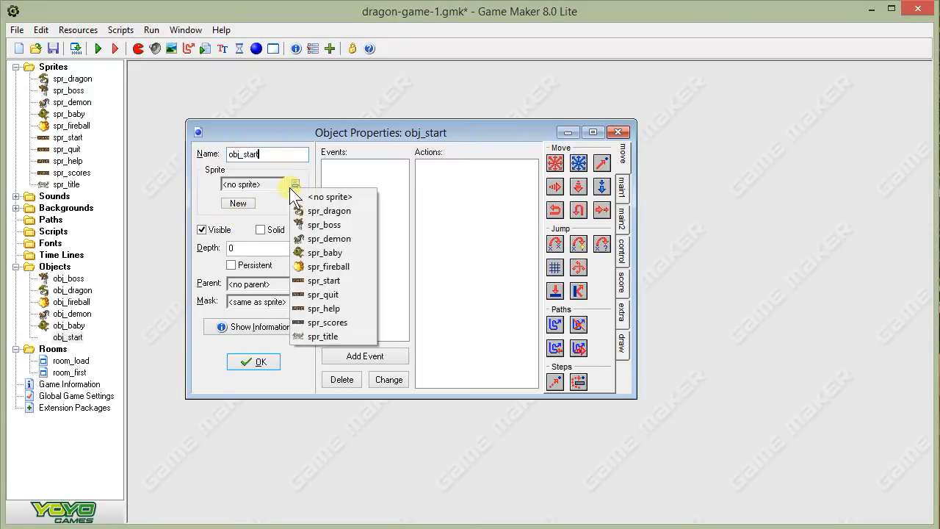
click(323, 280)
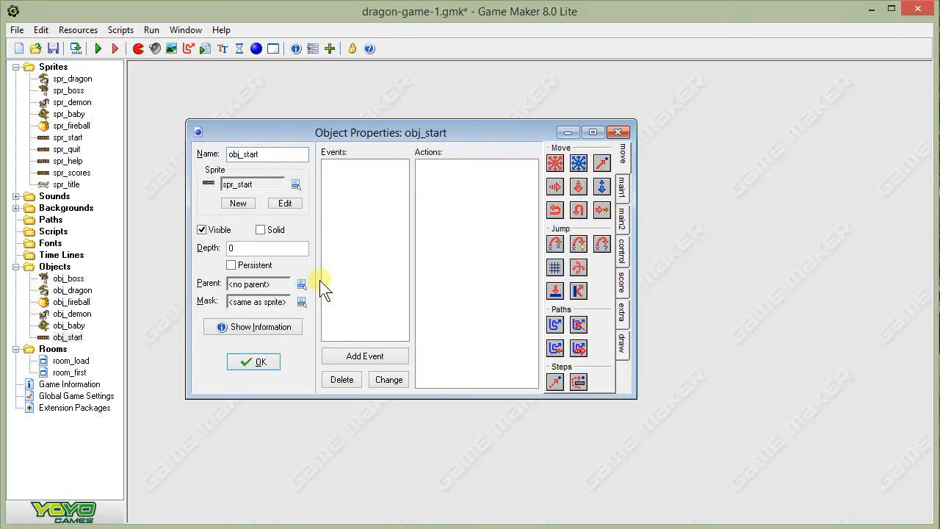
click(364, 356)
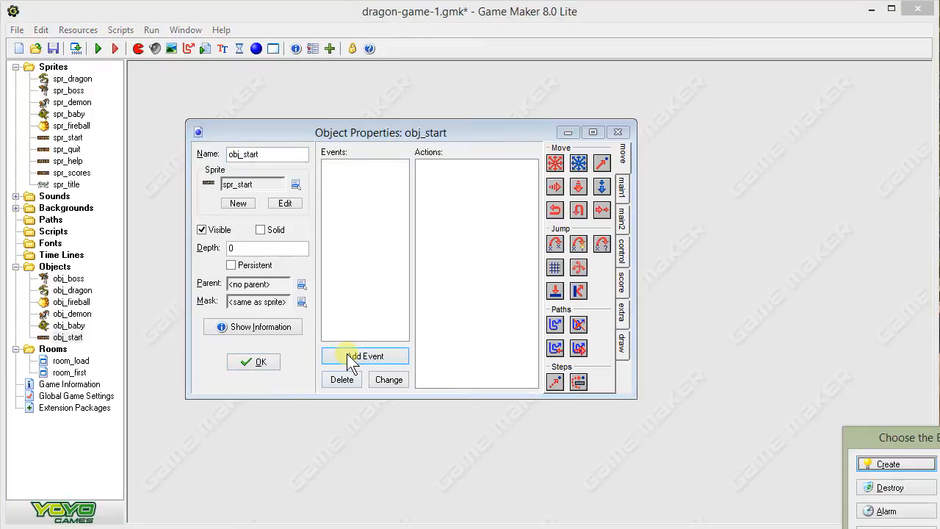
Step: Add a Mouse Left Button event to obj_start and show the main1 actions
click(365, 355)
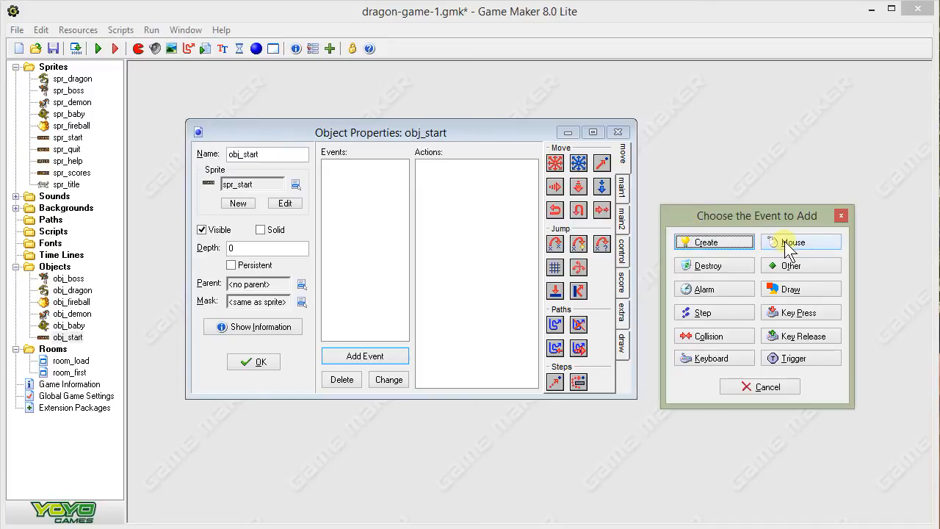
click(794, 241)
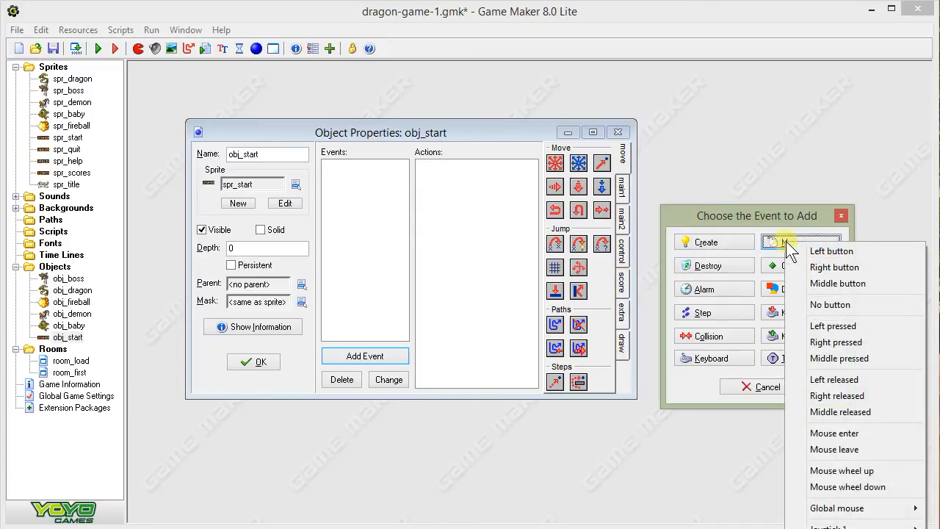
mouse_move(820, 250)
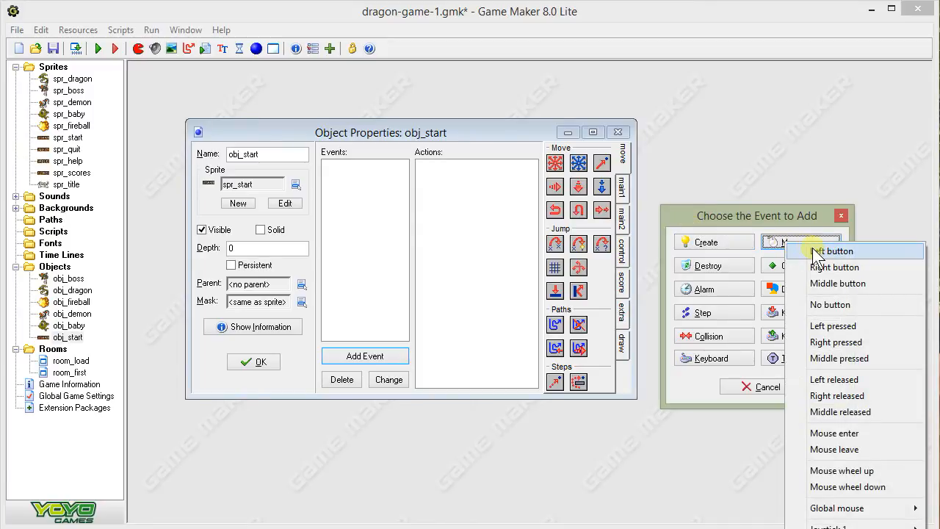
click(832, 250)
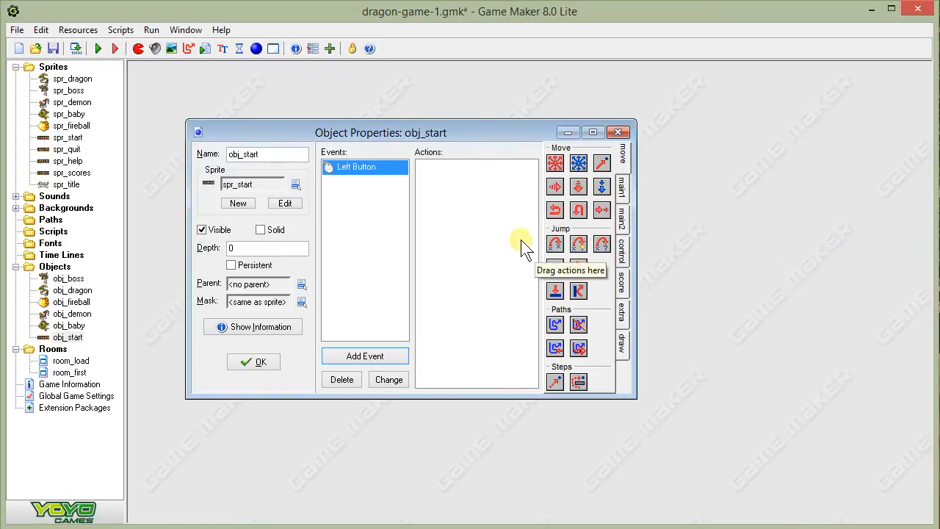
mouse_move(440, 209)
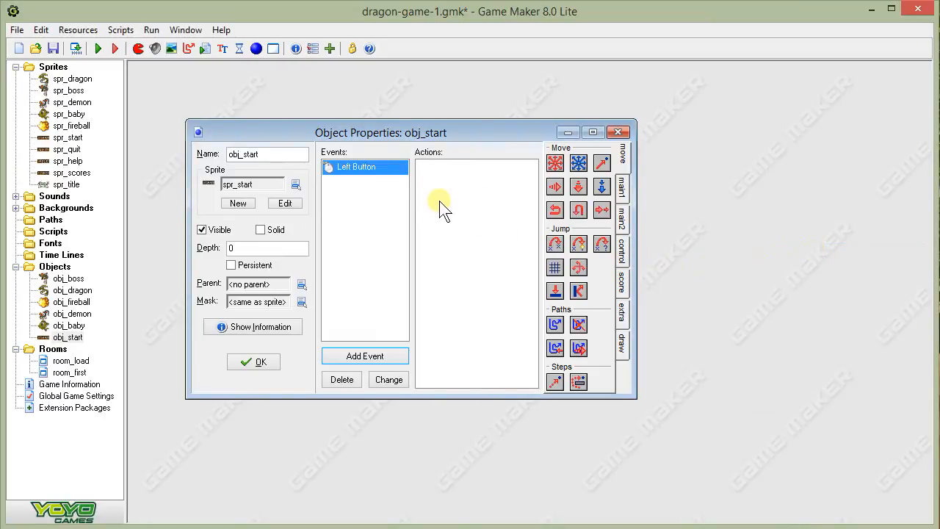
mouse_move(452, 196)
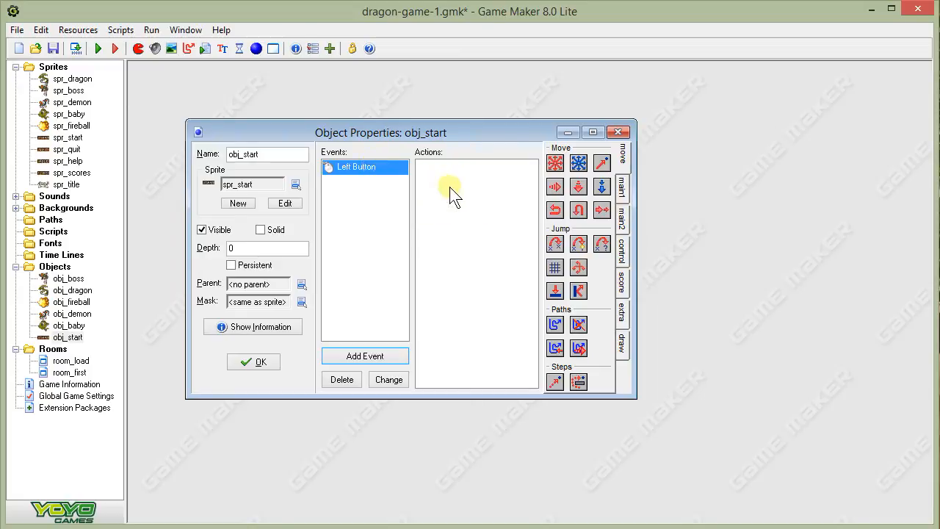
mouse_move(453, 194)
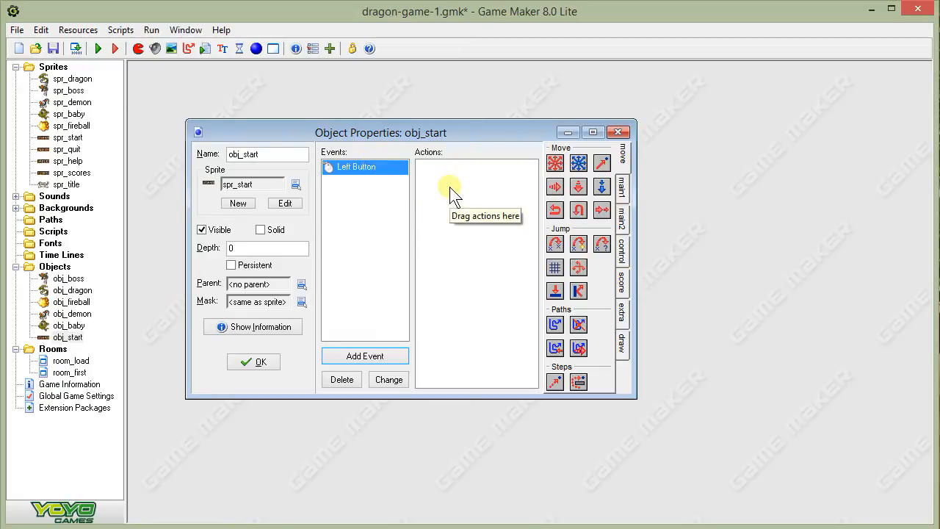
mouse_move(622, 188)
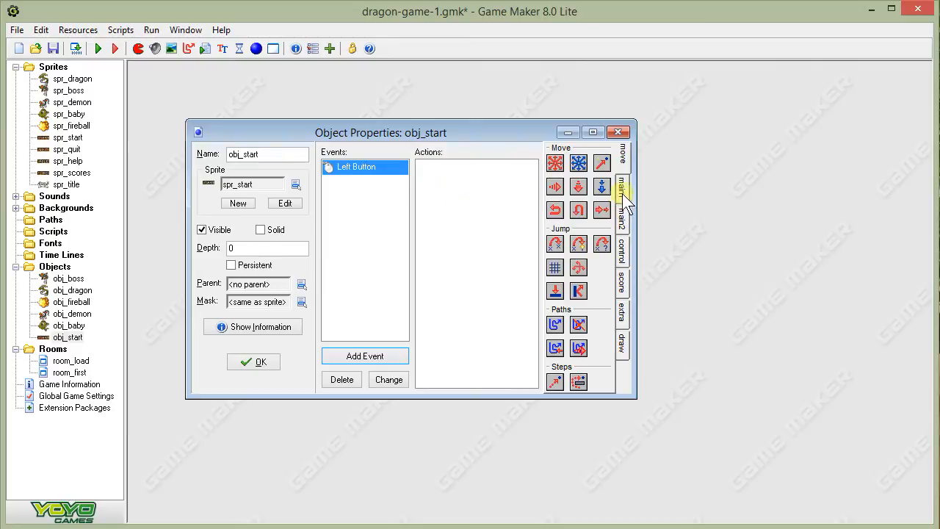
click(621, 191)
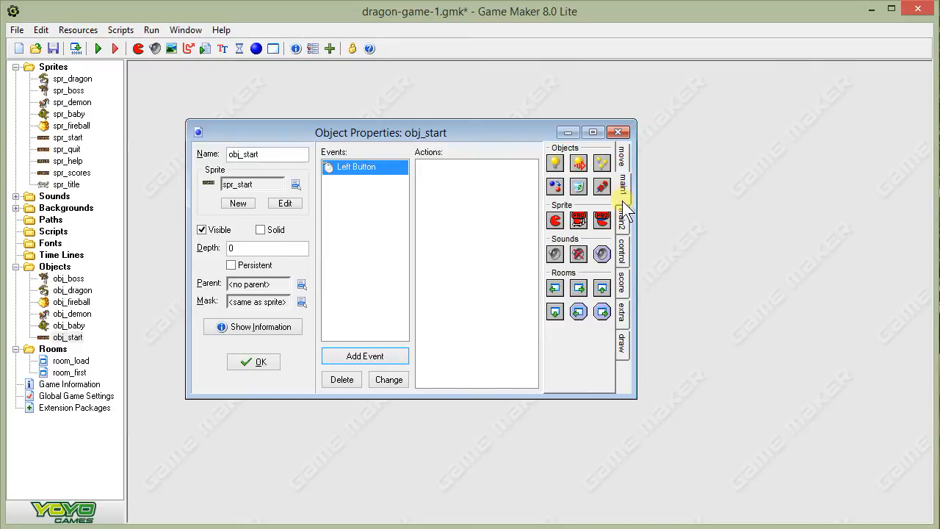
mouse_move(565, 304)
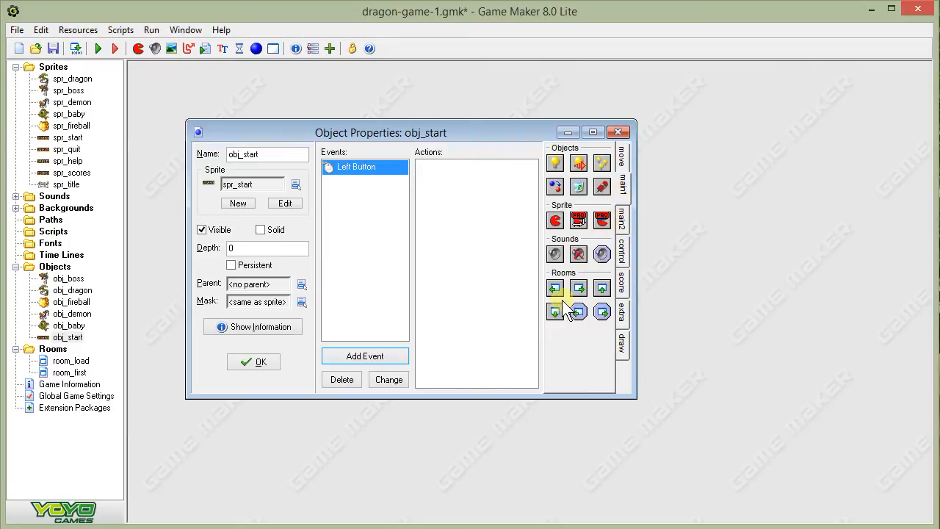
mouse_move(625, 188)
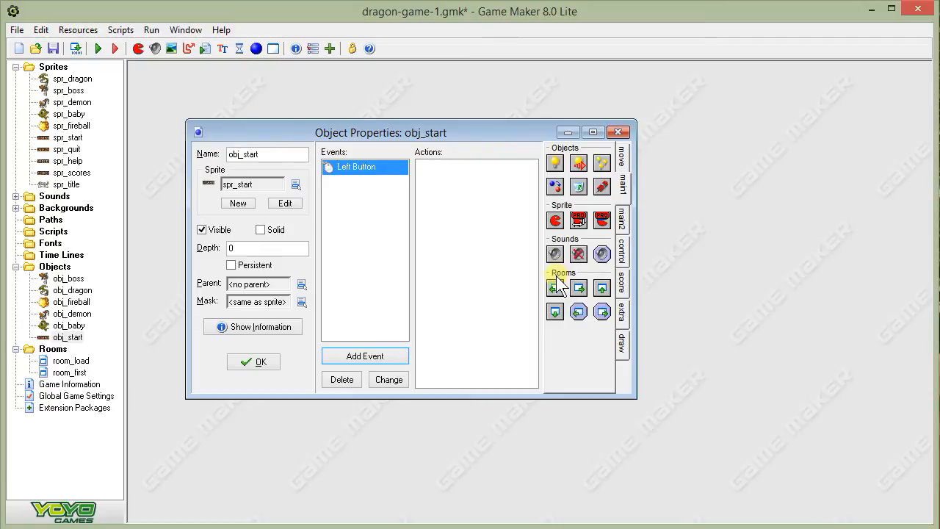
mouse_move(587, 297)
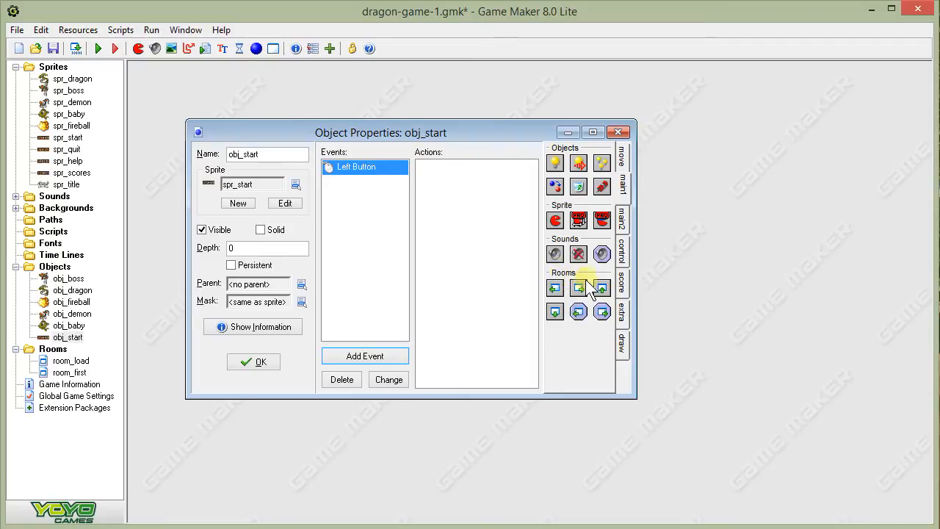
mouse_move(579, 287)
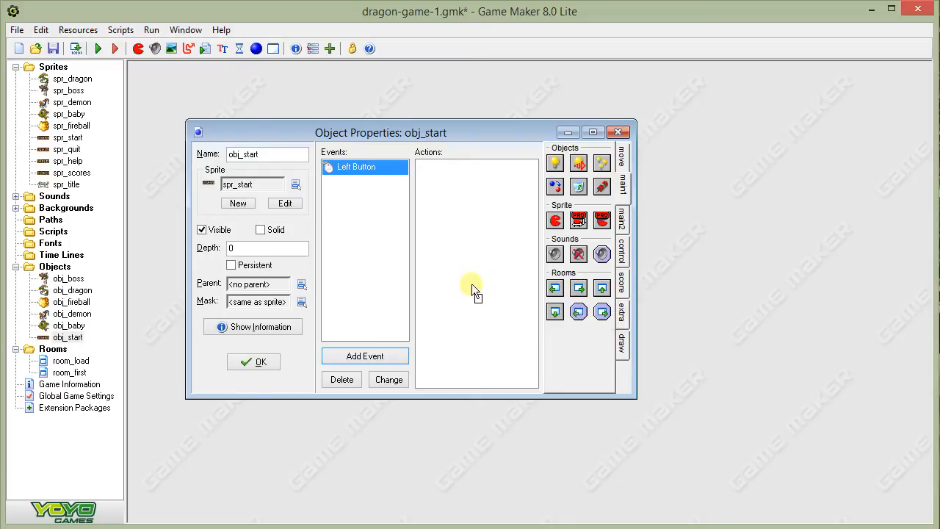
Step: Make the Left Button event go to the next room with default transition, then confirm obj_start
click(579, 287)
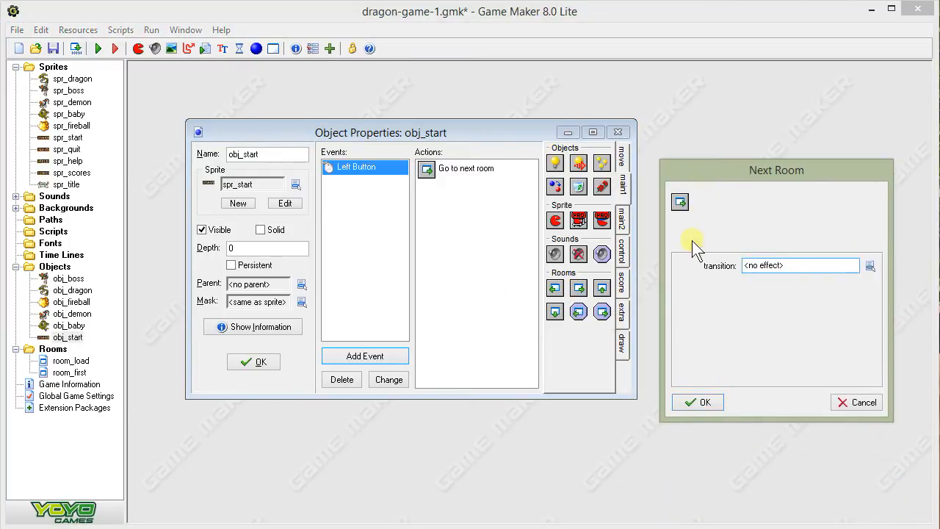
mouse_move(749, 275)
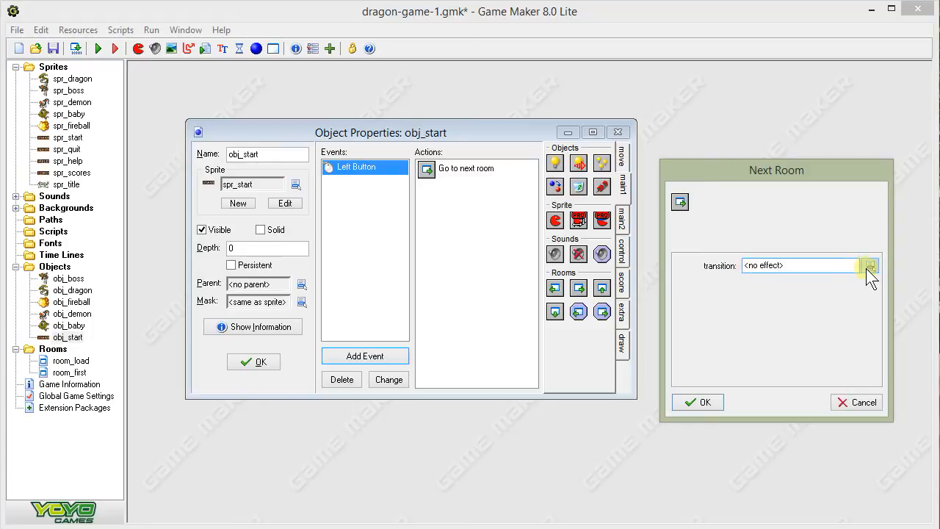
click(870, 266)
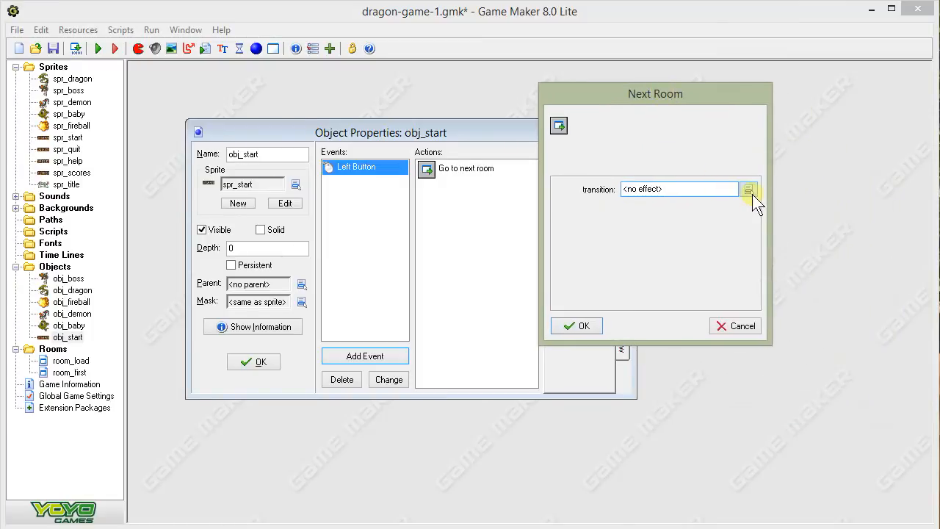
click(750, 188)
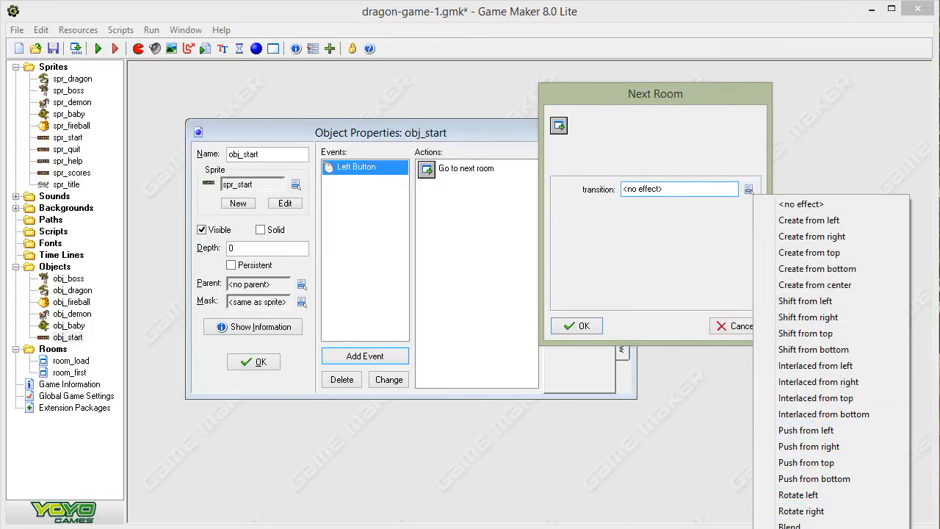
click(576, 326)
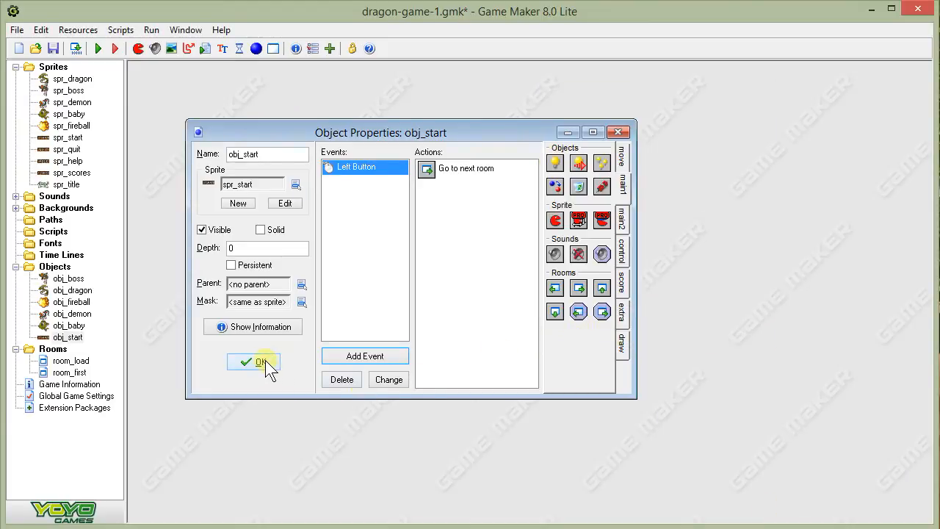
click(253, 362)
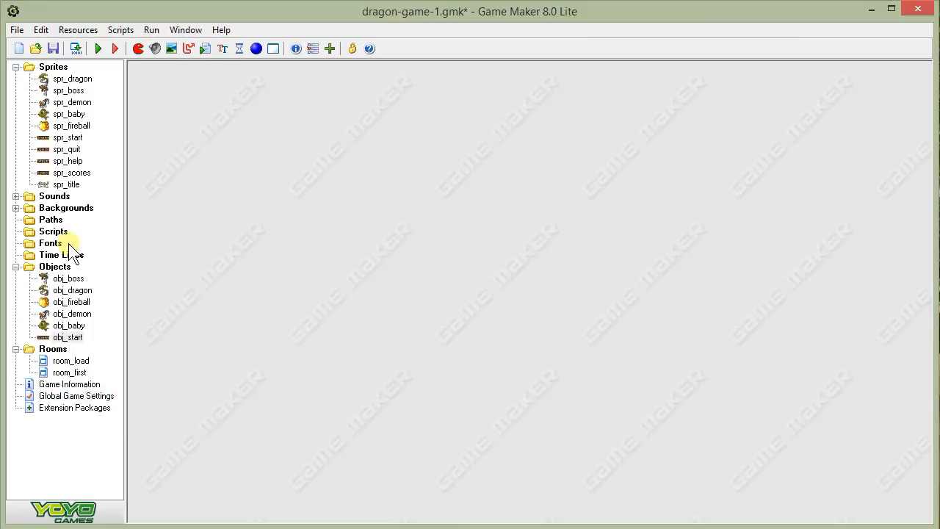
Step: Open room_load for editing, maximized, and place obj_start at the bottom-left
click(70, 362)
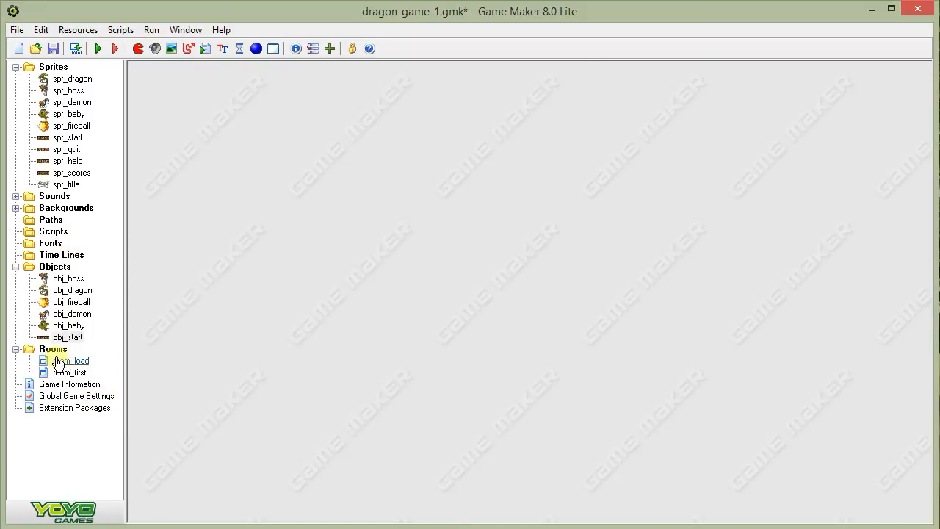
click(70, 362)
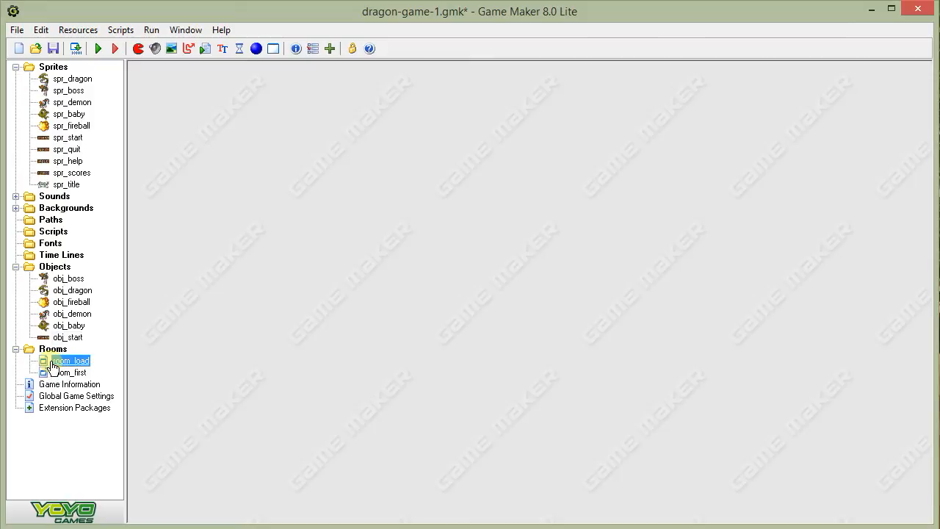
double_click(71, 361)
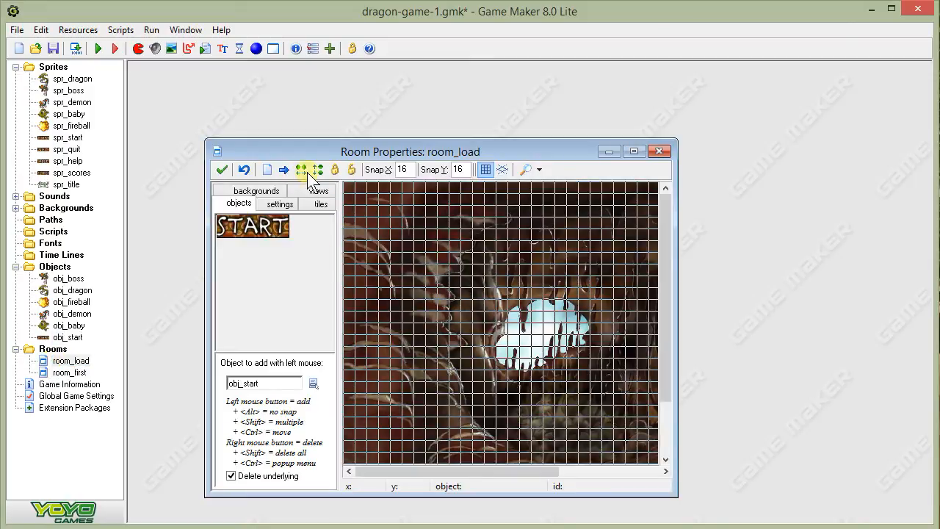
click(633, 152)
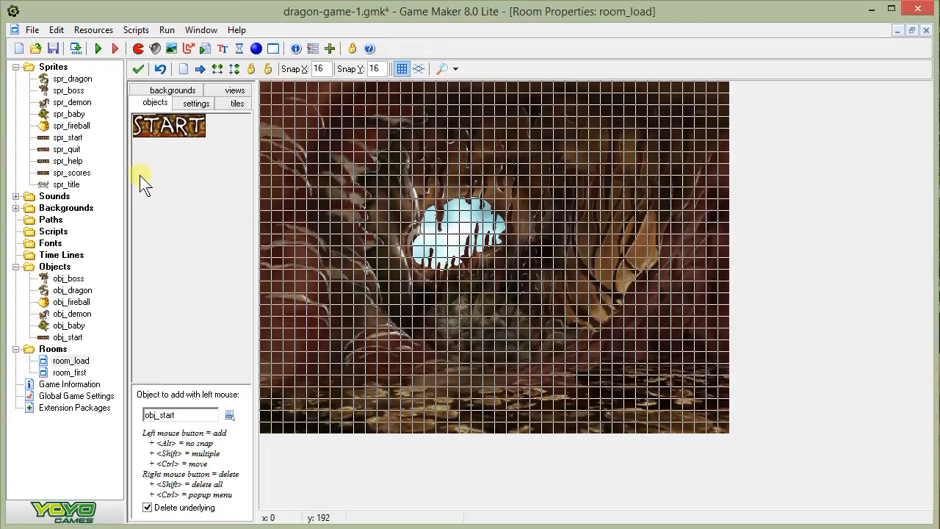
mouse_move(158, 135)
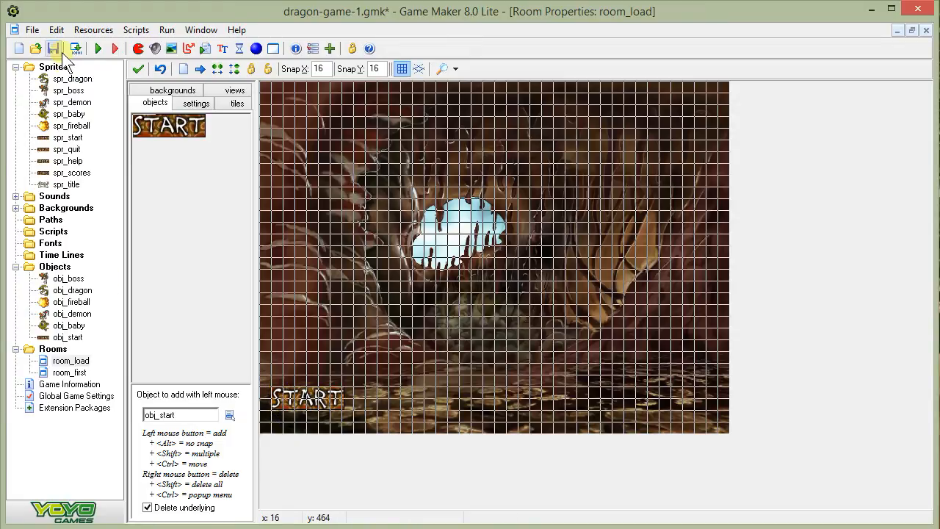
Step: Save the game project and run it to test the START button
click(59, 56)
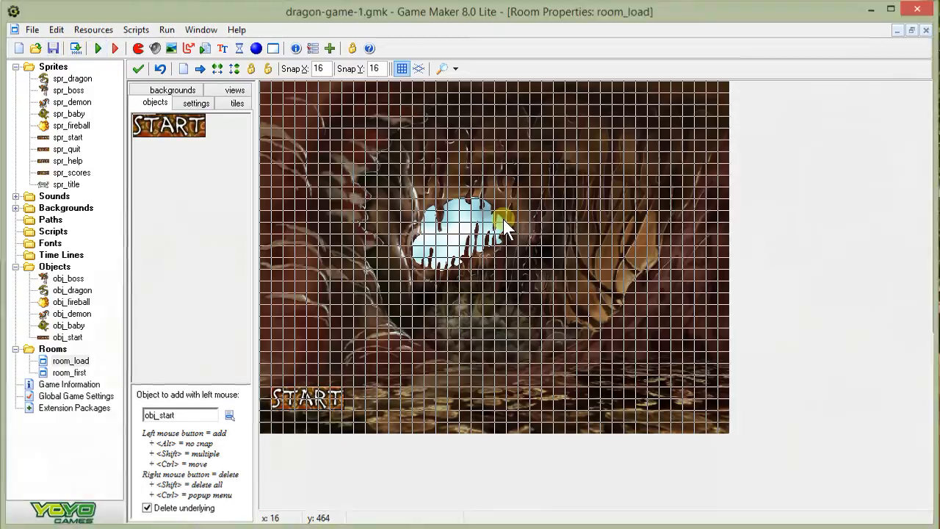
click(97, 48)
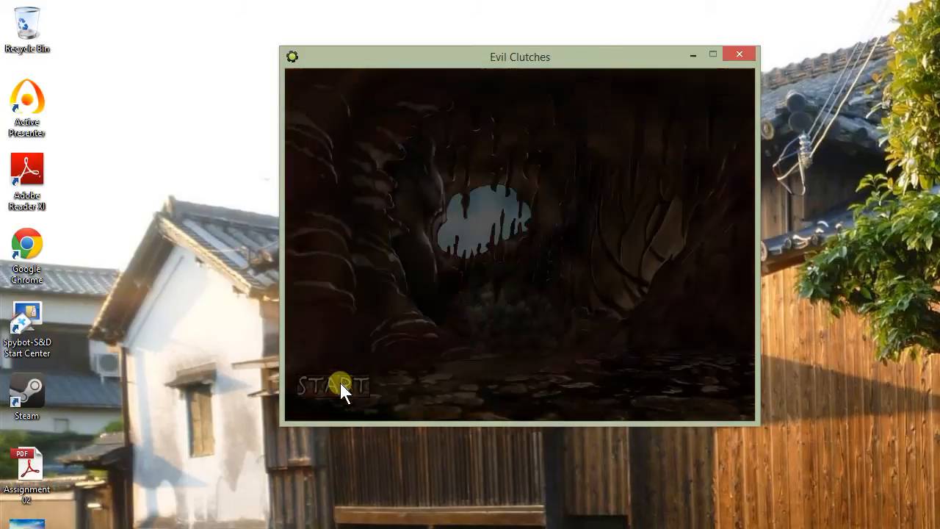
Step: Confirm START leads into the dragon game room, then close the running game
click(330, 393)
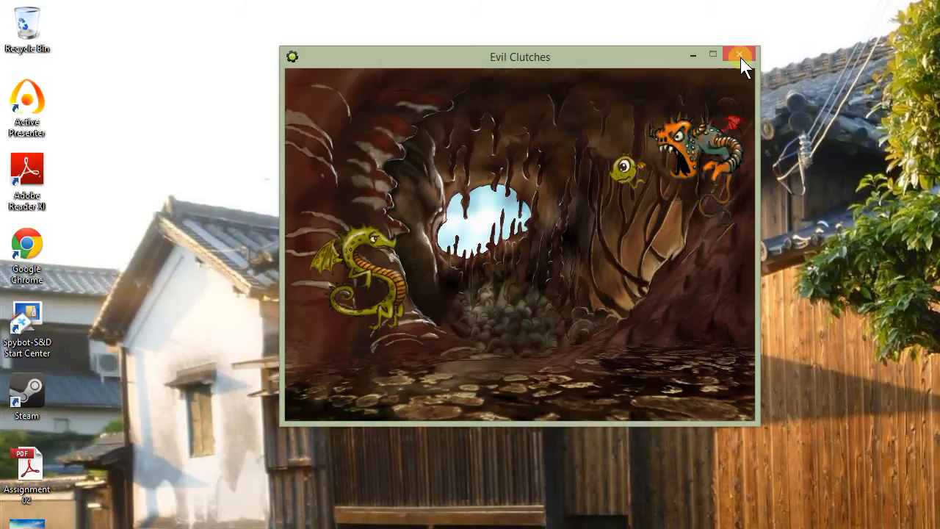
click(740, 56)
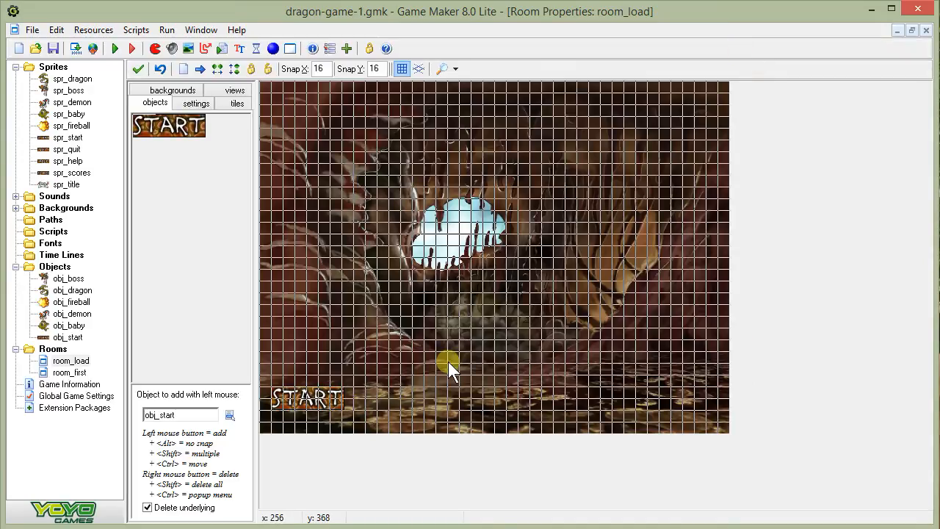
mouse_move(109, 217)
text(obj_quit)
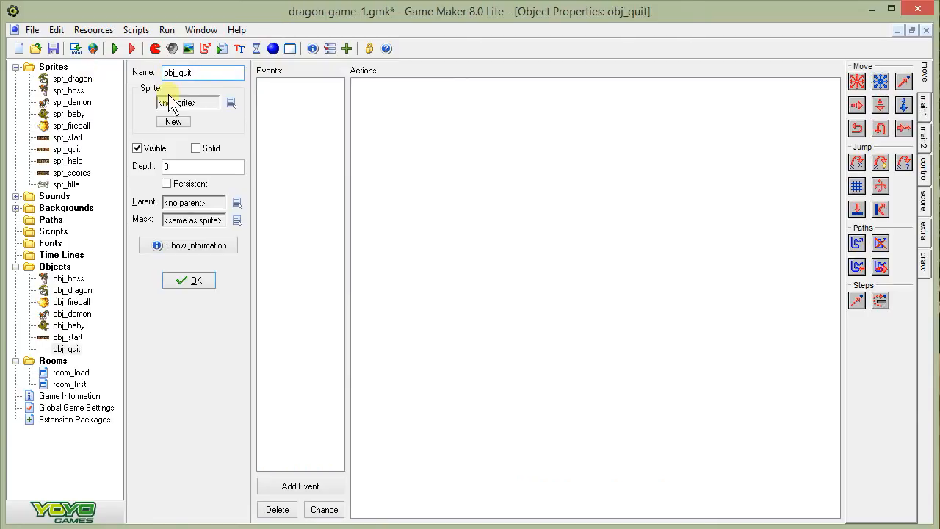
Step: Give obj_quit the spr_quit sprite and a Left Button mouse event
click(188, 103)
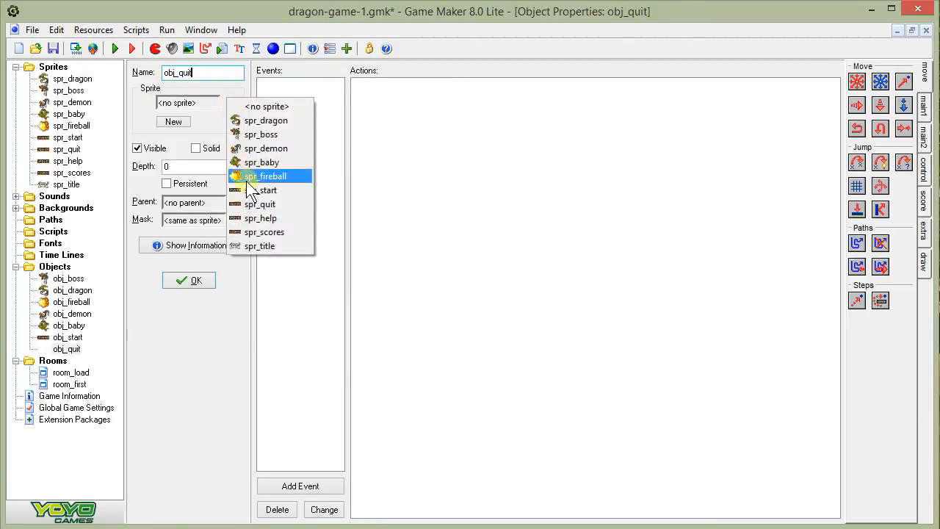
click(261, 205)
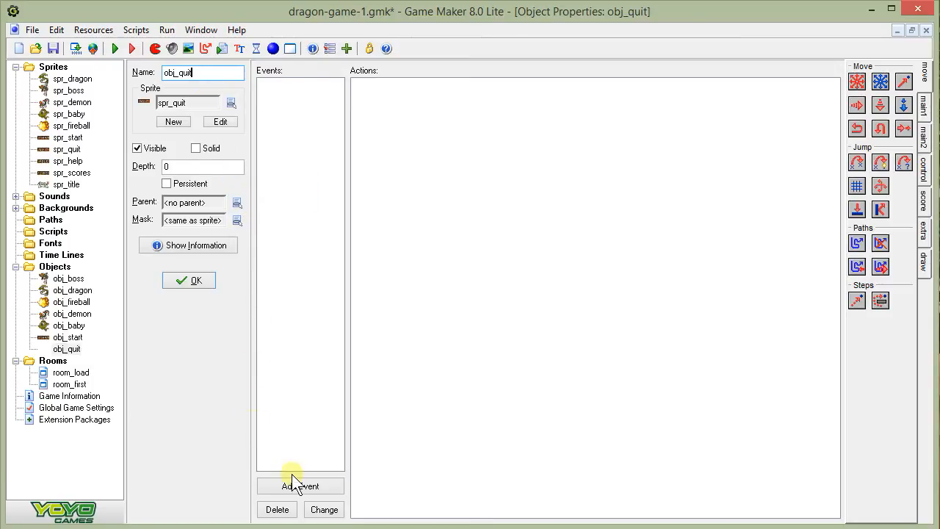
click(300, 485)
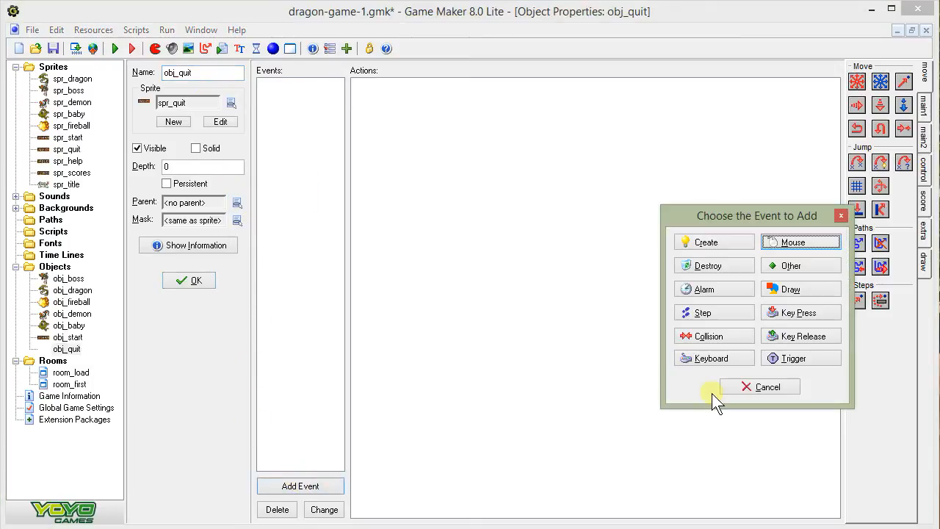
click(799, 241)
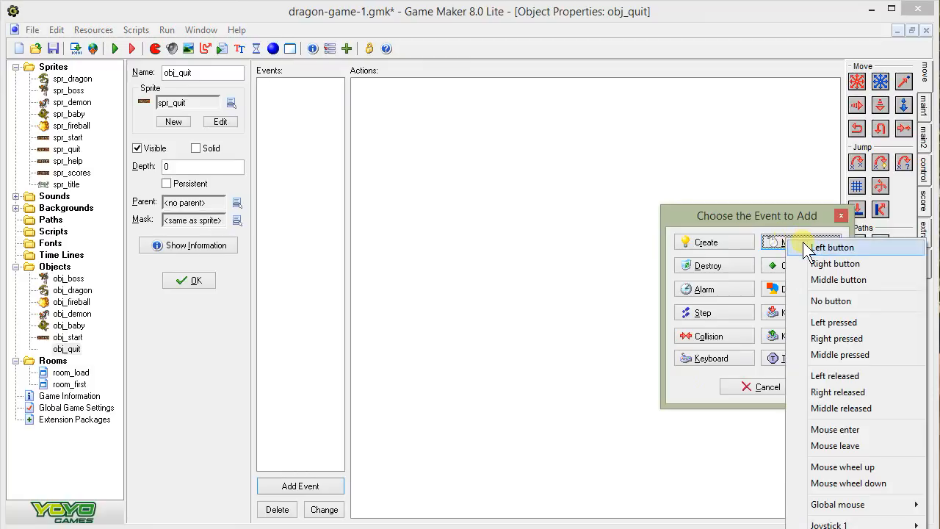
click(832, 247)
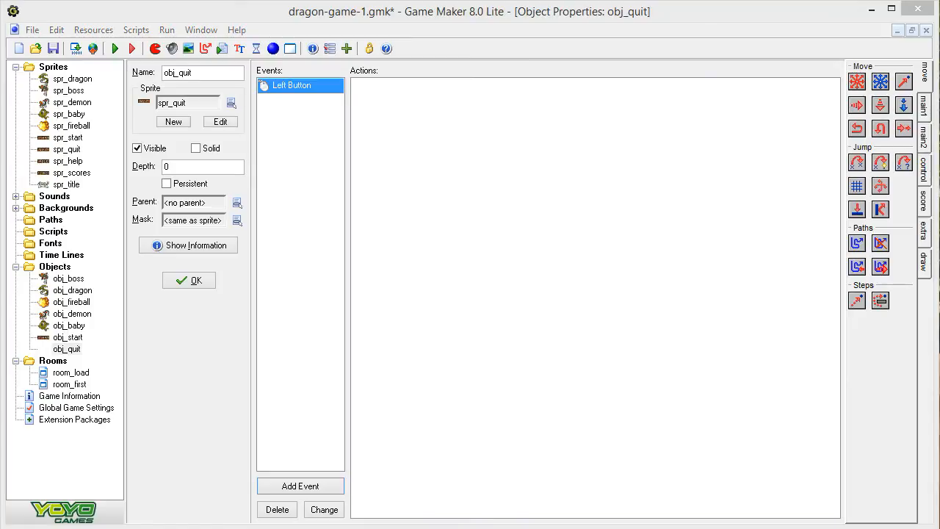
mouse_move(836, 395)
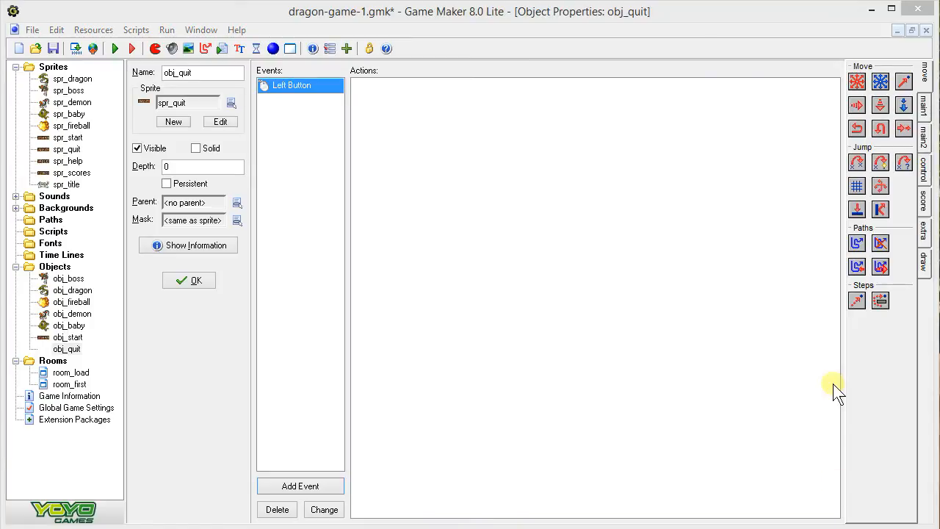
Step: Add an End Game action to obj_quit's Left Button event
click(928, 174)
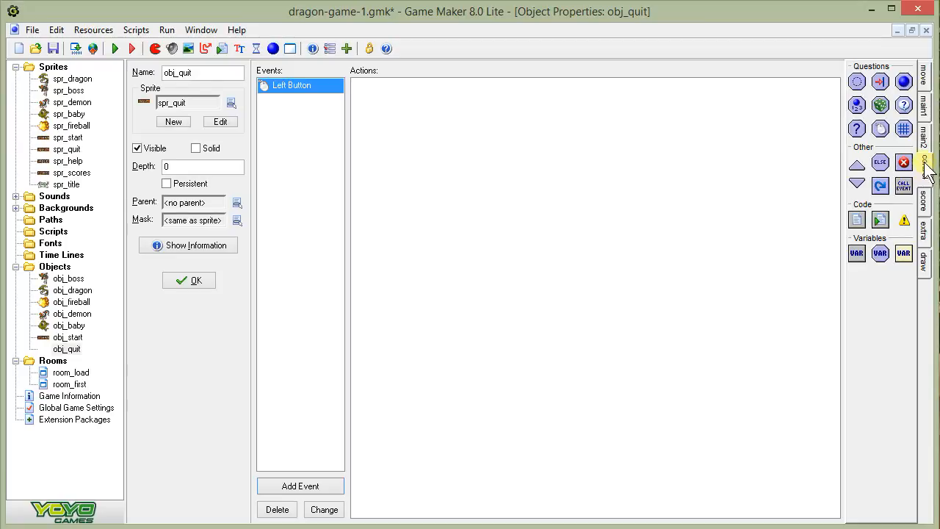
click(930, 147)
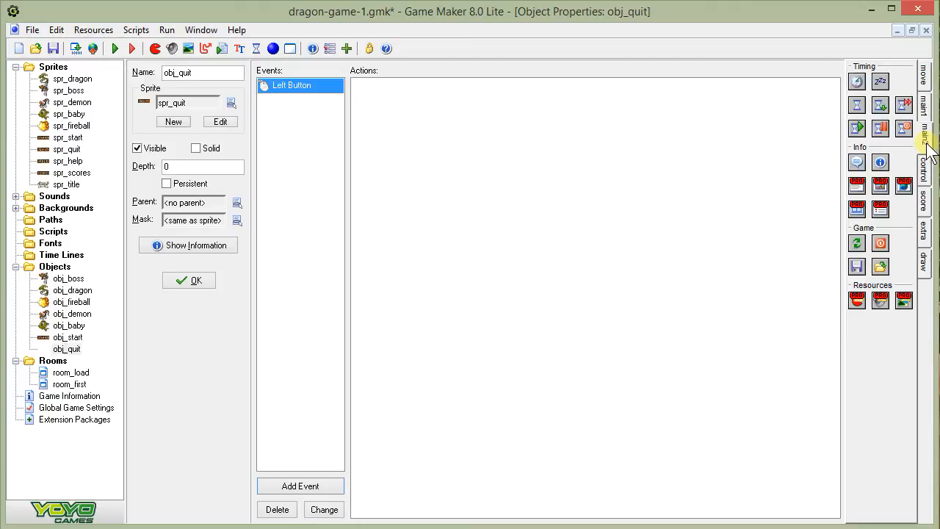
mouse_move(746, 286)
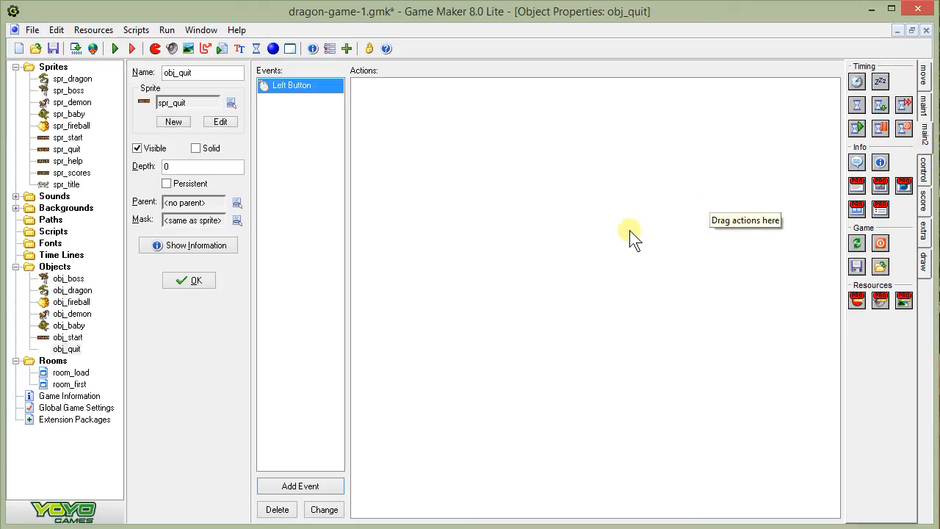
mouse_move(698, 207)
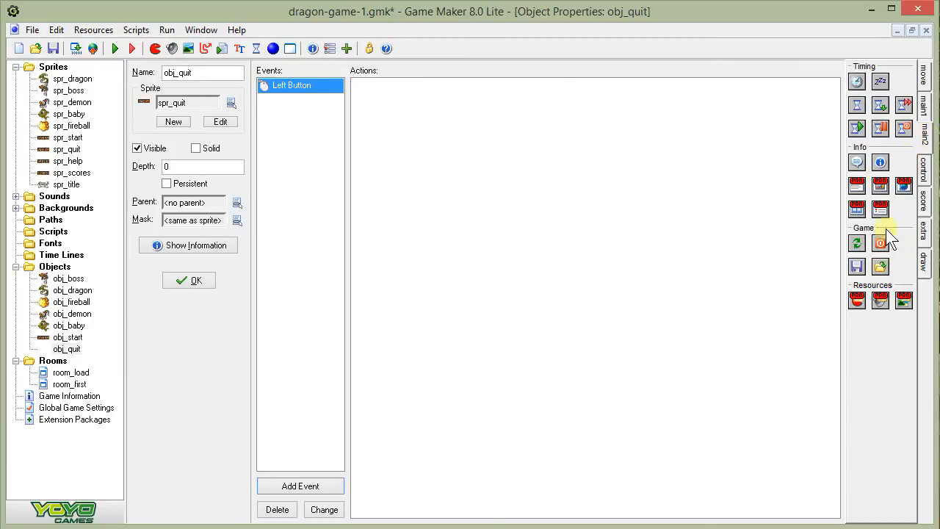
mouse_move(881, 245)
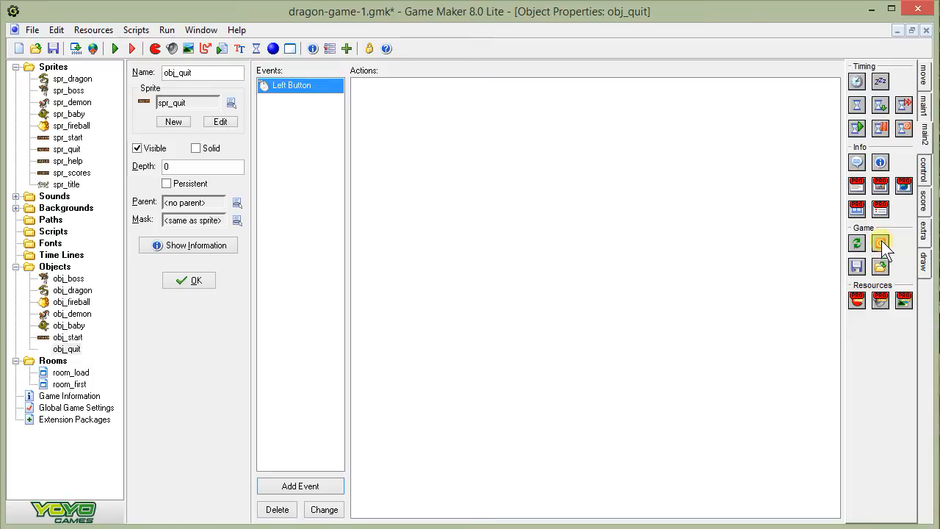
drag(880, 244, 555, 191)
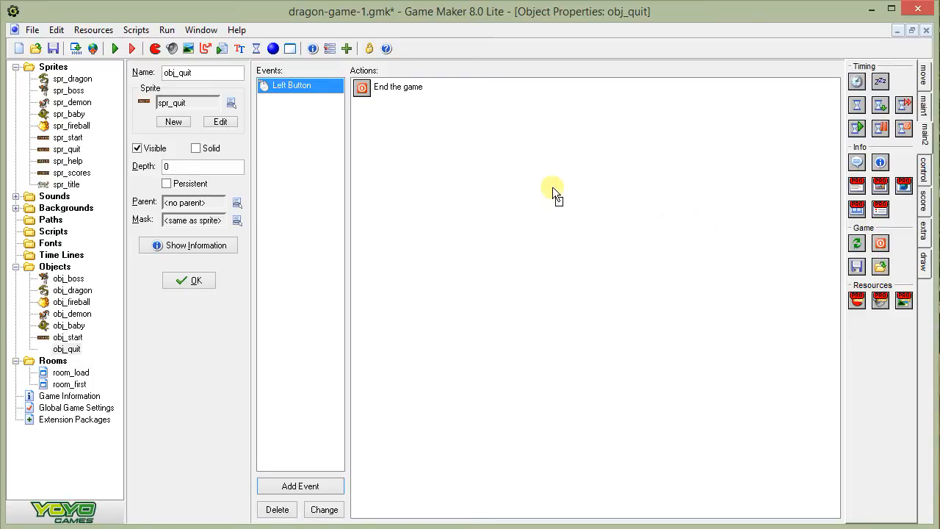
mouse_move(226, 423)
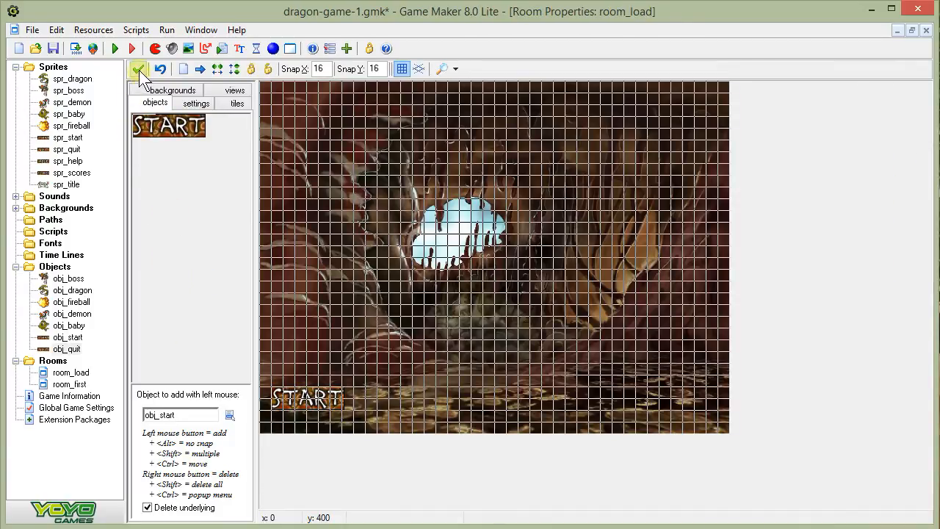
Step: Close the room keeping changes and create a new object using the spr_help sprite
click(138, 69)
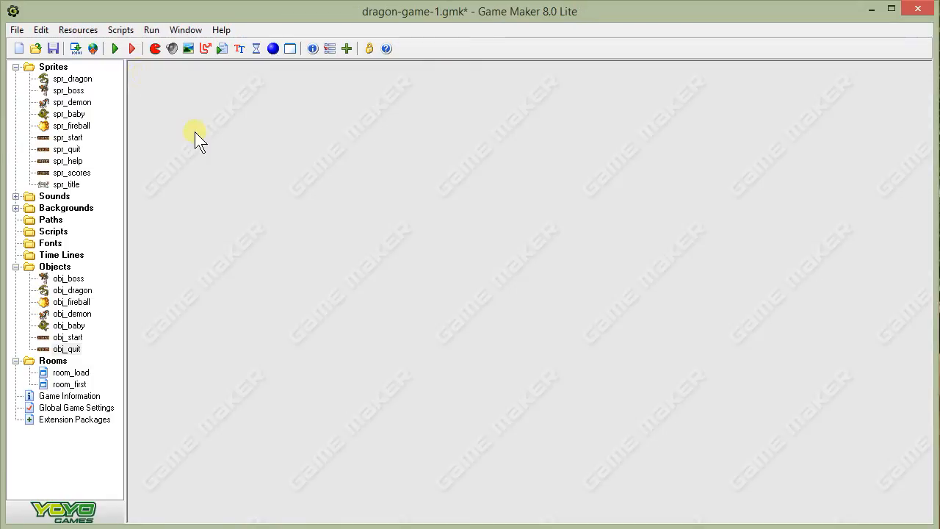
click(273, 49)
text(obj_help)
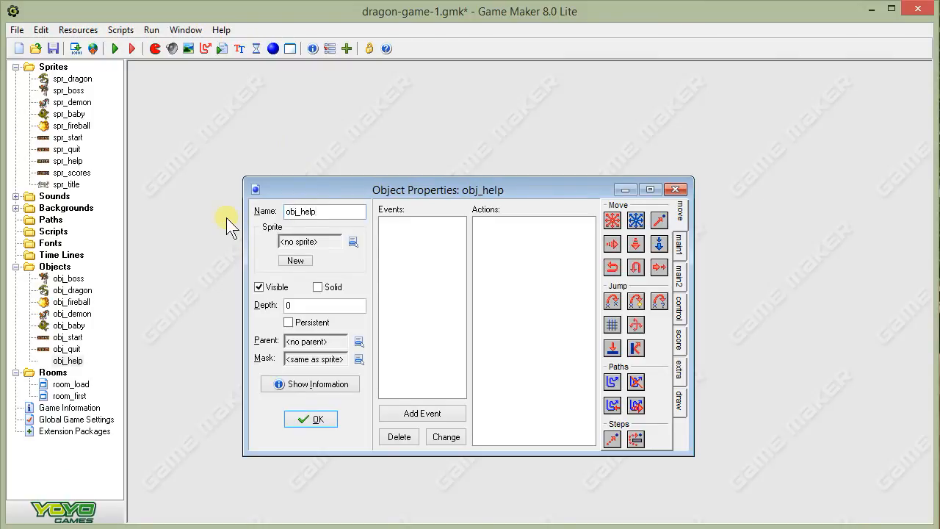
click(353, 241)
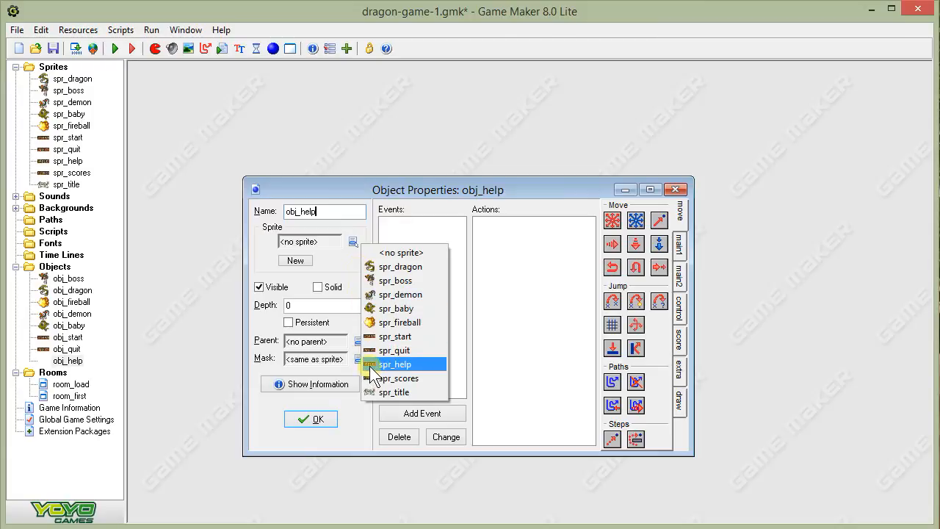
click(421, 413)
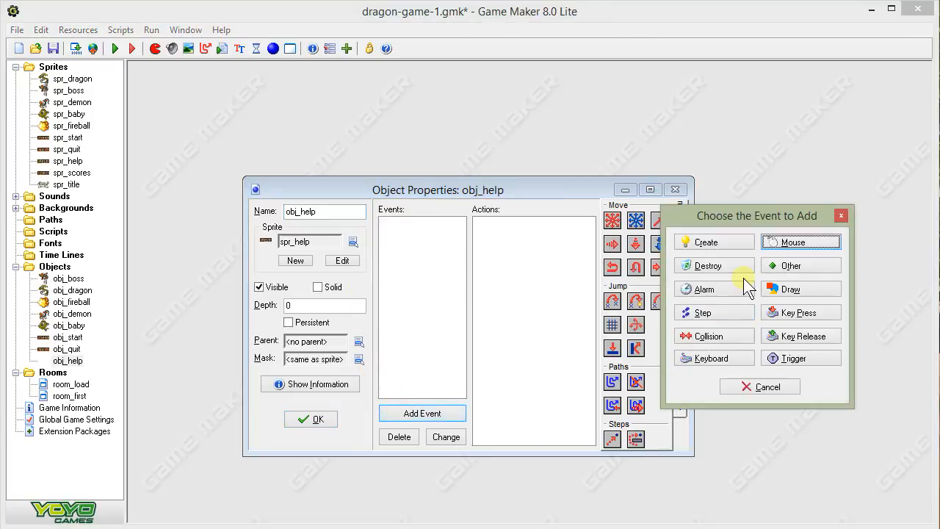
Step: Give obj_help a mouse event and bring up the info actions for it
click(801, 241)
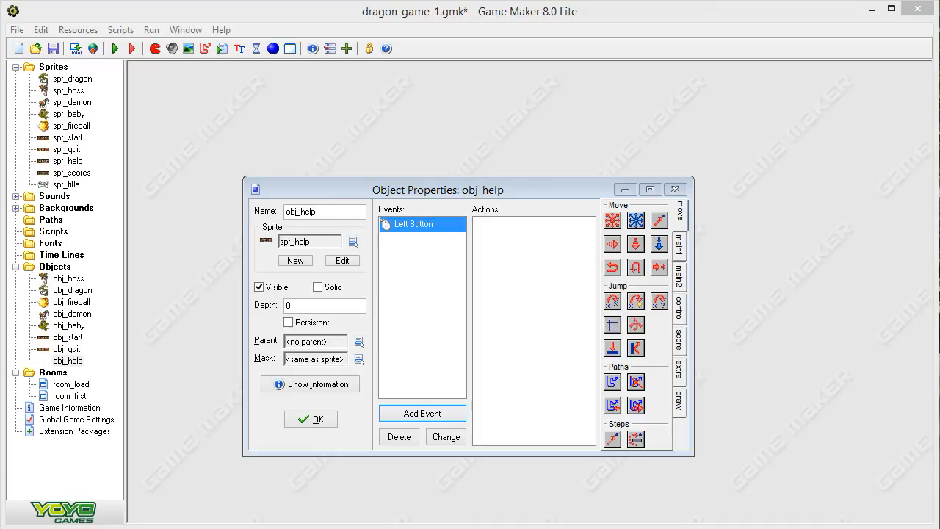
mouse_move(684, 315)
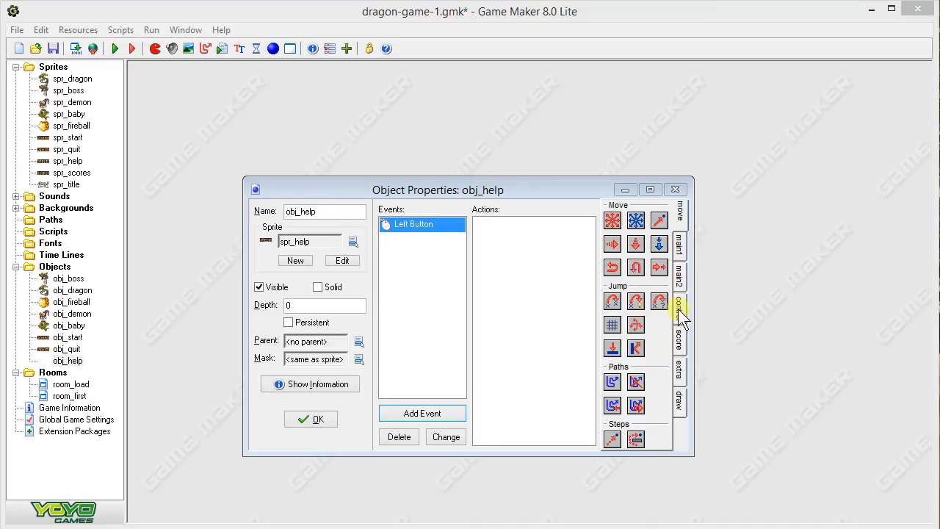
click(678, 268)
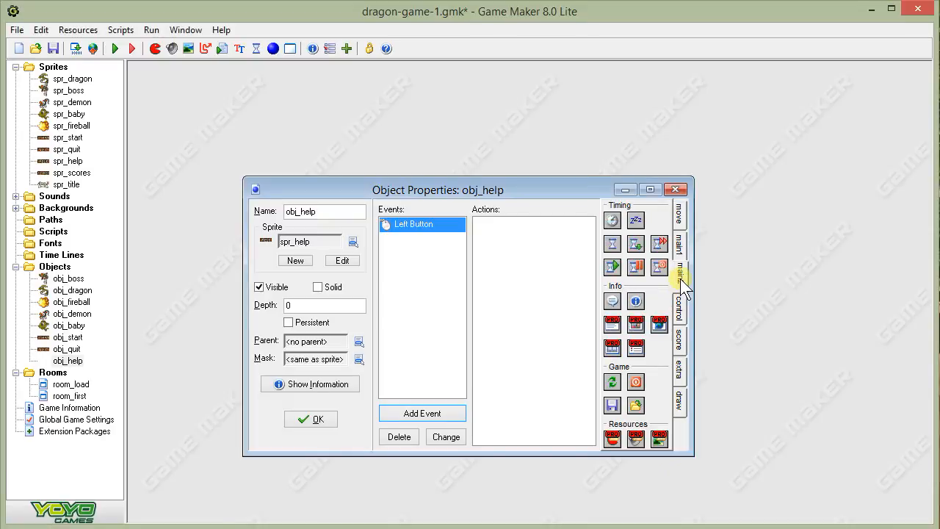
mouse_move(626, 233)
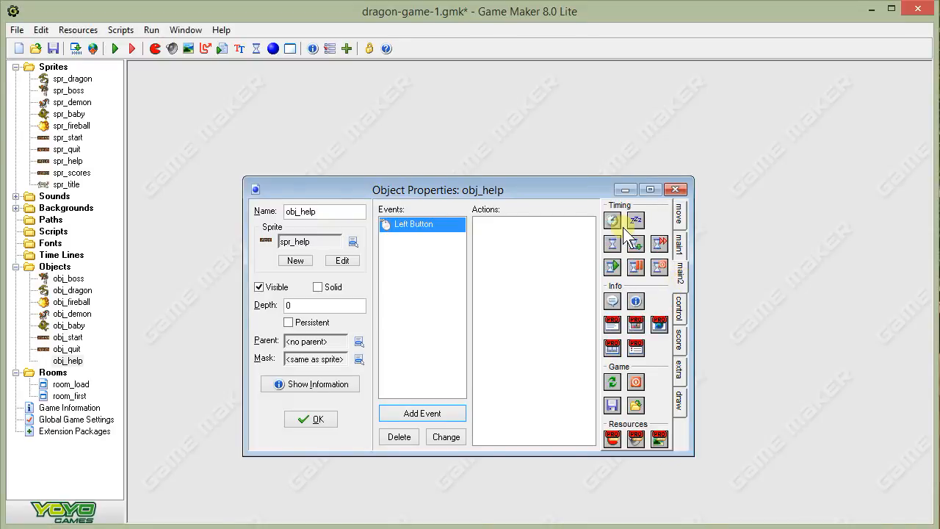
mouse_move(611, 293)
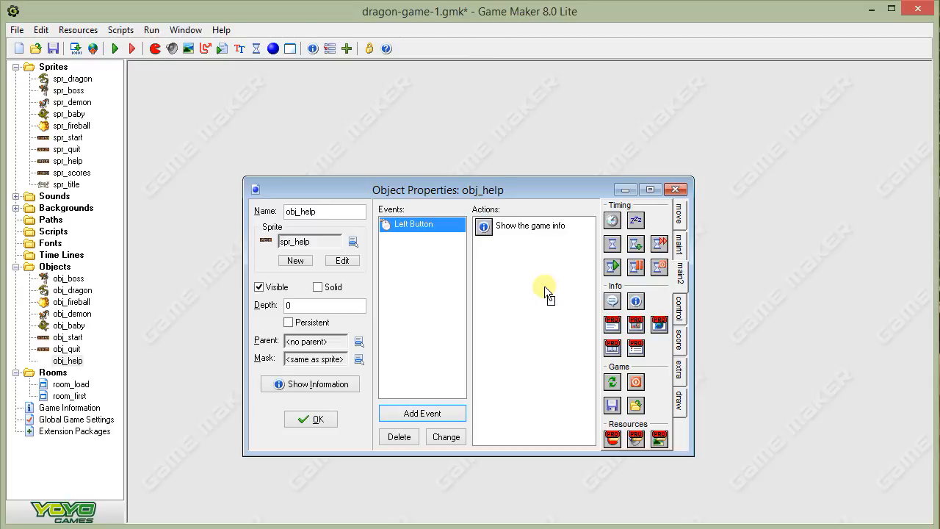
mouse_move(479, 247)
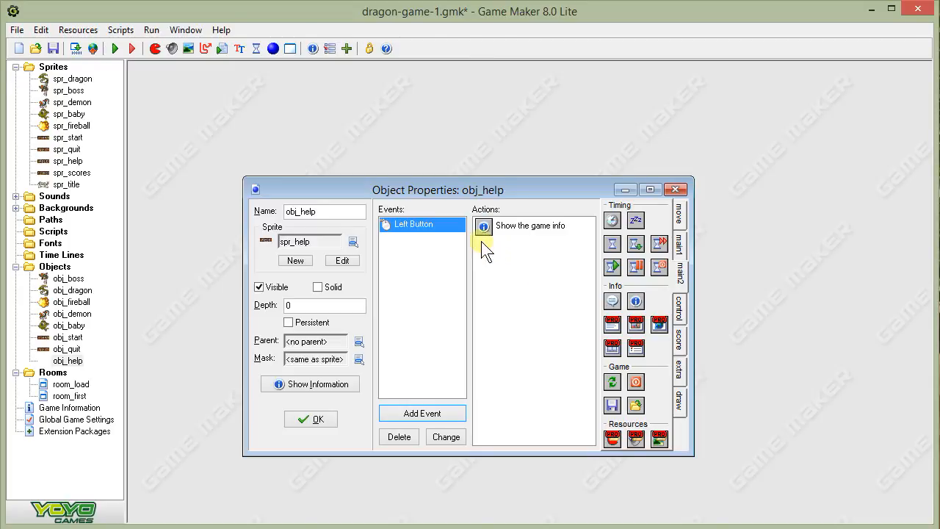
mouse_move(492, 235)
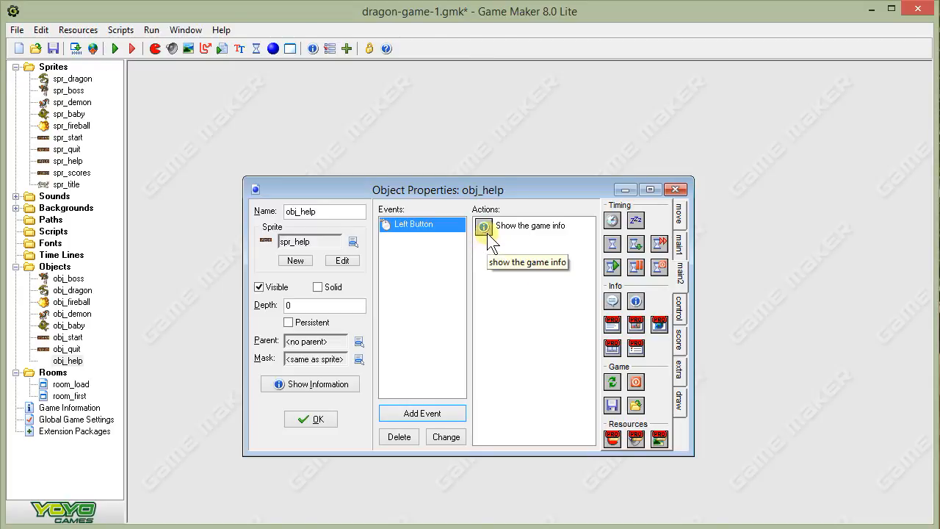
mouse_move(366, 296)
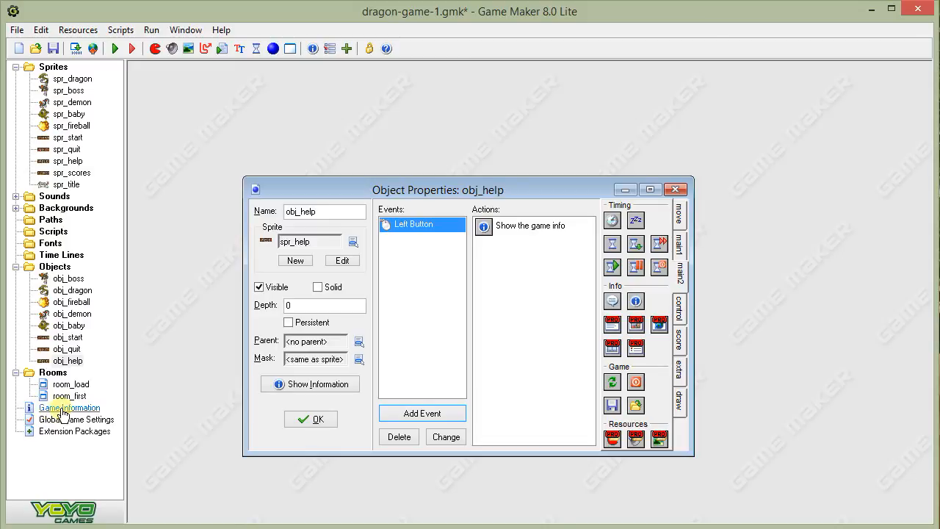
Step: Save obj_help and bring up the Game Information for editing
click(310, 419)
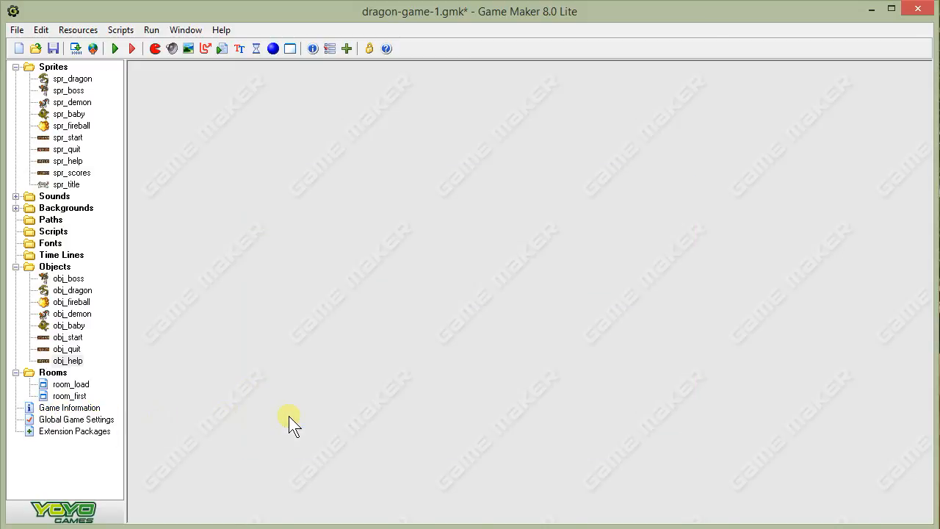
click(69, 409)
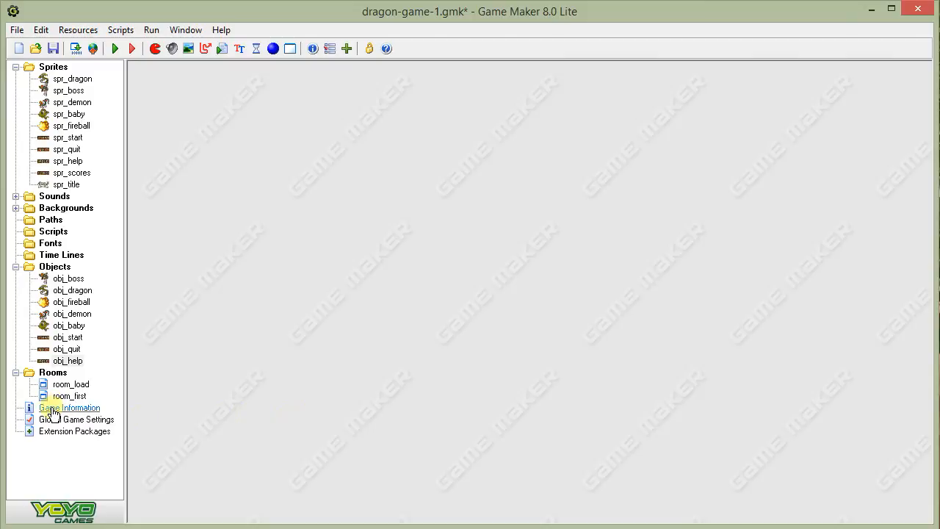
double_click(69, 409)
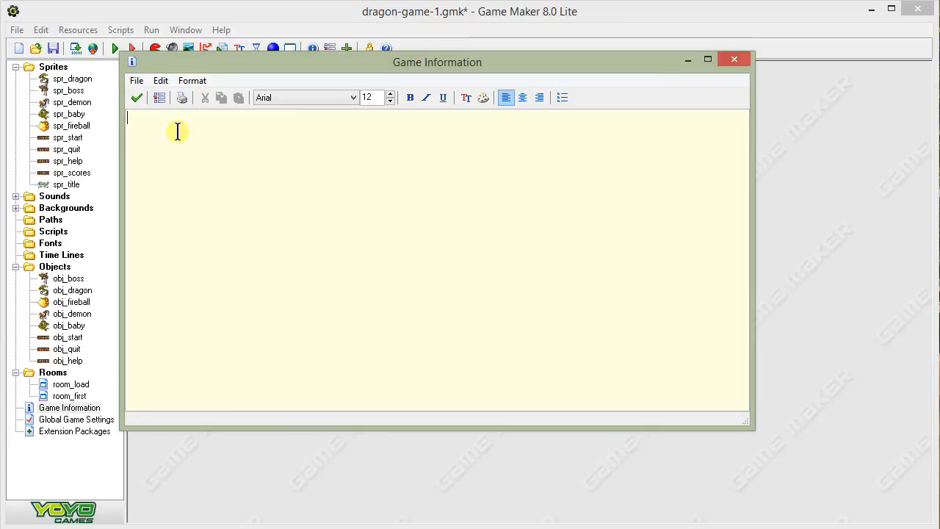
Step: Enter placeholder Game Information text 'a;lksdjfa;sldkjf aff kekd sense' and save it
text(a;lksdjfa;sldkjf)
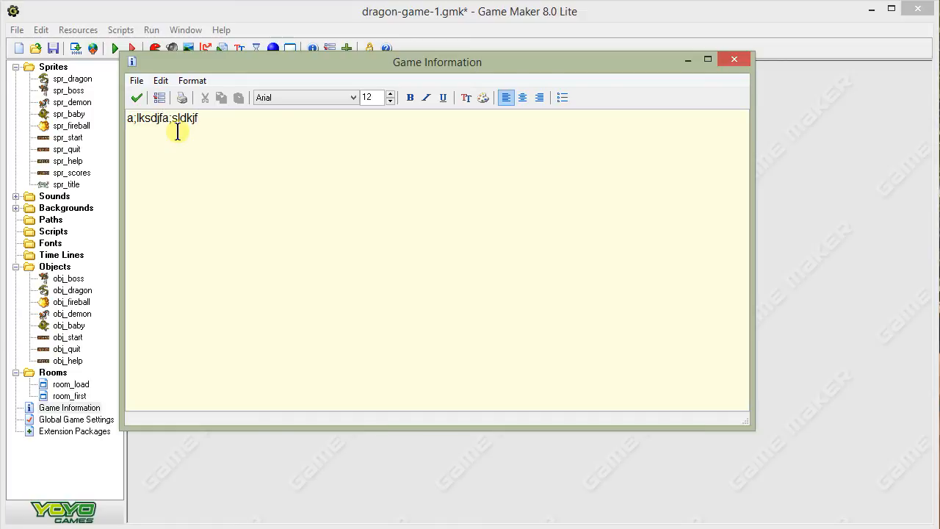
text(aff)
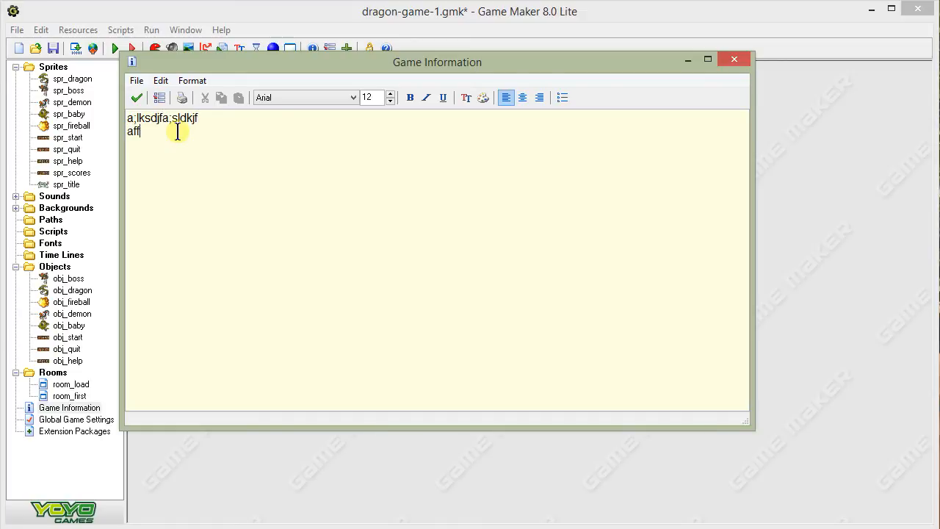
text(kekd sense)
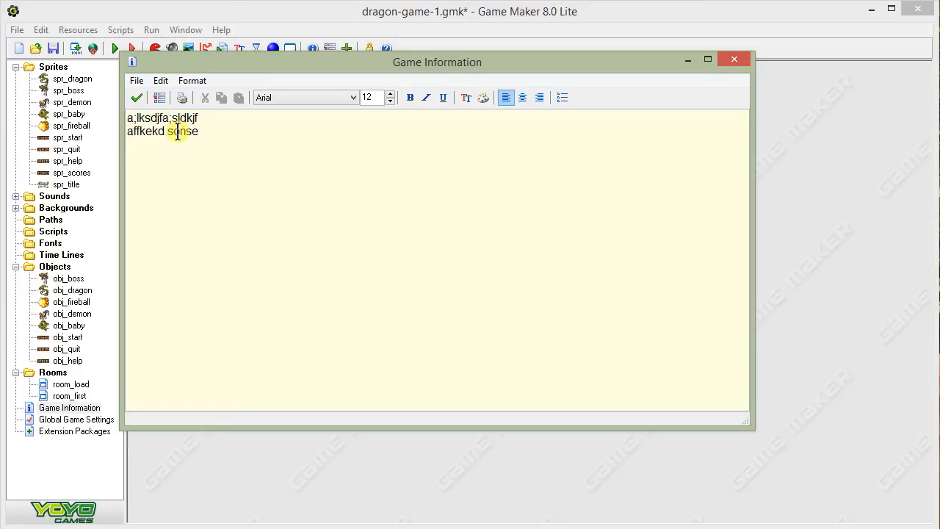
click(137, 97)
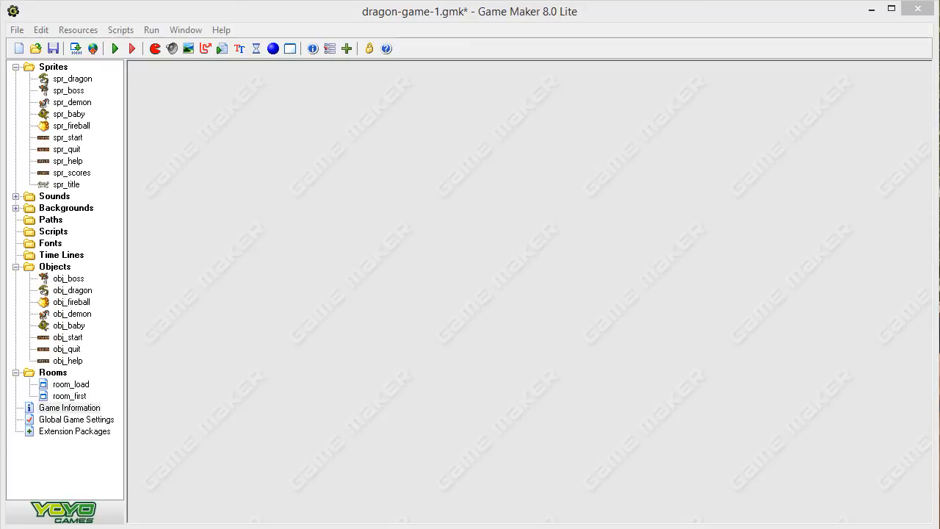
Step: Create a new object with the spr_scores sprite and a Left Button event
click(66, 185)
text(obj_scores)
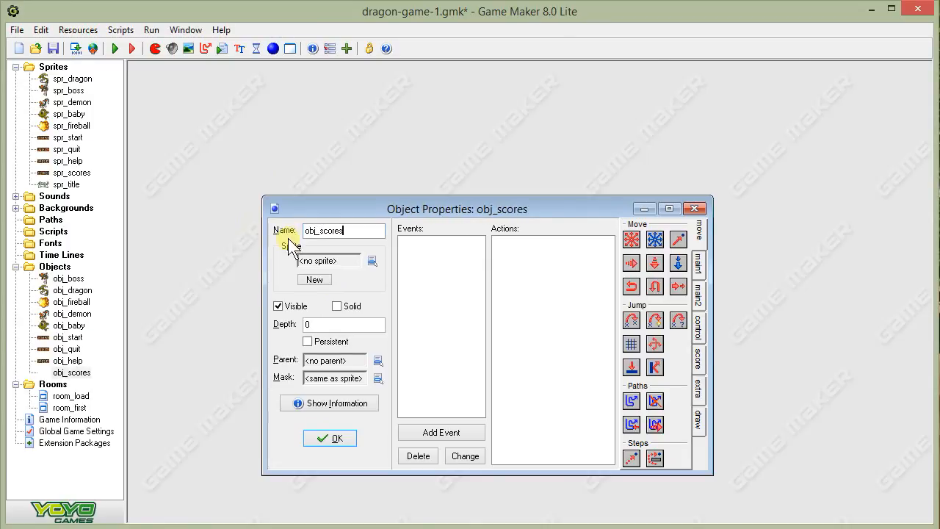
click(372, 260)
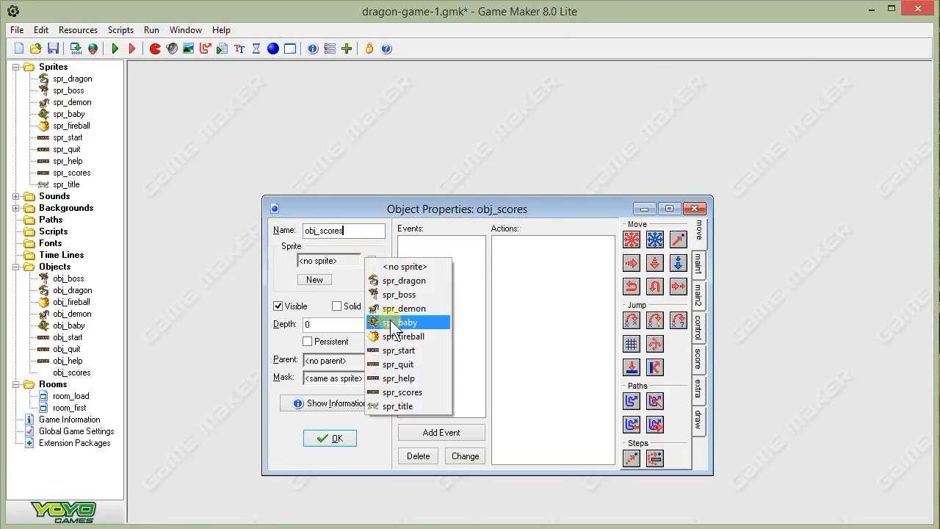
click(404, 391)
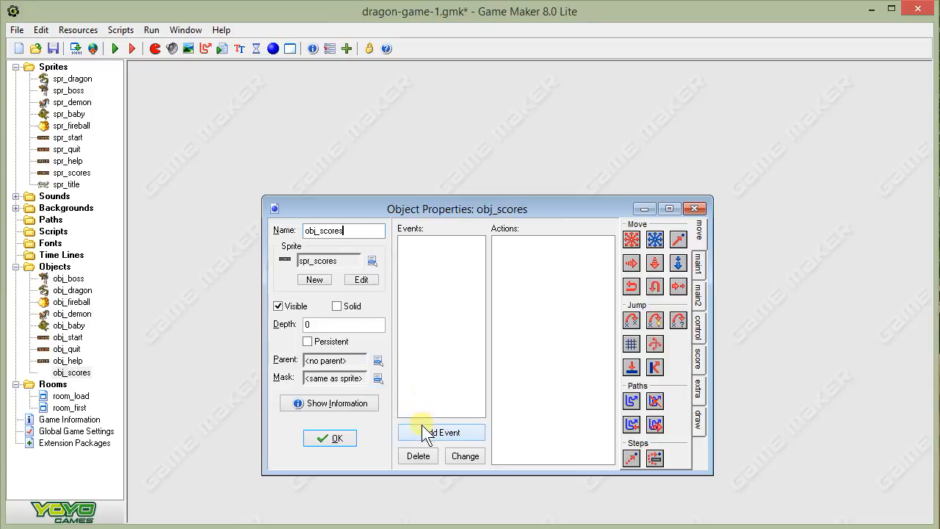
click(441, 432)
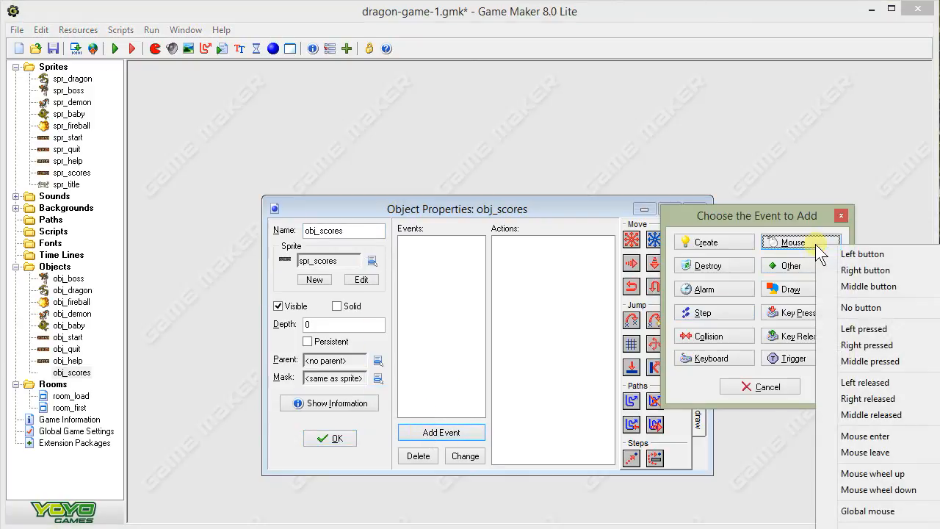
click(862, 252)
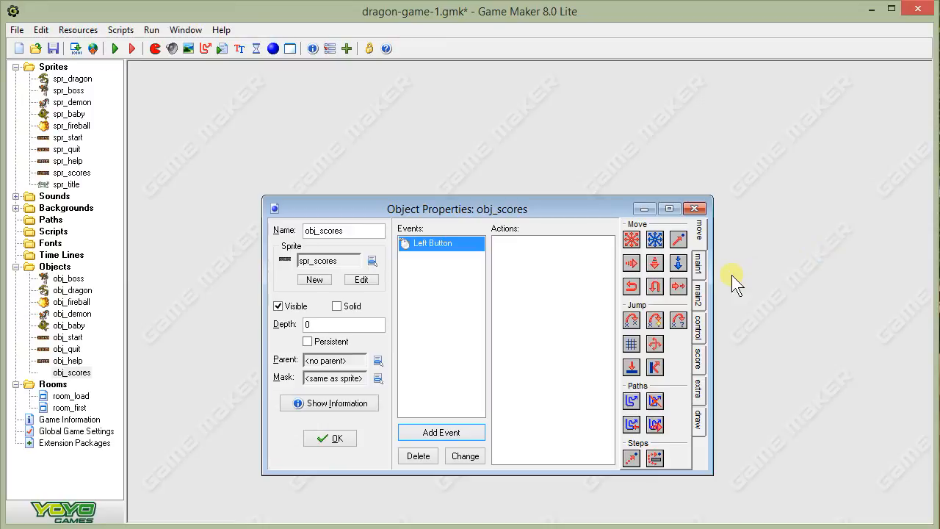
mouse_move(738, 311)
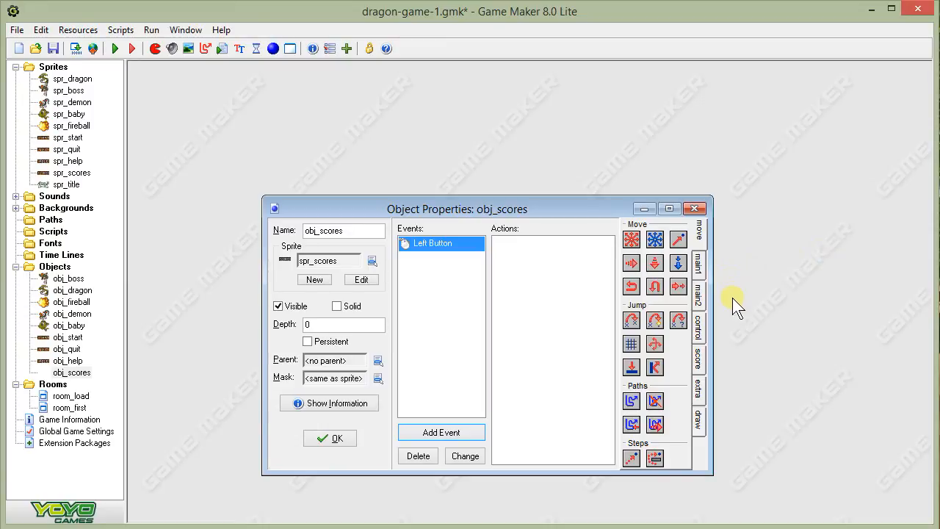
mouse_move(698, 370)
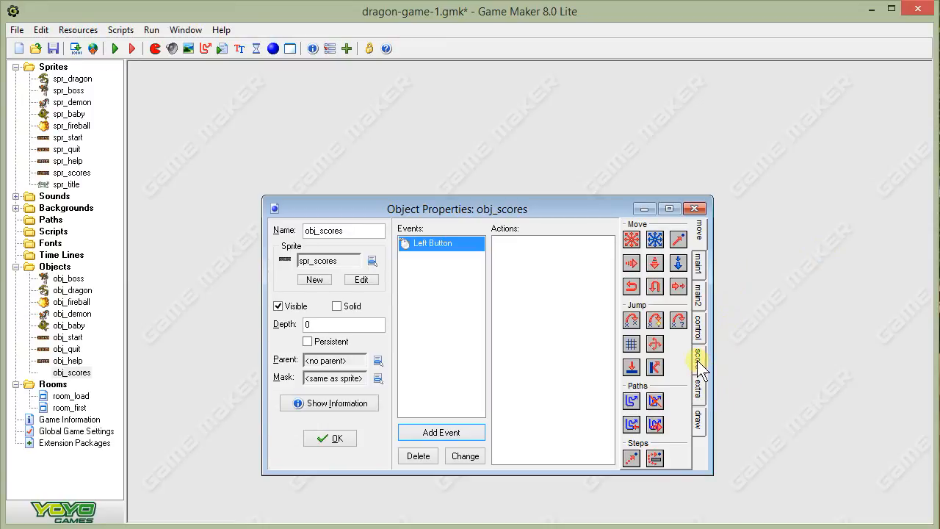
Step: Make obj_scores show the highscore table on click and confirm the object
click(696, 357)
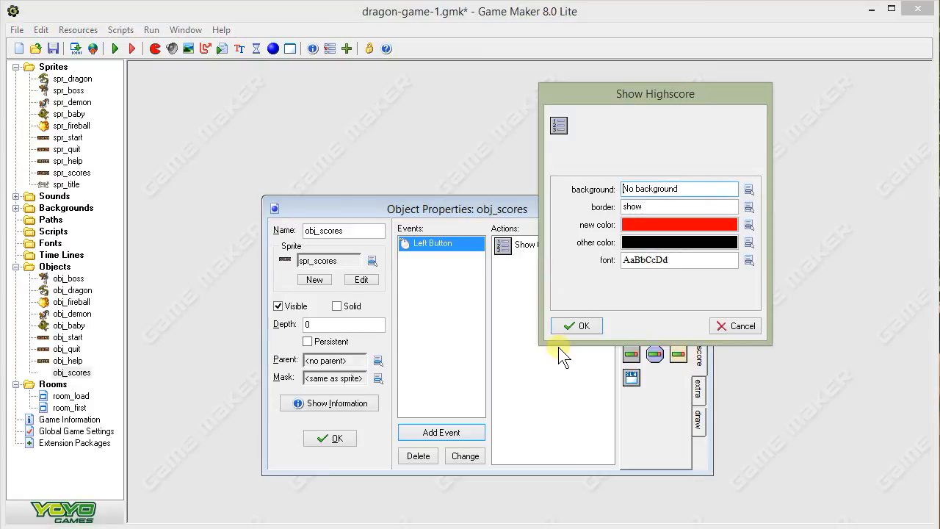
click(576, 326)
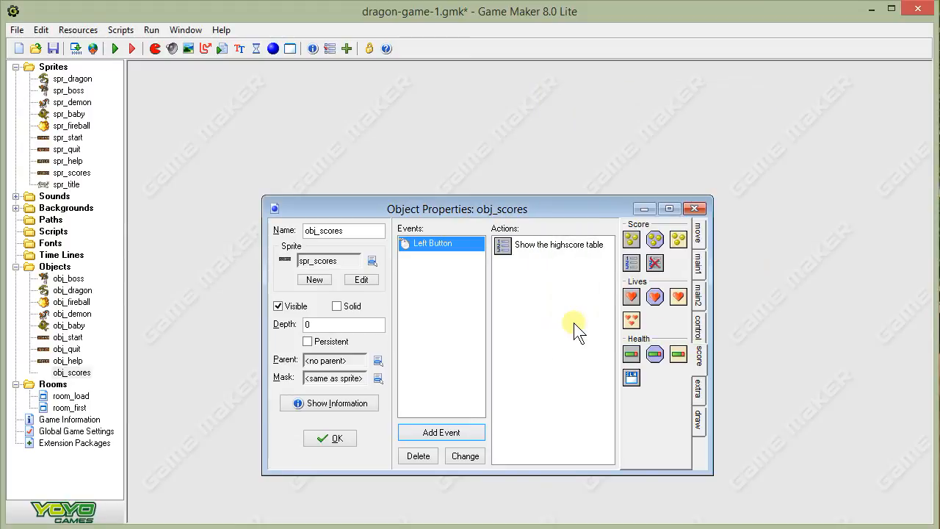
mouse_move(550, 353)
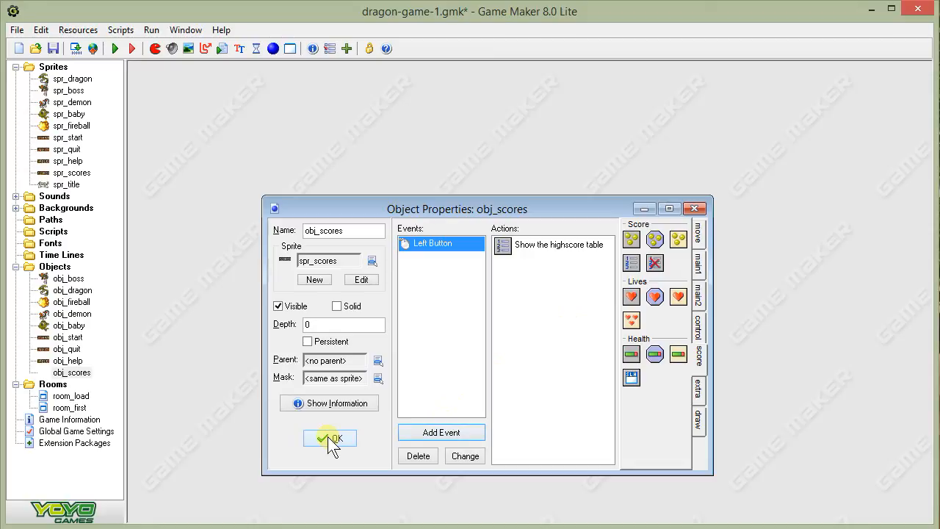
click(329, 437)
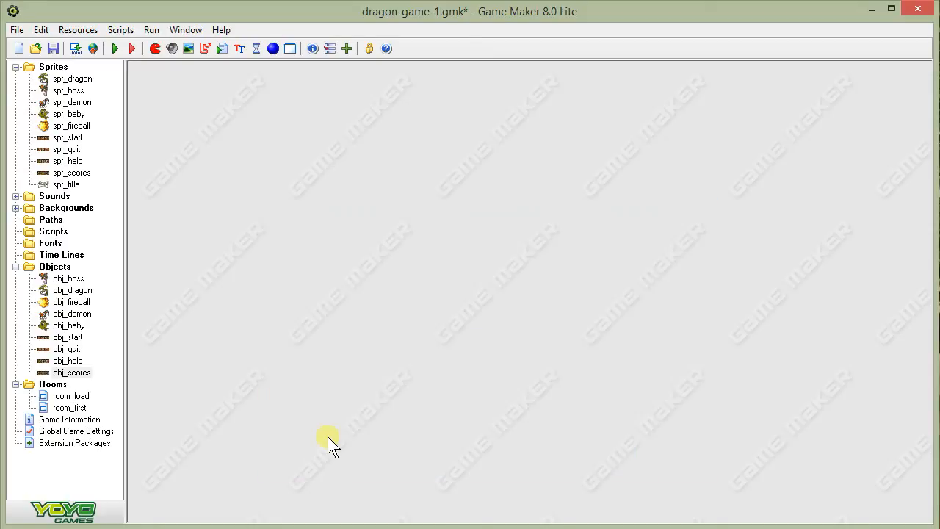
mouse_move(282, 351)
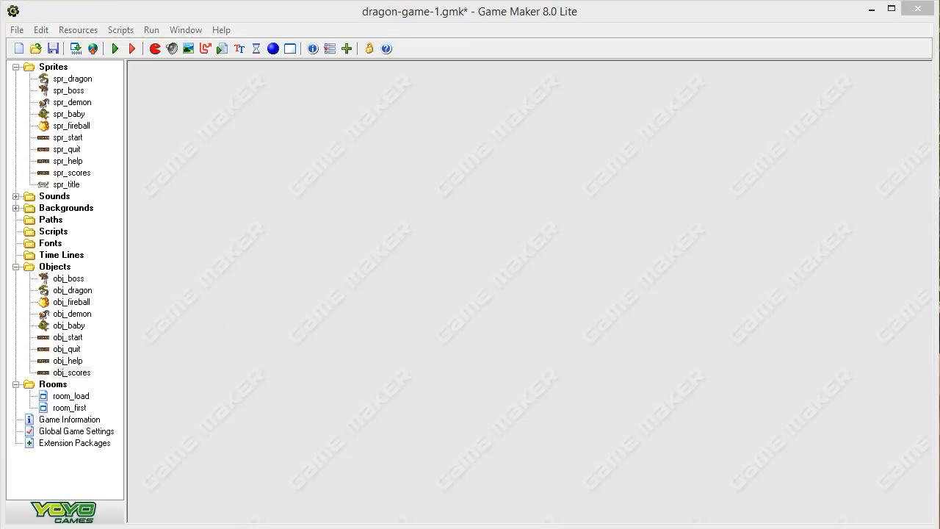
mouse_move(232, 77)
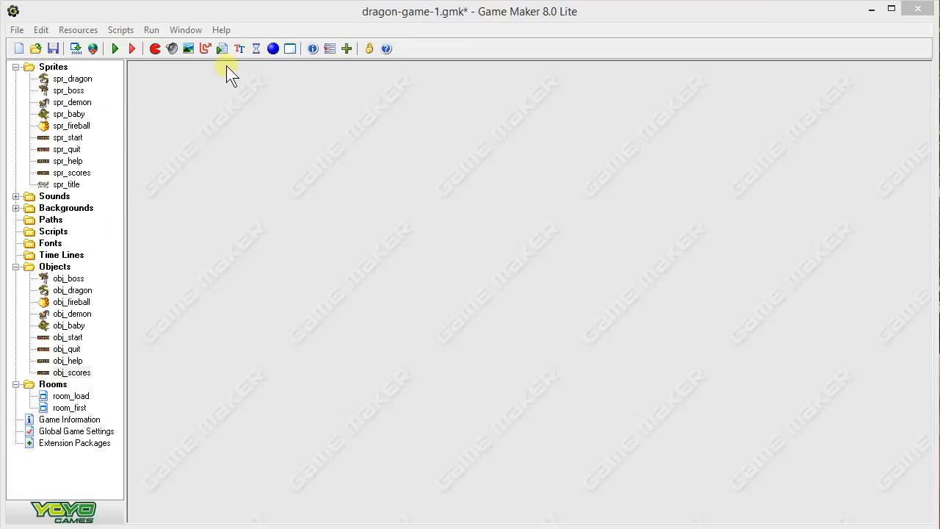
Step: Create obj_title using the spr_title sprite and confirm it
click(221, 48)
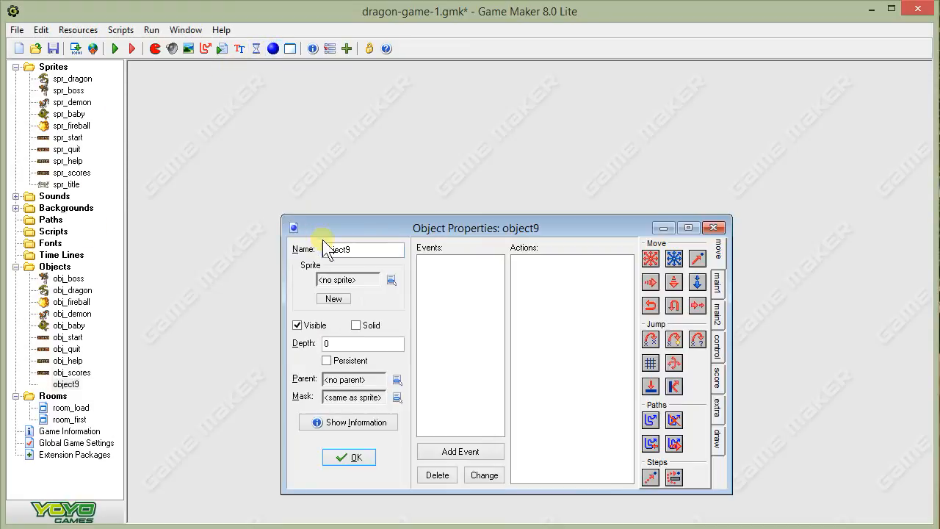
text(obj)
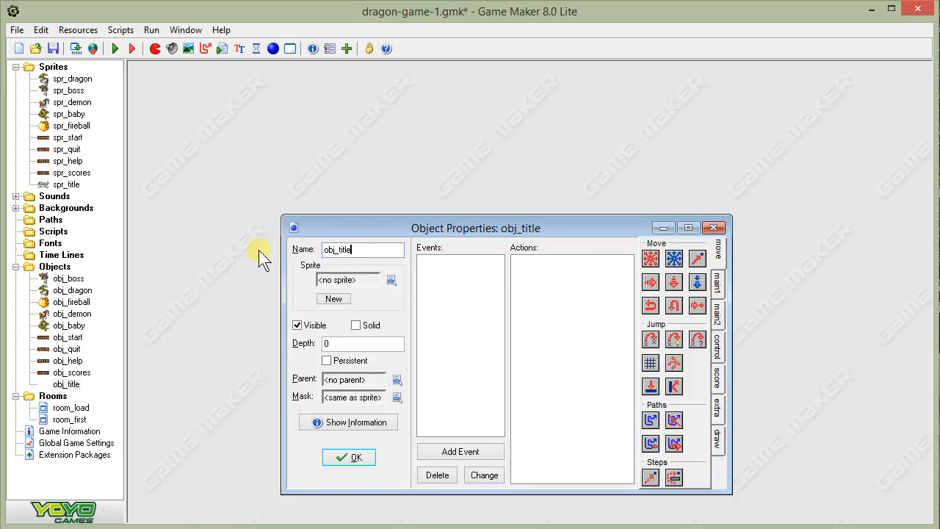
click(391, 280)
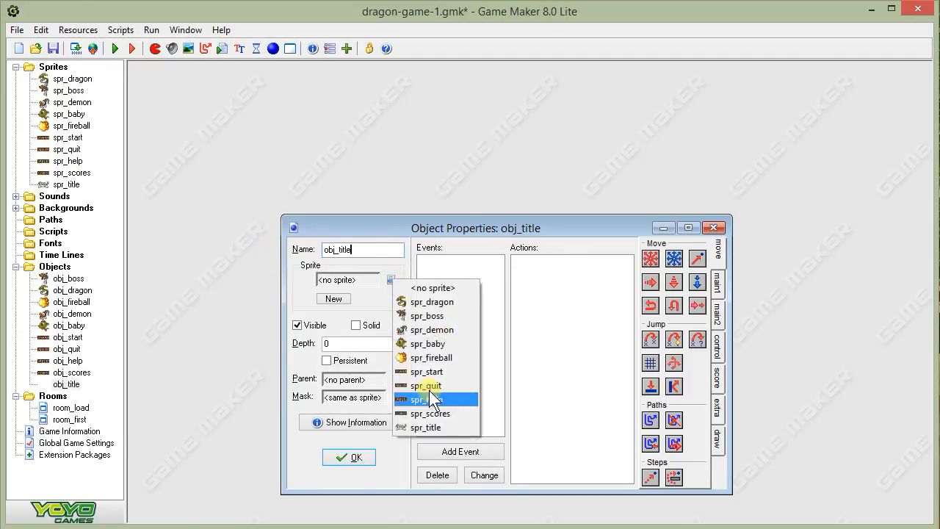
click(348, 456)
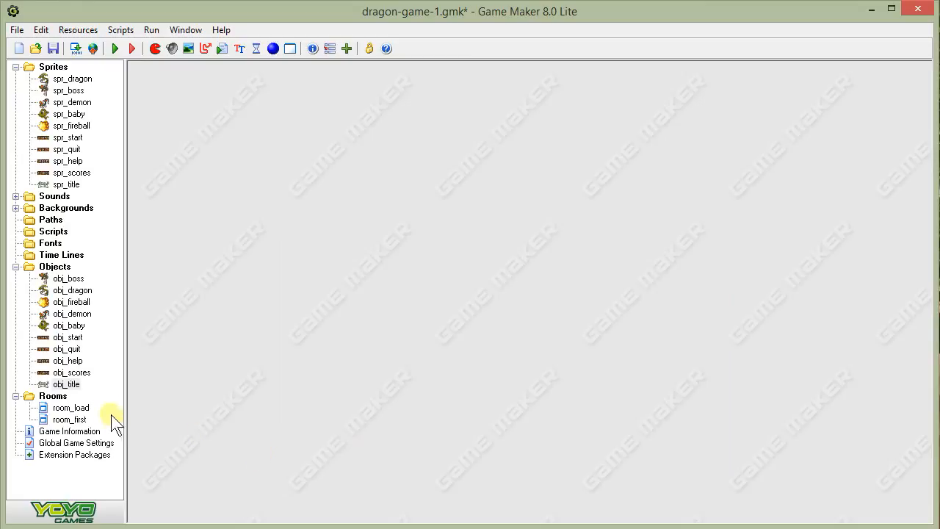
click(68, 336)
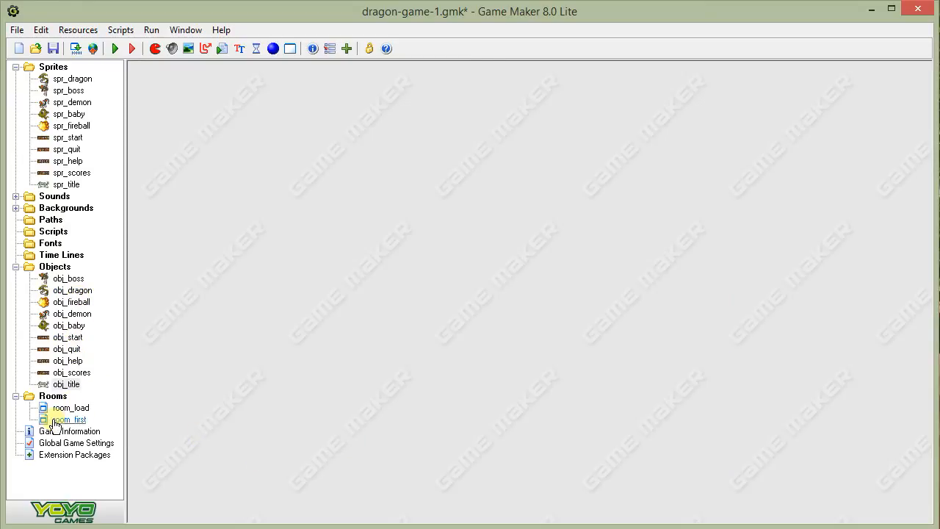
Step: Place the Evil Clutches obj_title at the top of room_load above START
double_click(70, 420)
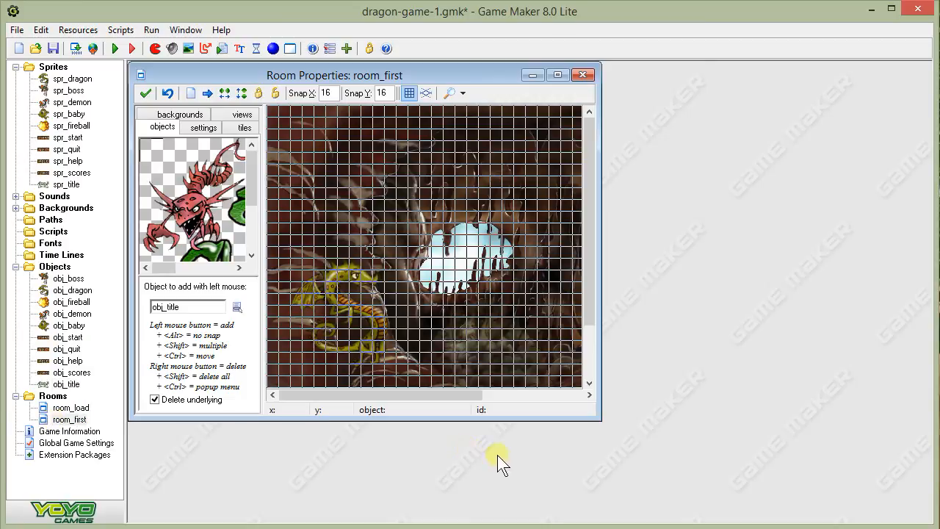
click(559, 73)
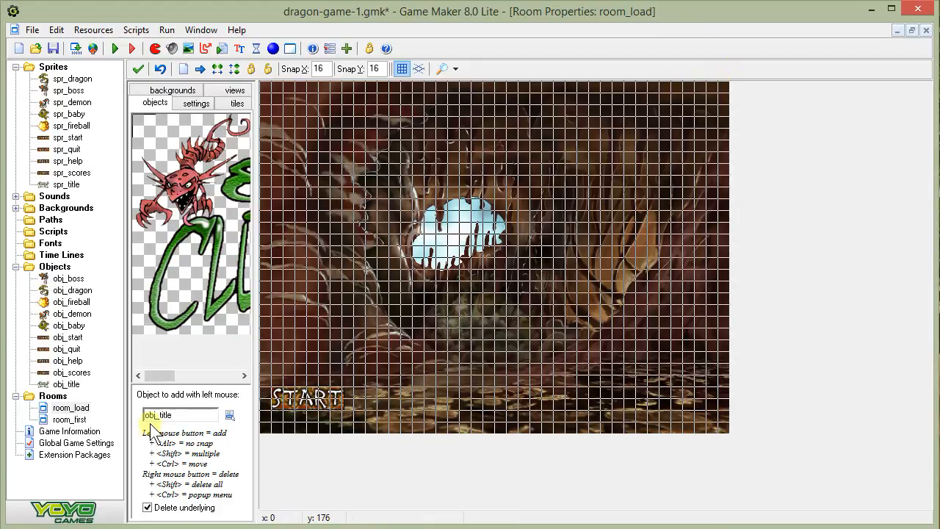
click(331, 117)
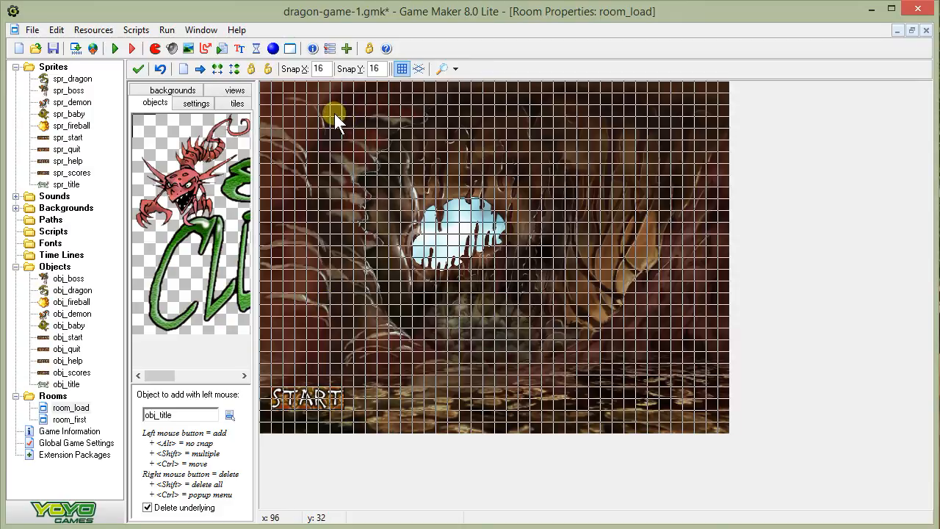
click(336, 121)
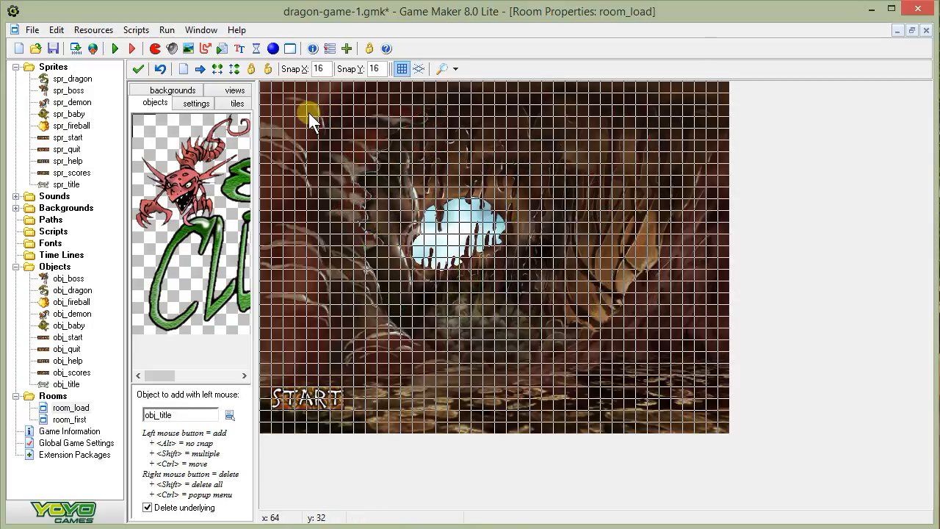
click(302, 112)
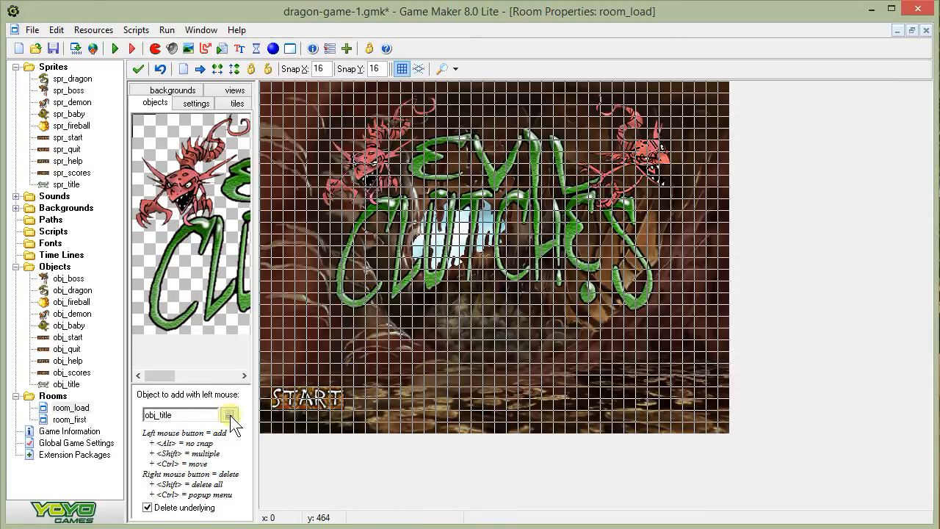
click(229, 414)
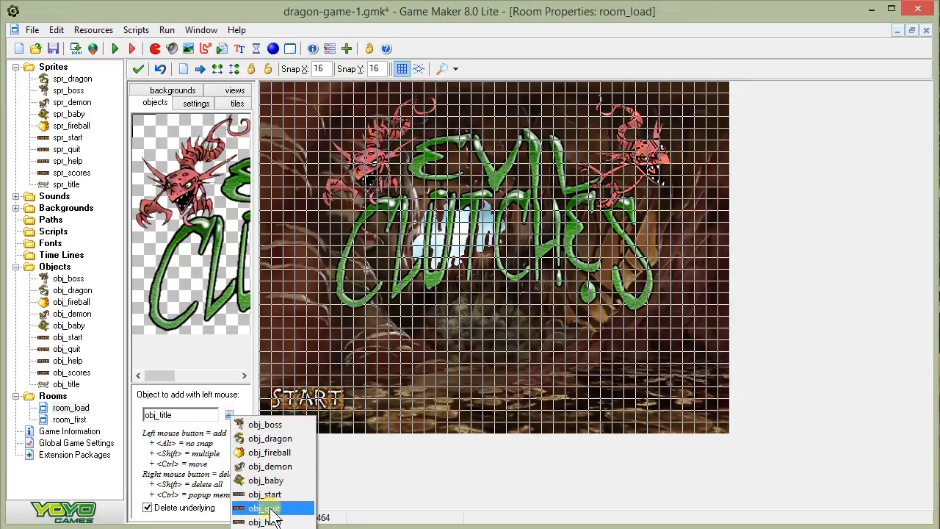
Step: Place obj_quit bottom right, obj_help beside START and obj_scores between them in room_load
click(273, 509)
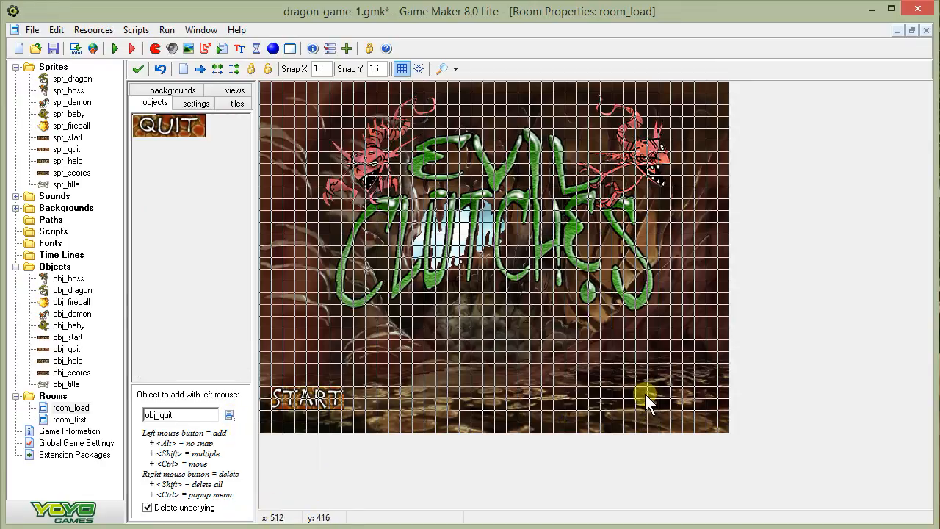
click(647, 397)
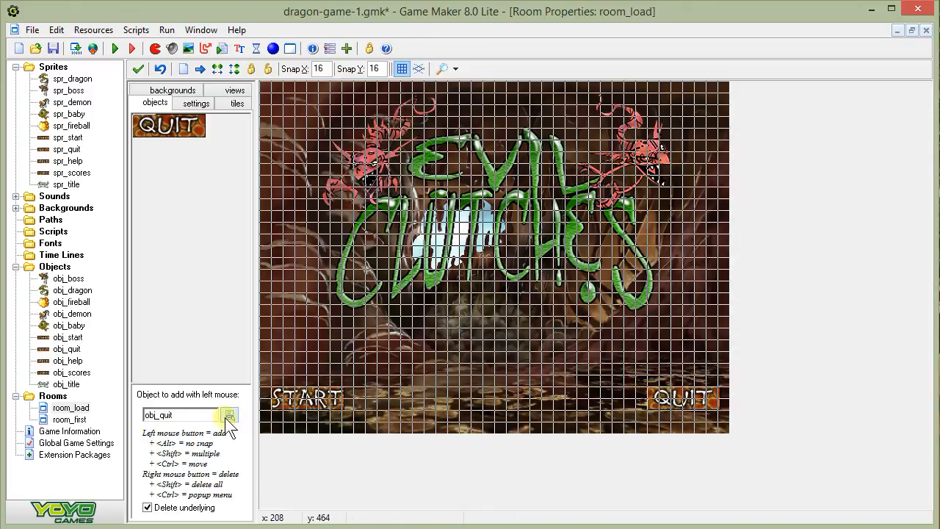
click(230, 414)
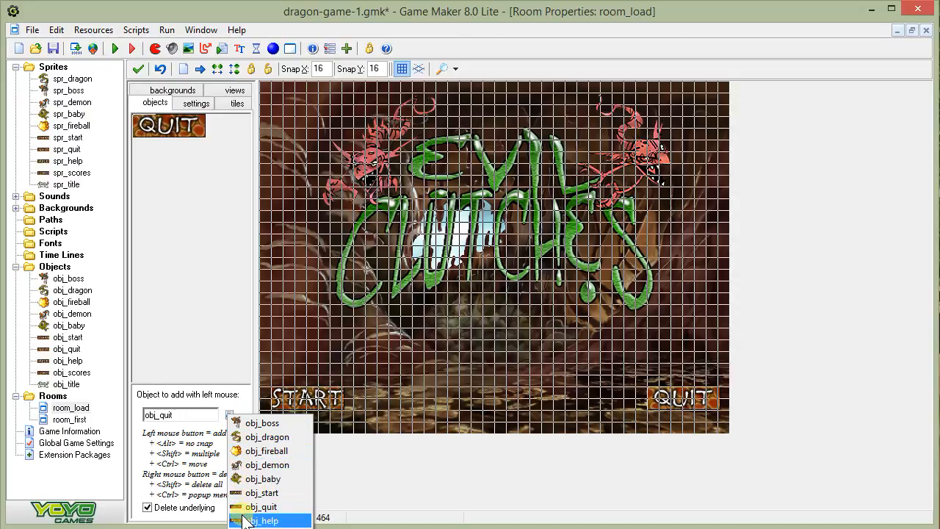
click(268, 520)
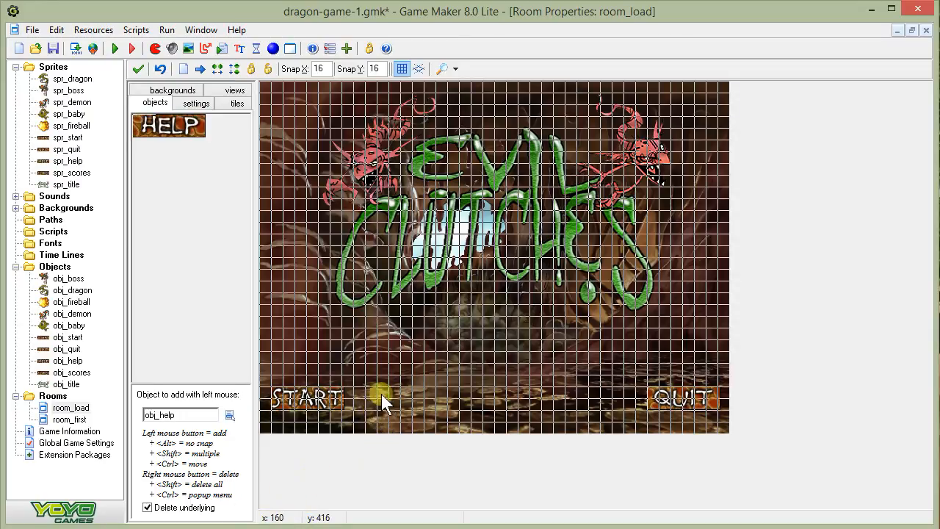
click(382, 402)
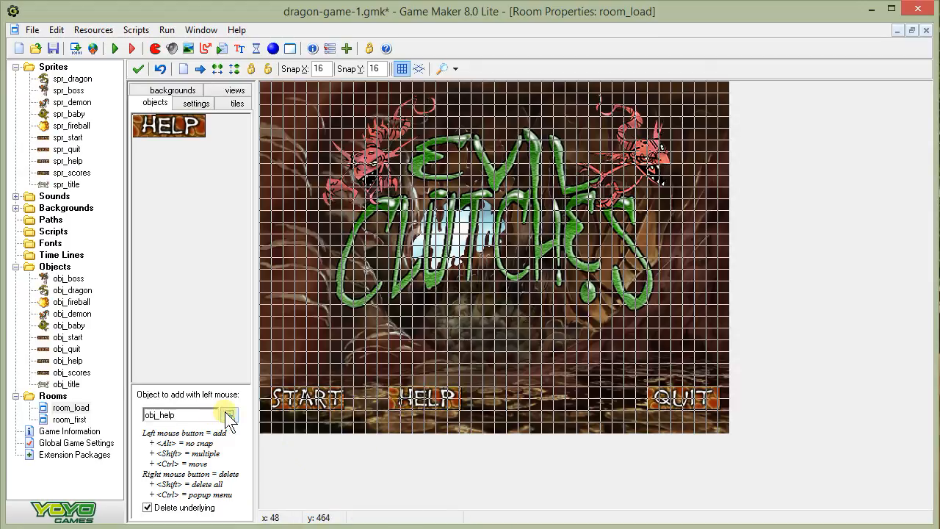
click(229, 415)
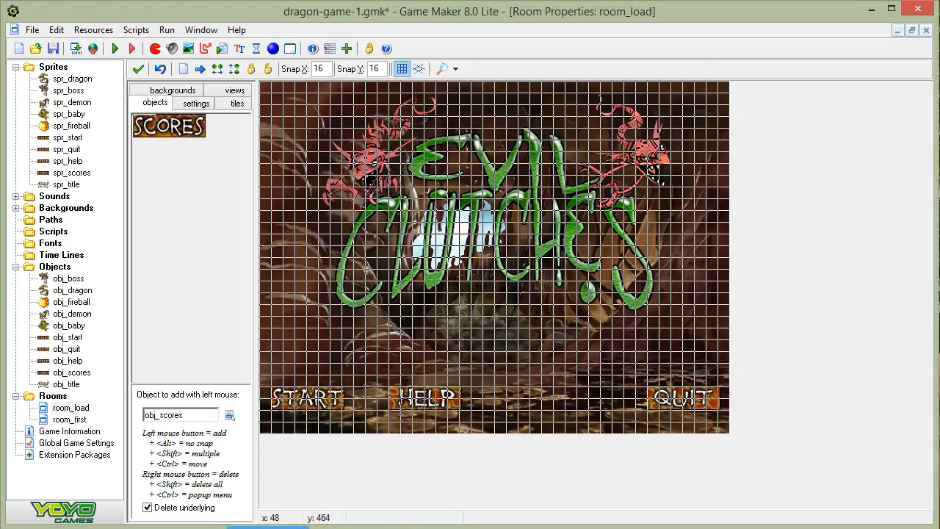
click(551, 400)
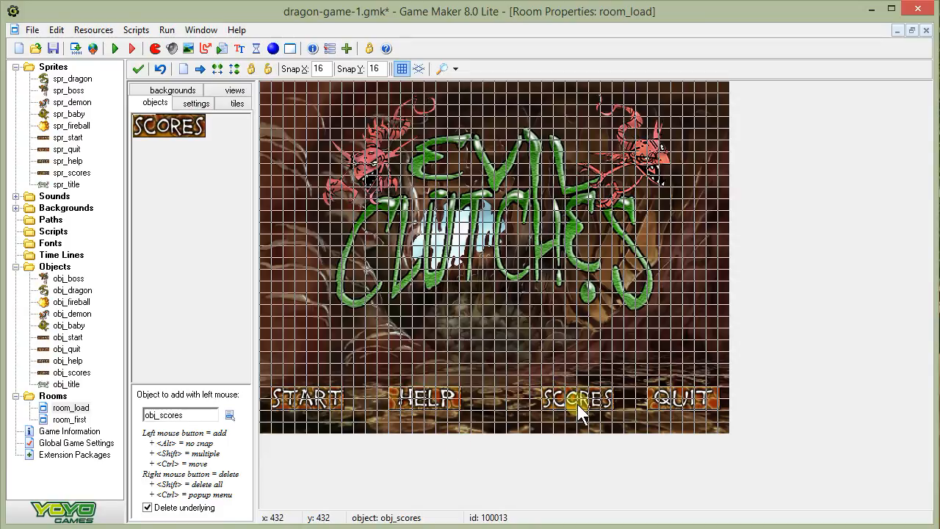
mouse_move(557, 408)
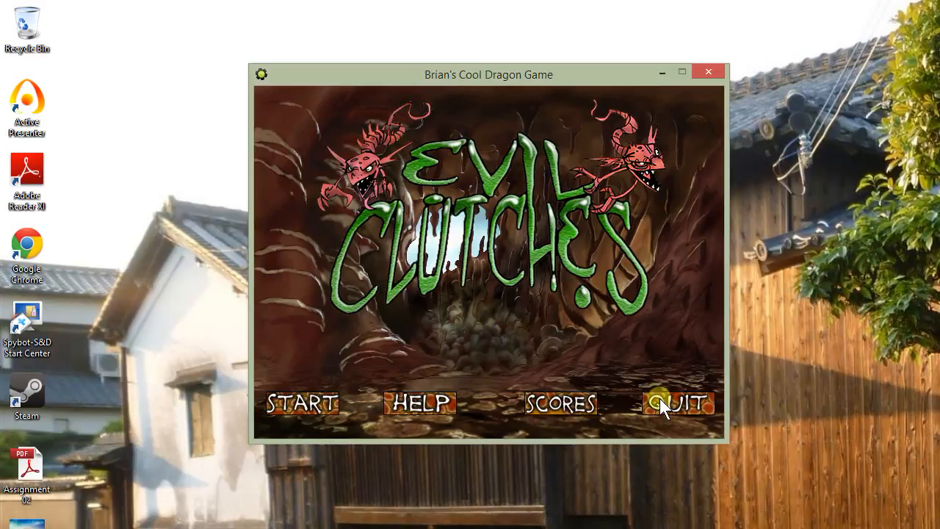
mouse_move(329, 410)
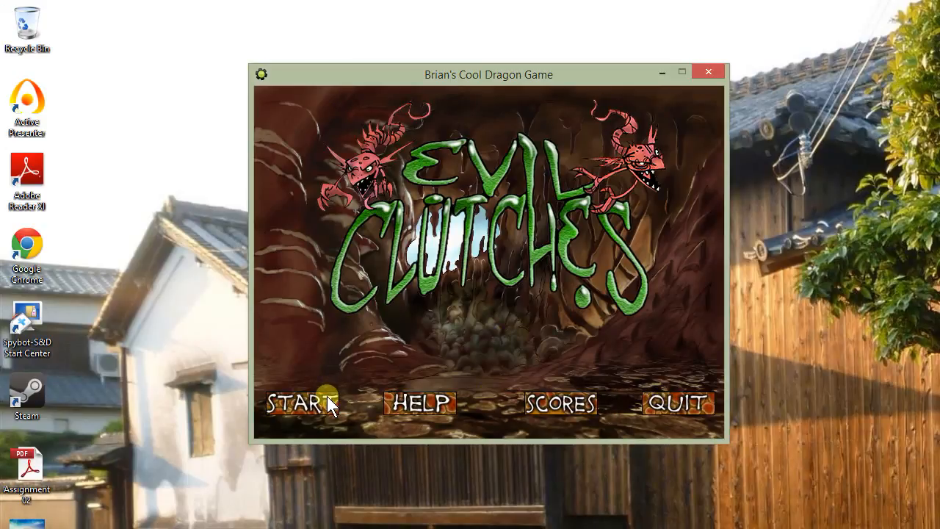
Step: Press START on the running title screen showing all four buttons
click(300, 403)
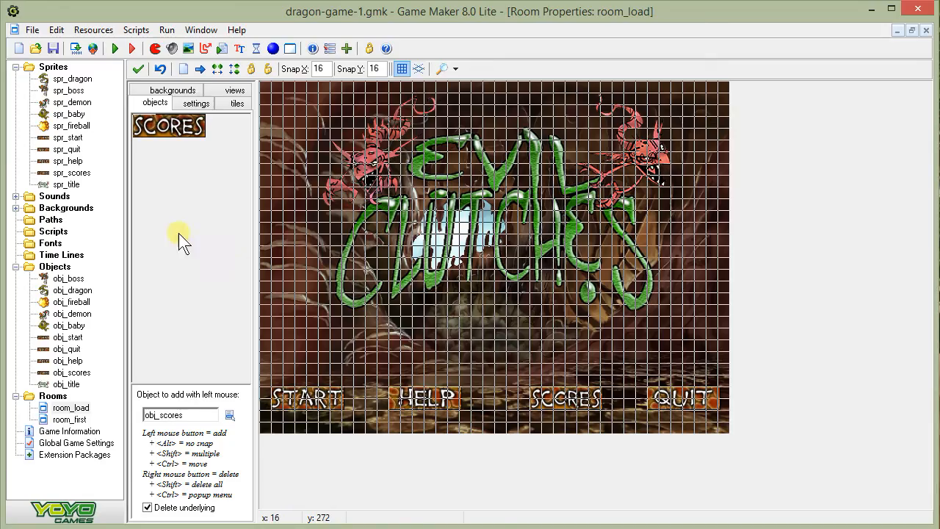
mouse_move(323, 456)
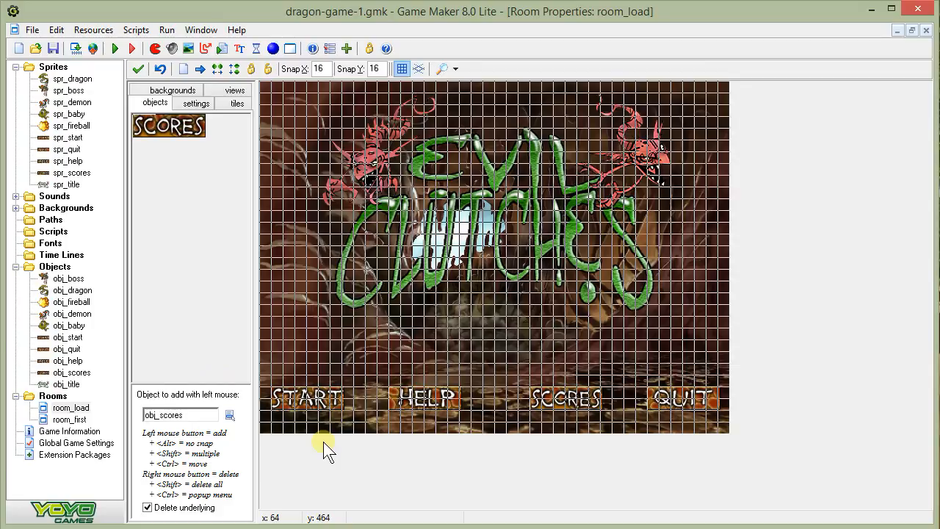
mouse_move(335, 461)
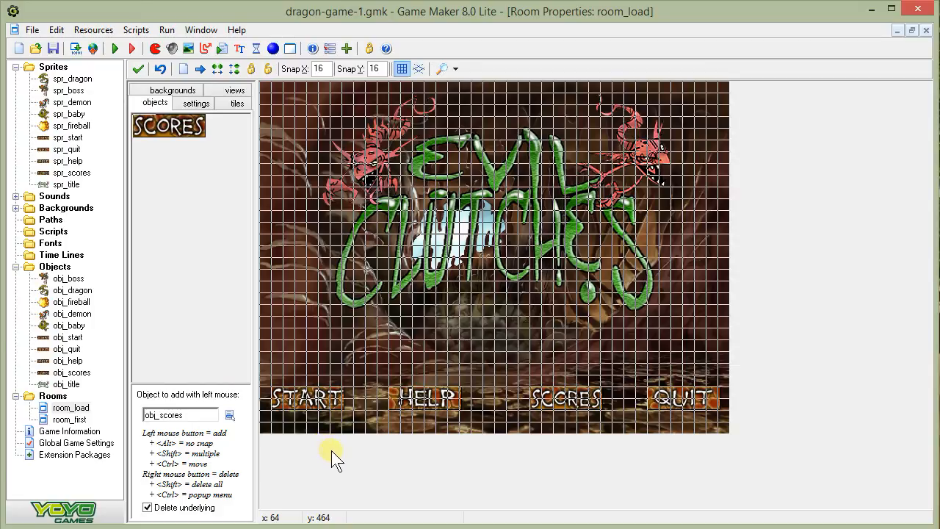